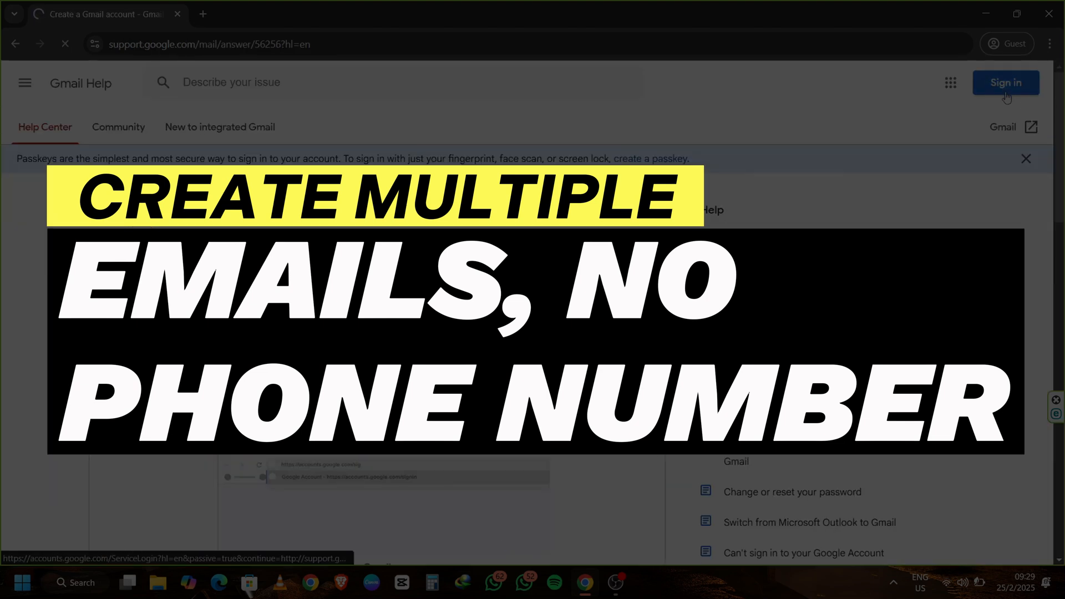
Step: Leave the Gmail Help article by opening a blank new browser tab
{"action": "left_click", "coordinate": [1005, 83]}
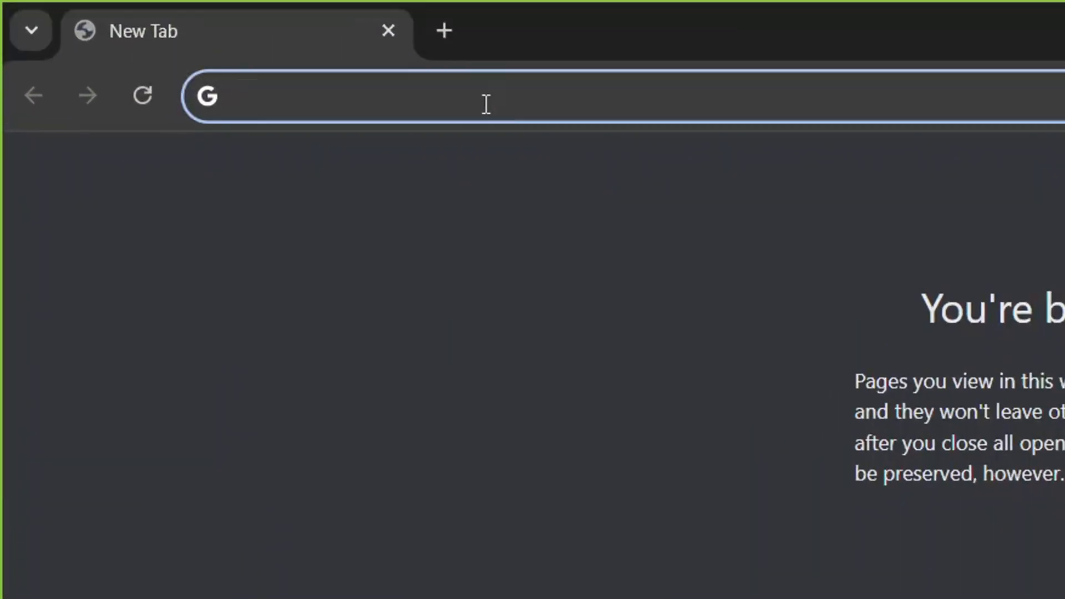
Step: Search Google for 'chrome portable download' and open PortableApps.com's Google Chrome Portable page
{"action": "type", "text": "chrome portable downlo"}
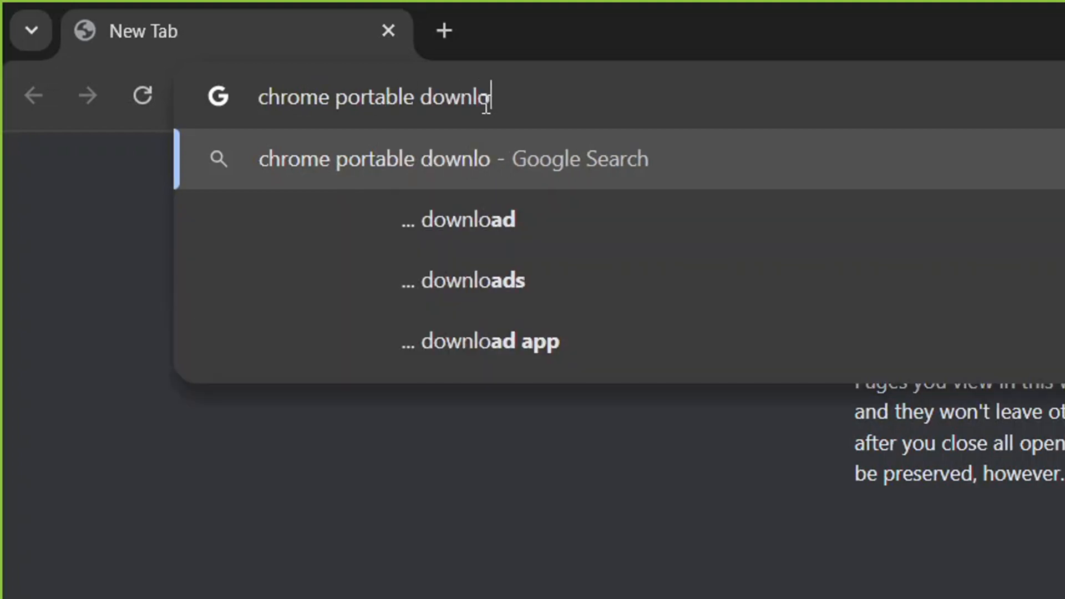
{"action": "key", "text": "Enter"}
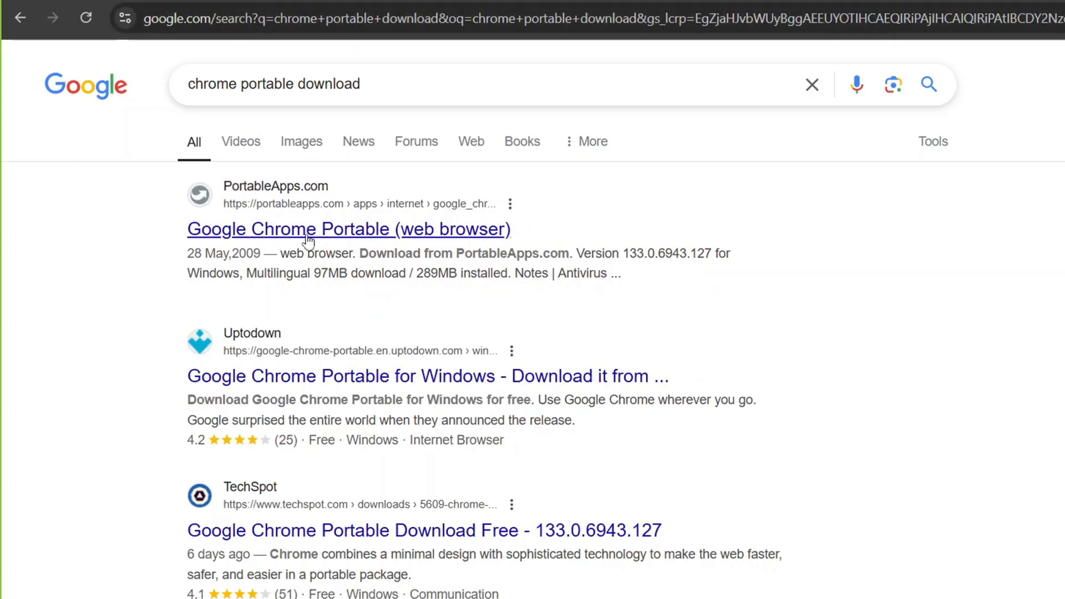
{"action": "left_click", "coordinate": [348, 229]}
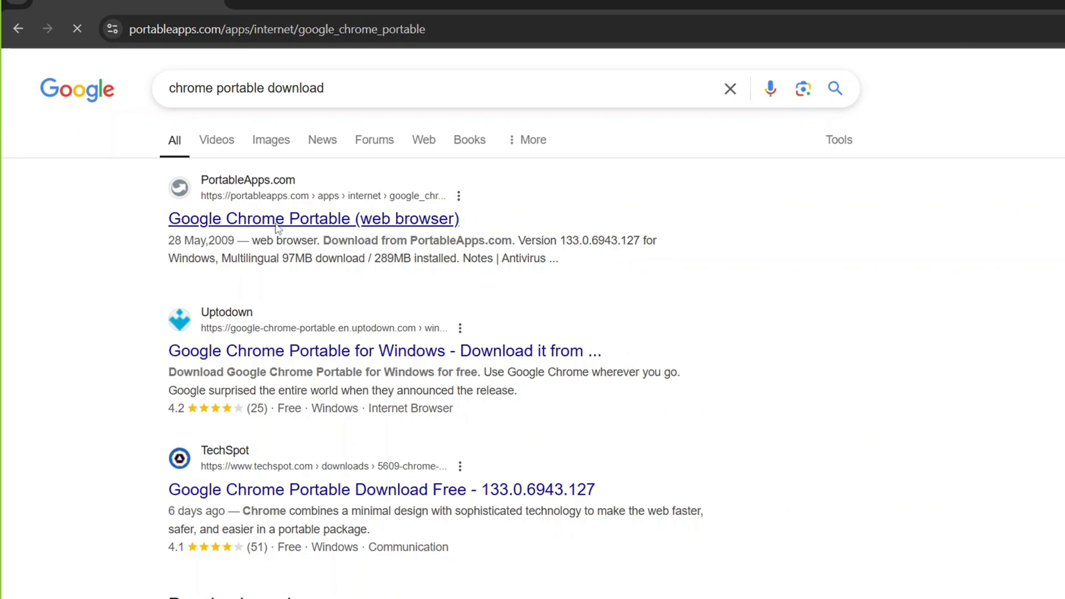
{"action": "left_click", "coordinate": [313, 217]}
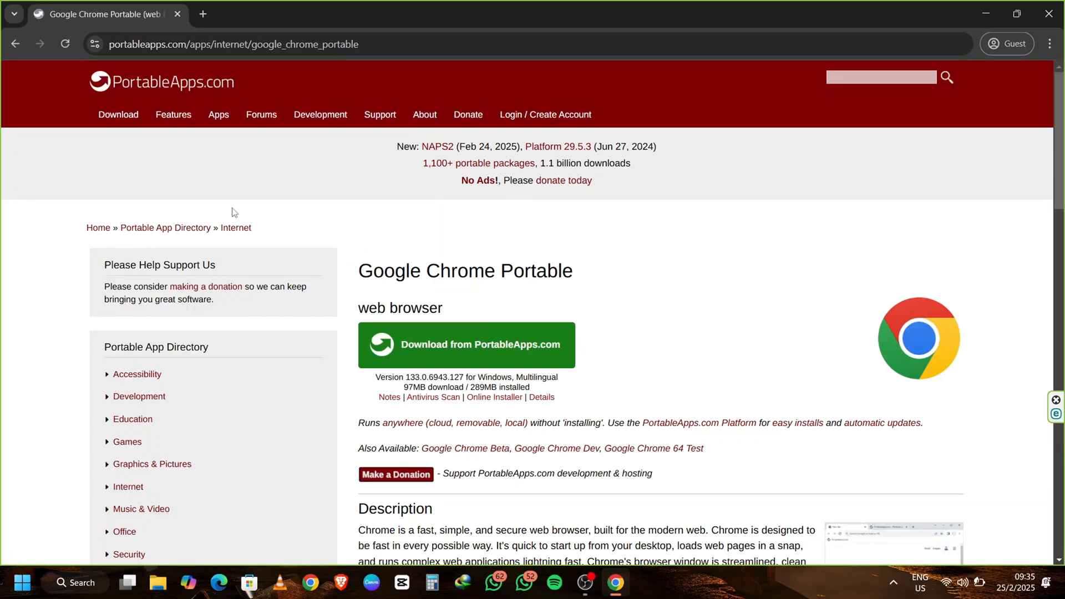
Step: Download the Google Chrome Portable installer from PortableApps.com and save it to Downloads
{"action": "left_click", "coordinate": [466, 345]}
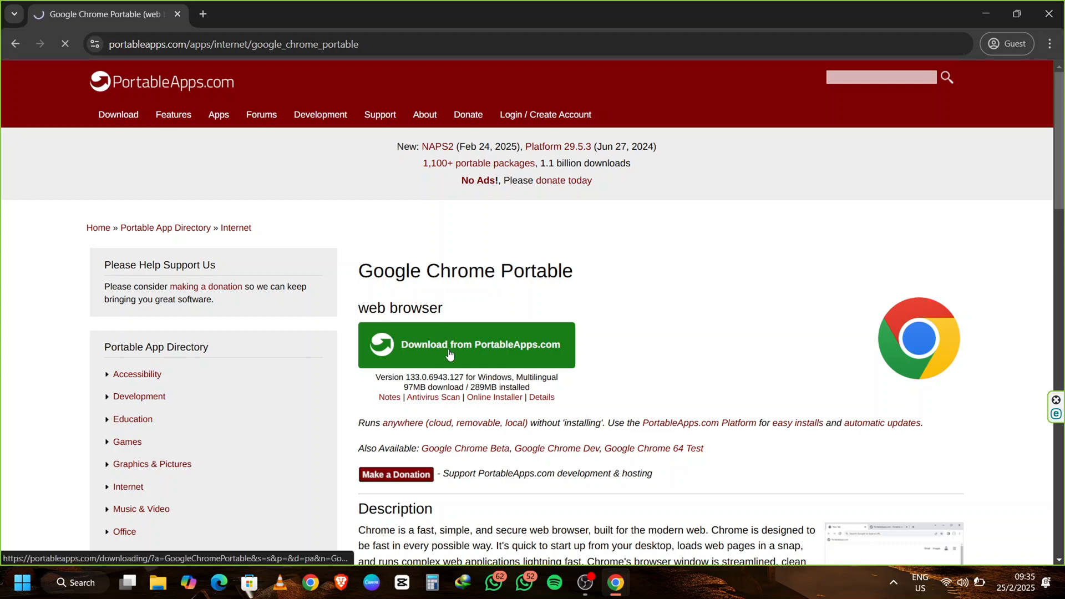
{"action": "left_click", "coordinate": [466, 345]}
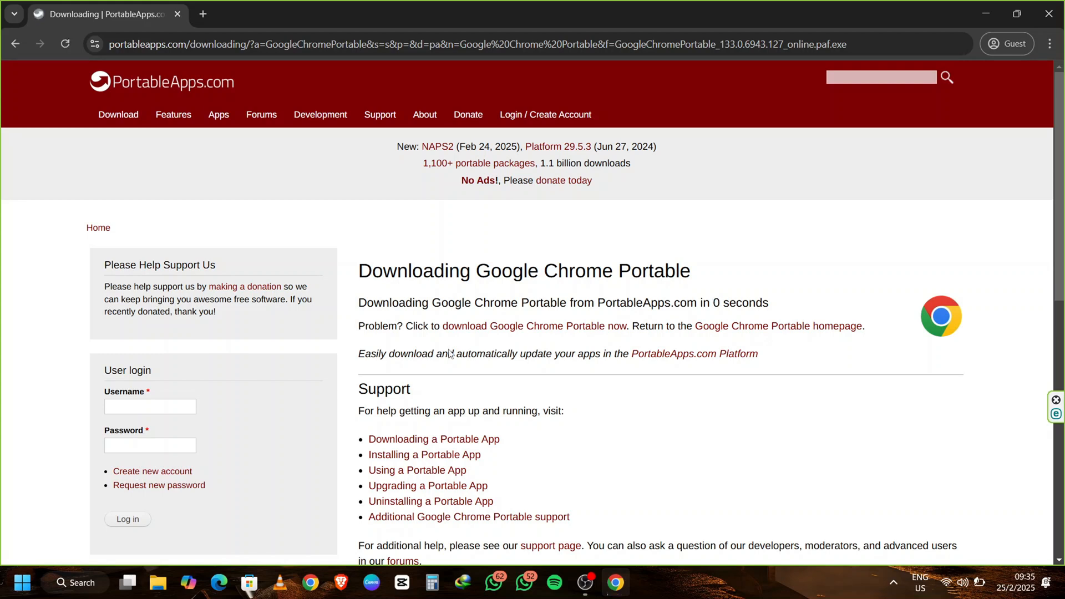
{"action": "left_click", "coordinate": [532, 326]}
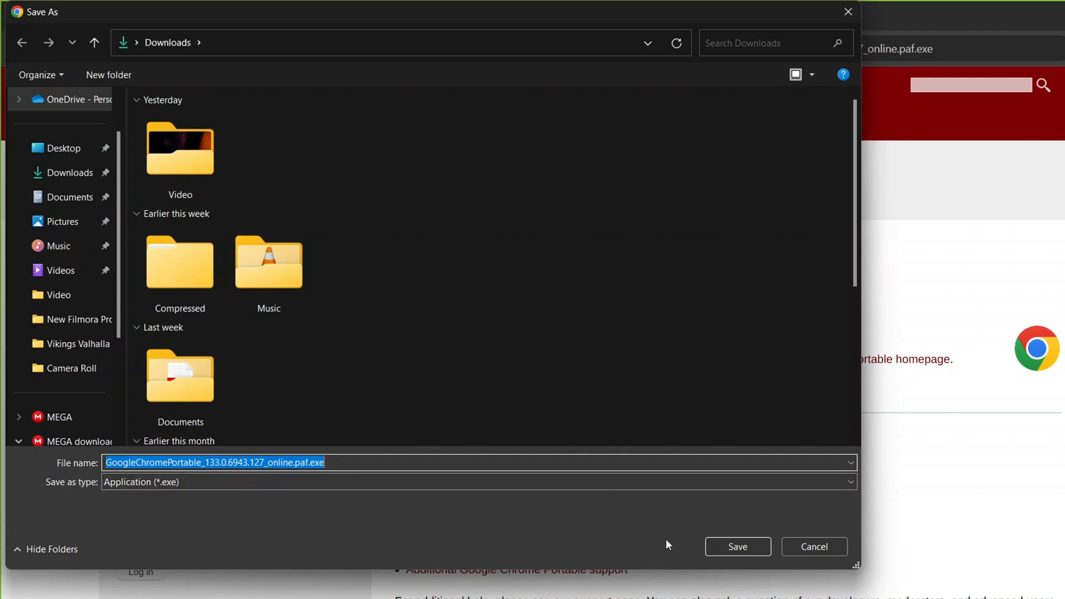
{"action": "left_click", "coordinate": [737, 546]}
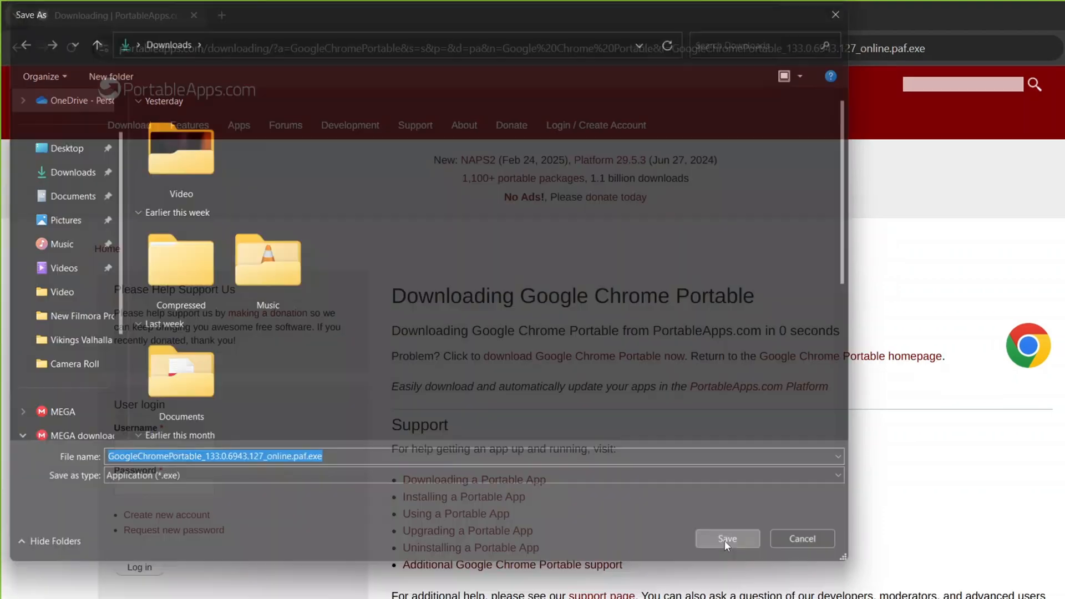
{"action": "left_click", "coordinate": [726, 538]}
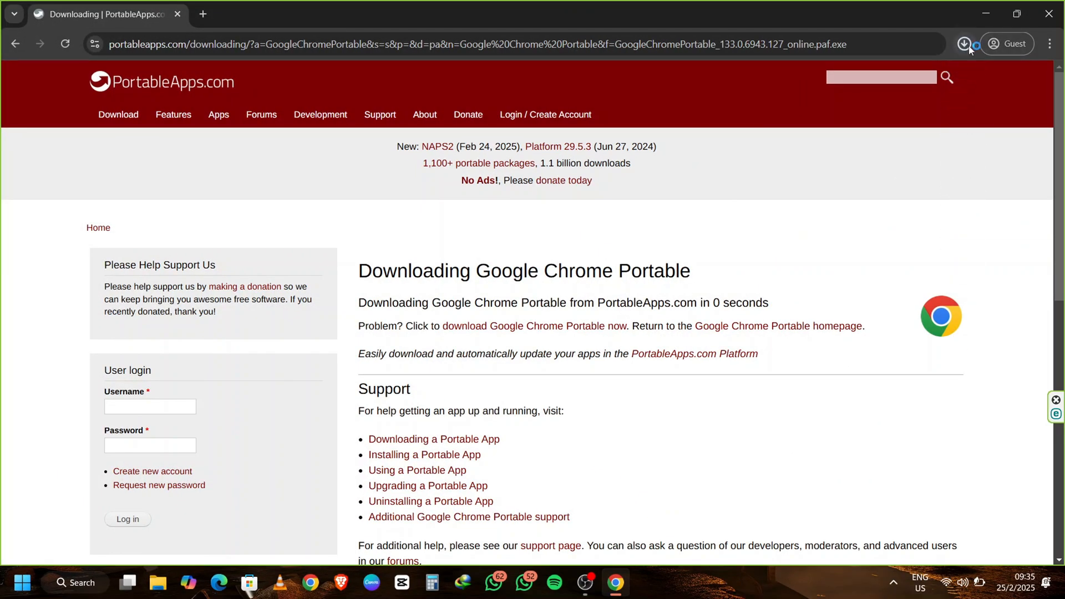
Step: Install Chrome Portable in English, accepting the license, and launch it when setup finishes
{"action": "left_click", "coordinate": [964, 43]}
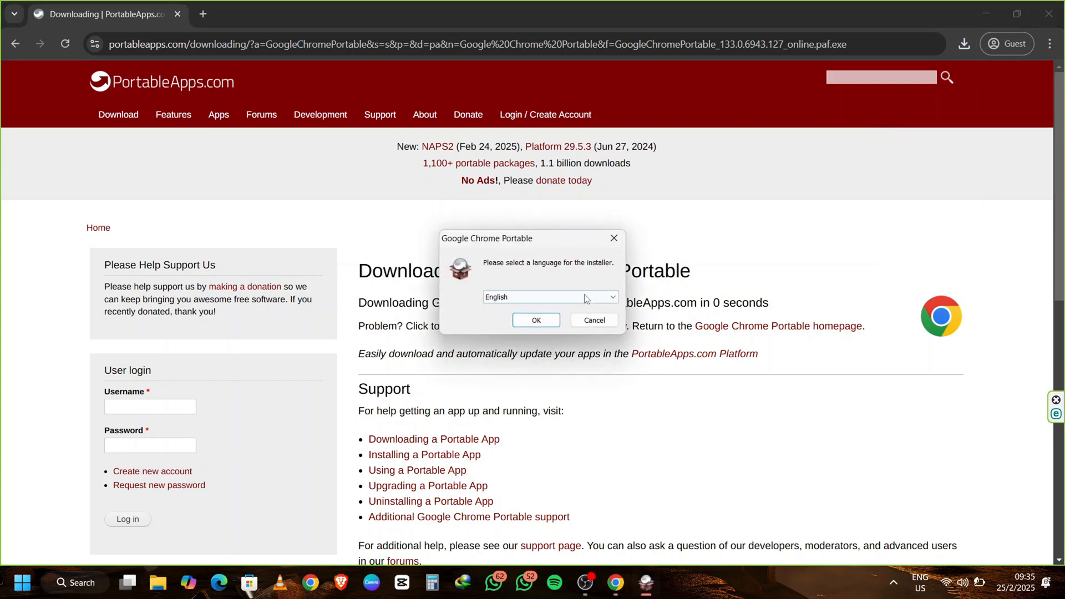
{"action": "left_click", "coordinate": [536, 320]}
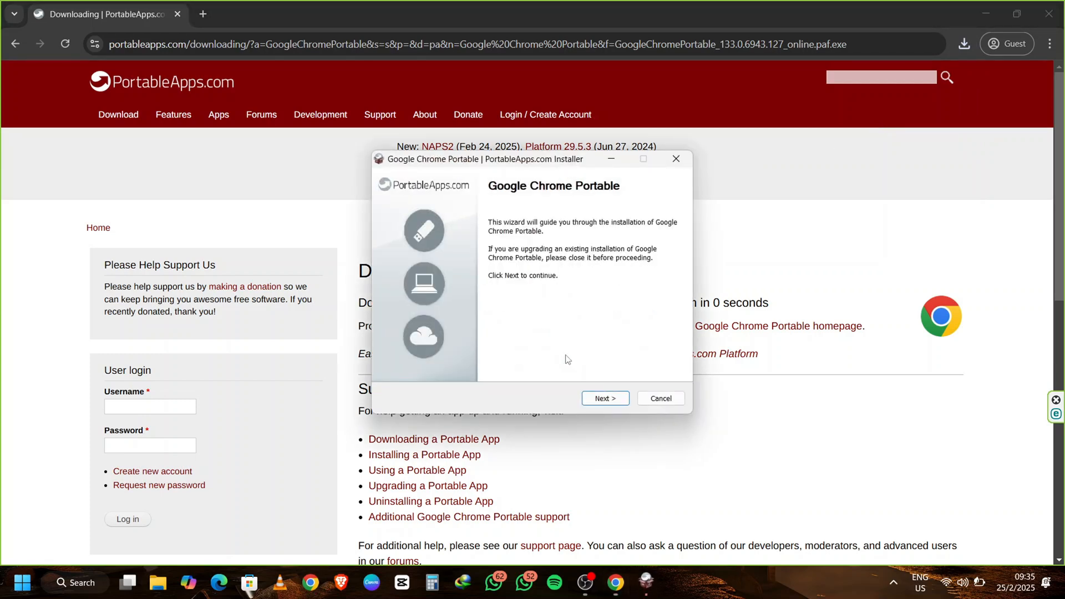
{"action": "left_click", "coordinate": [604, 398]}
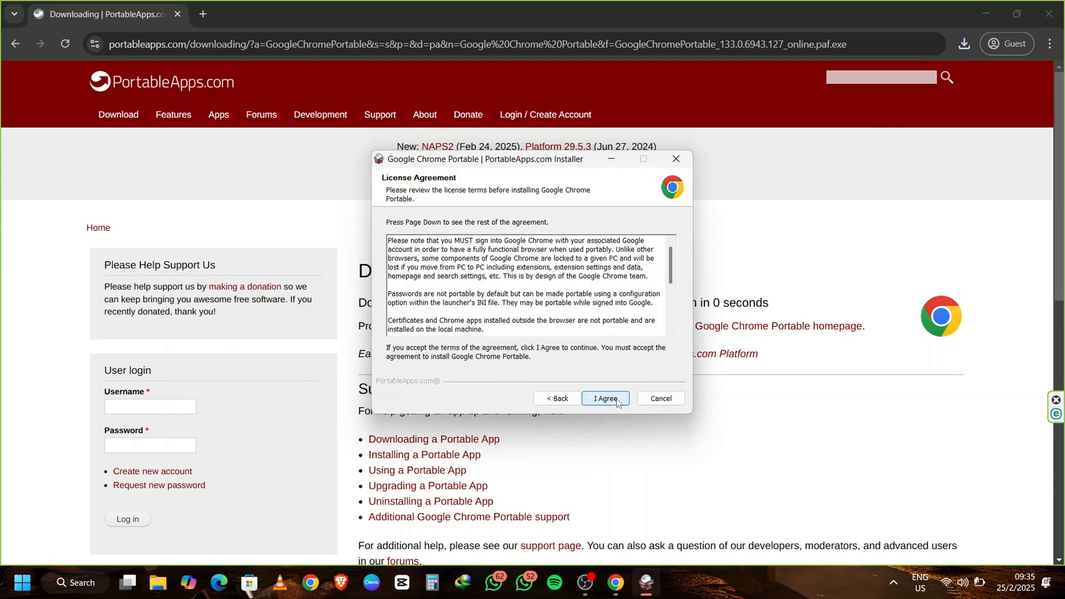
{"action": "left_click", "coordinate": [604, 398]}
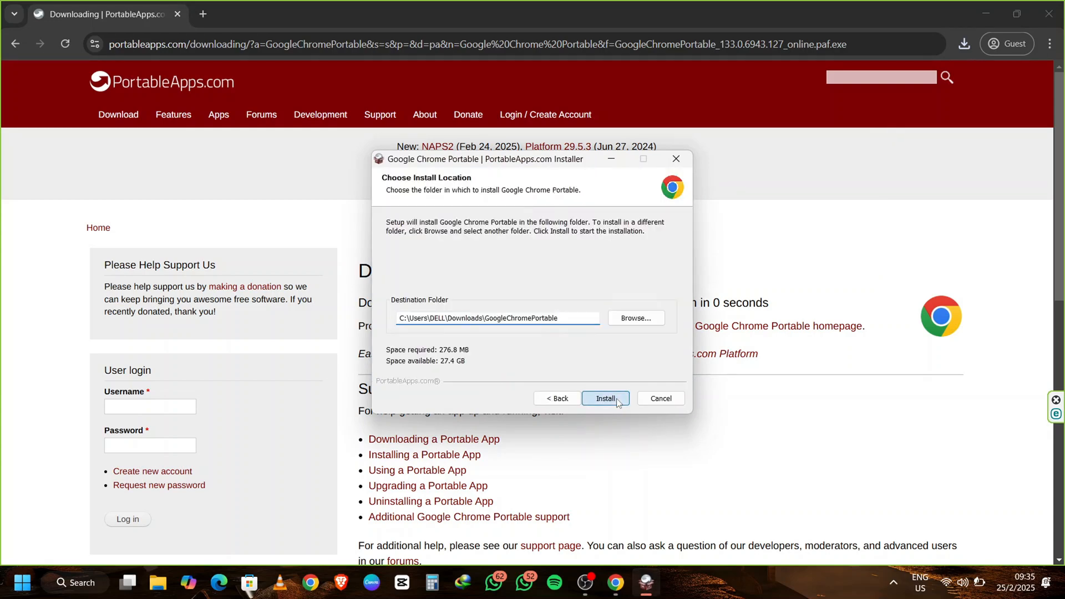
{"action": "left_click", "coordinate": [604, 398]}
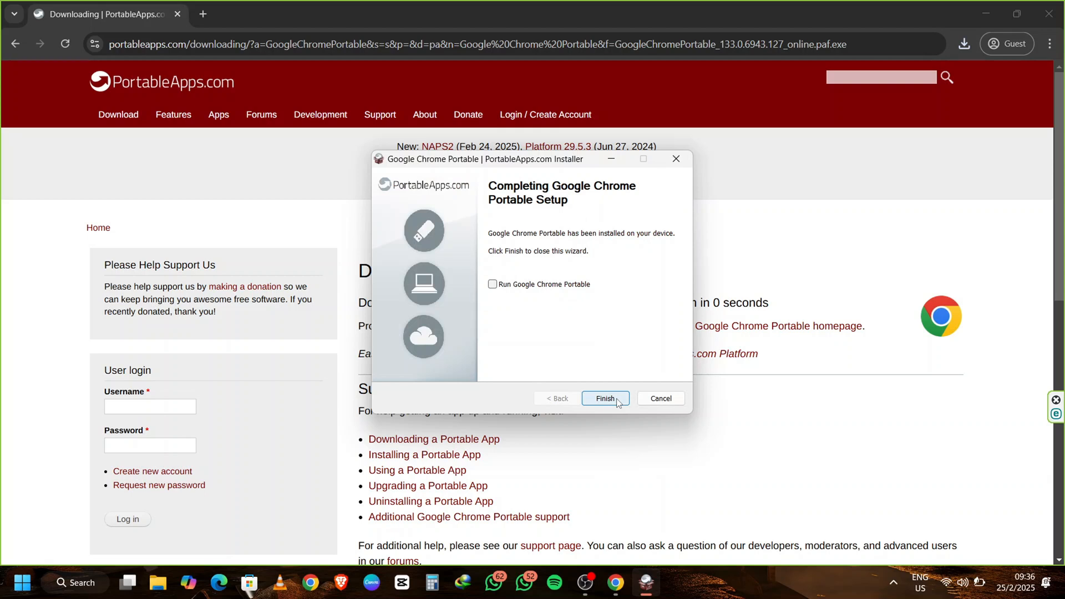
{"action": "left_click", "coordinate": [492, 284]}
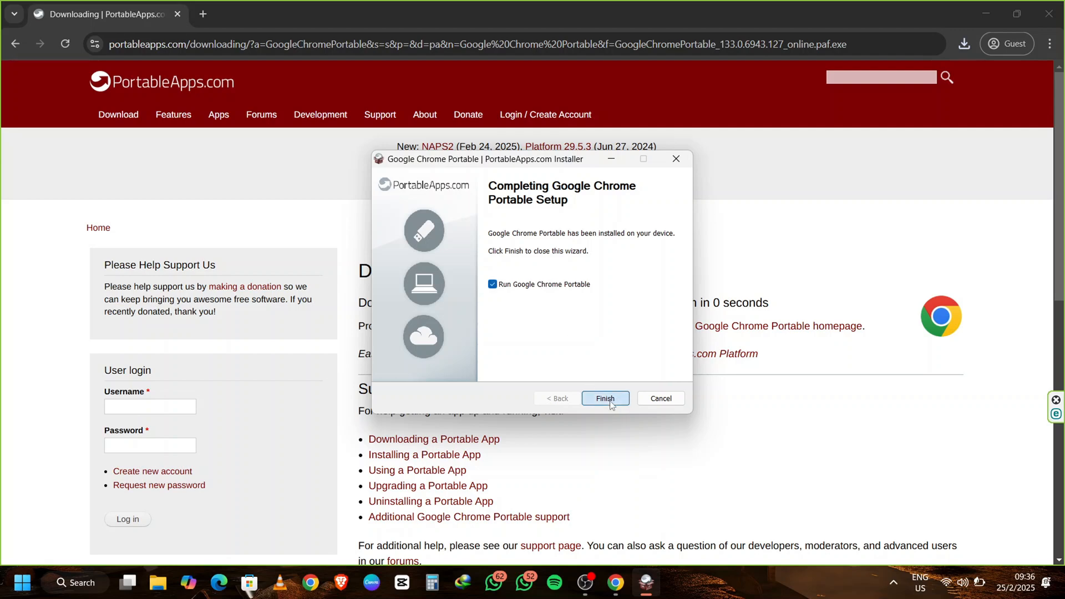
{"action": "left_click", "coordinate": [603, 398]}
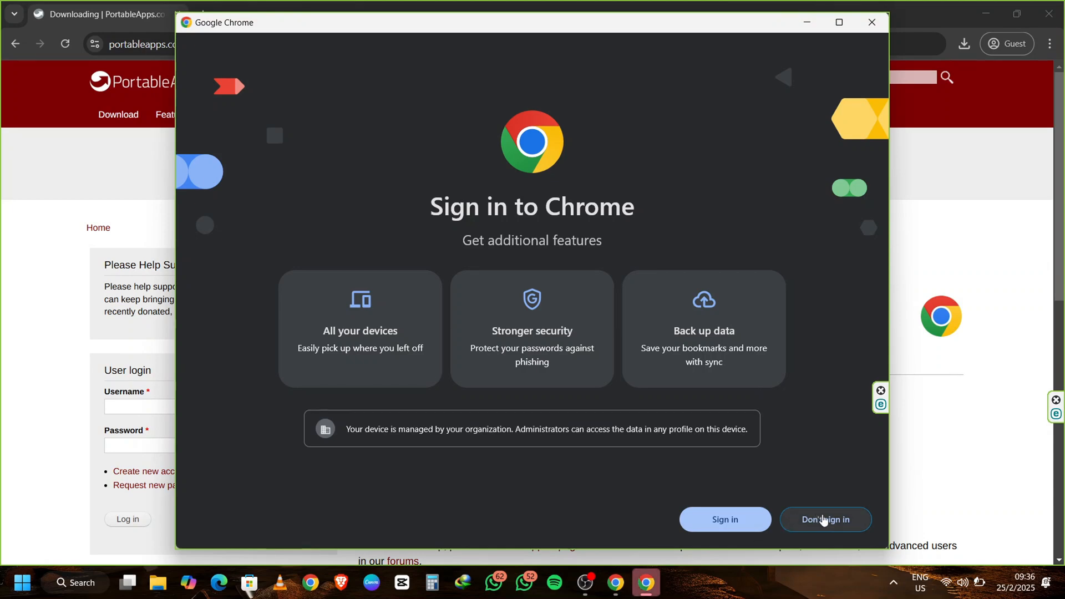
Step: Dismiss Chrome's sign-in and default-browser prompts, then search for 'gmail signup'
{"action": "left_click", "coordinate": [825, 519]}
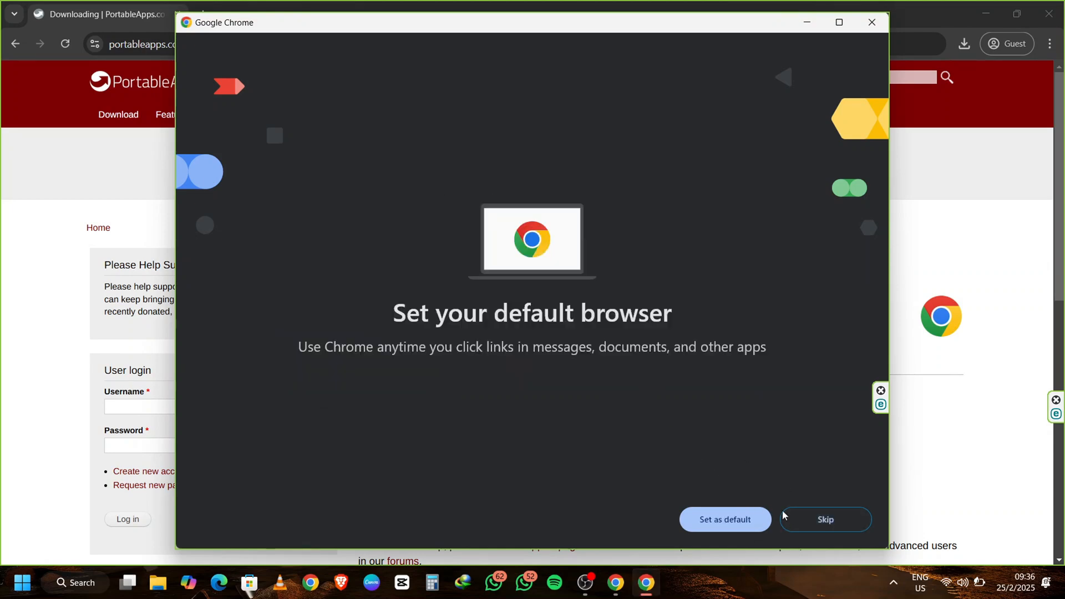
{"action": "left_click", "coordinate": [824, 519]}
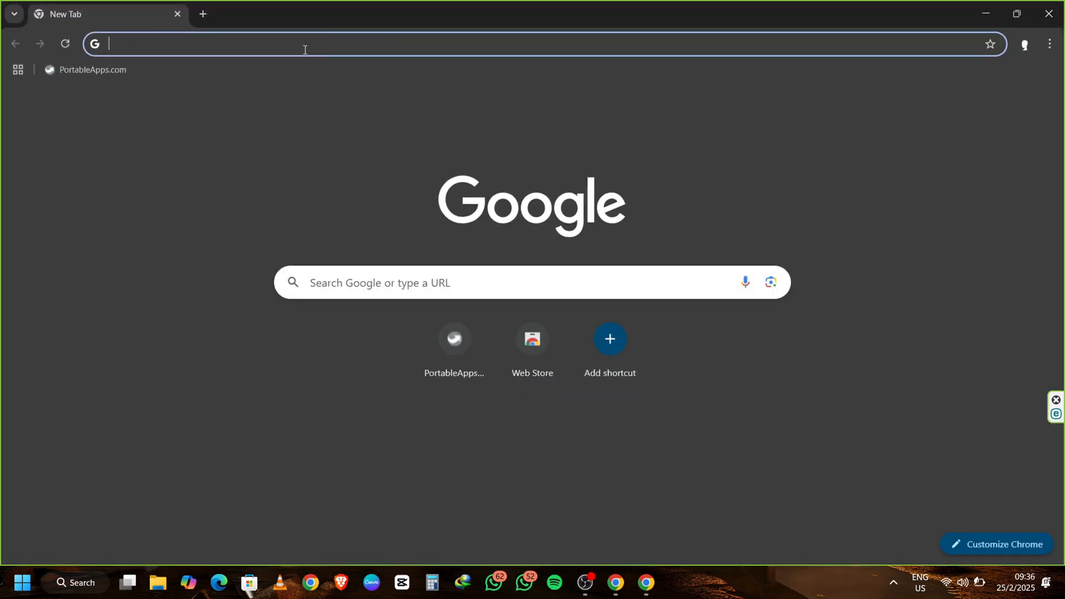
{"action": "mouse_move", "coordinate": [557, 162]}
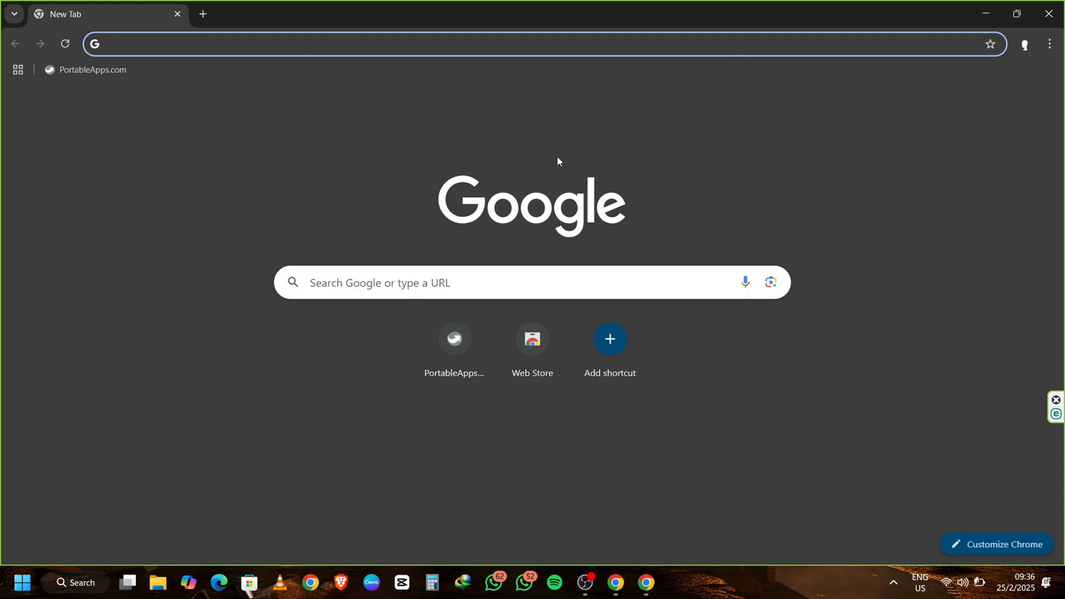
{"action": "type", "text": "gmai"}
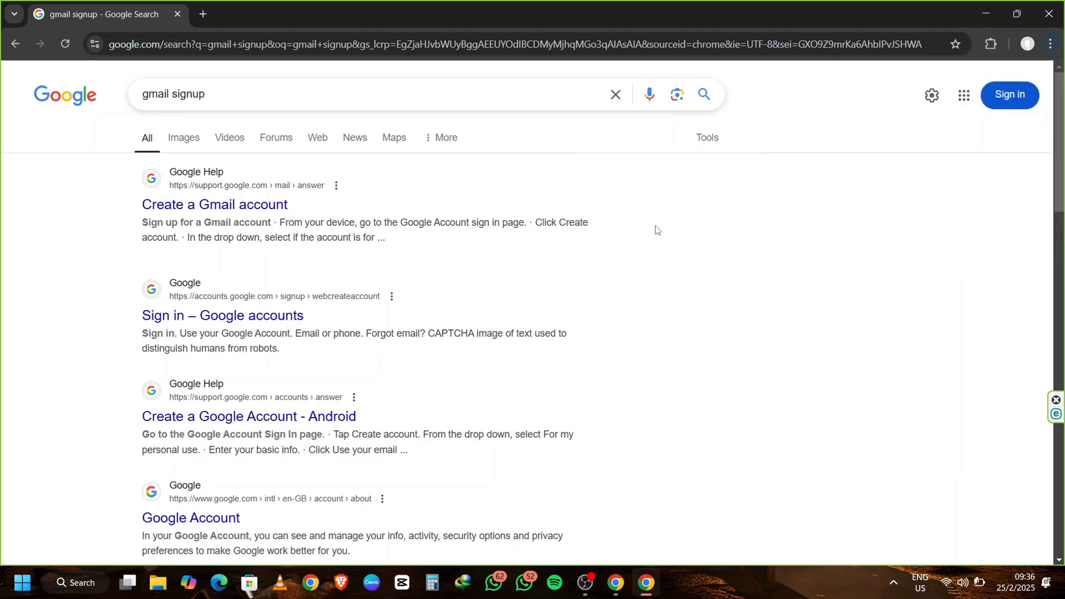
Step: Start Google account creation from the Gmail help article and submit a first and last name
{"action": "left_click", "coordinate": [214, 205]}
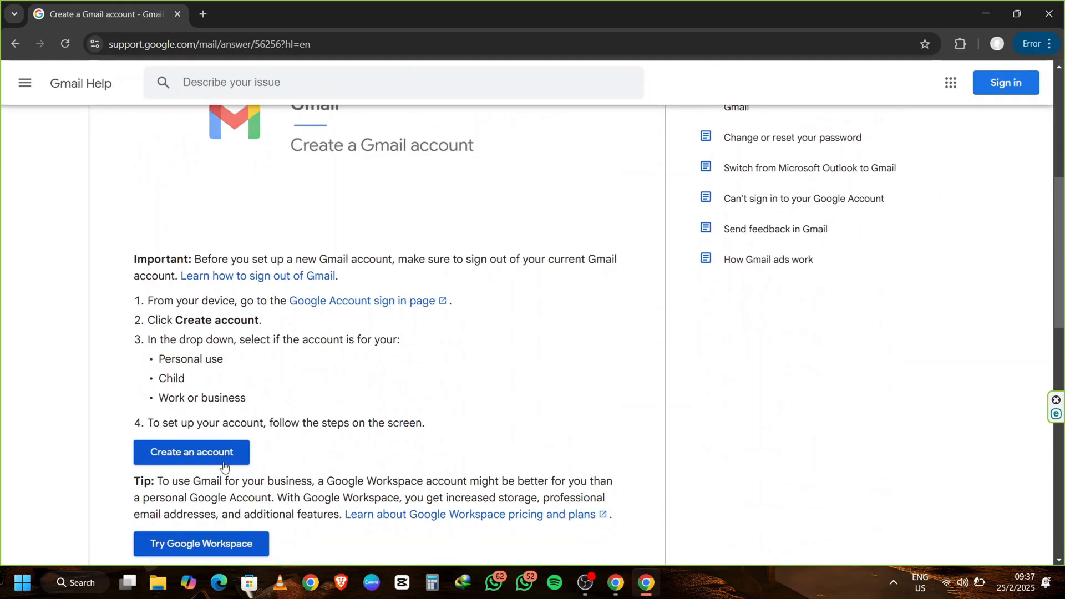
{"action": "left_click", "coordinate": [192, 452]}
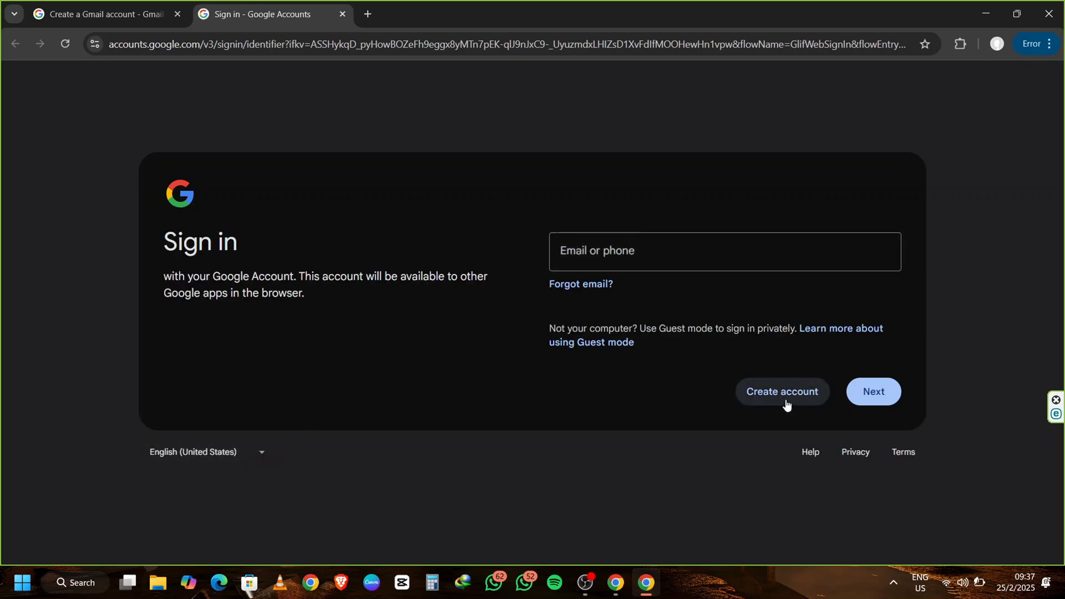
{"action": "left_click", "coordinate": [781, 390]}
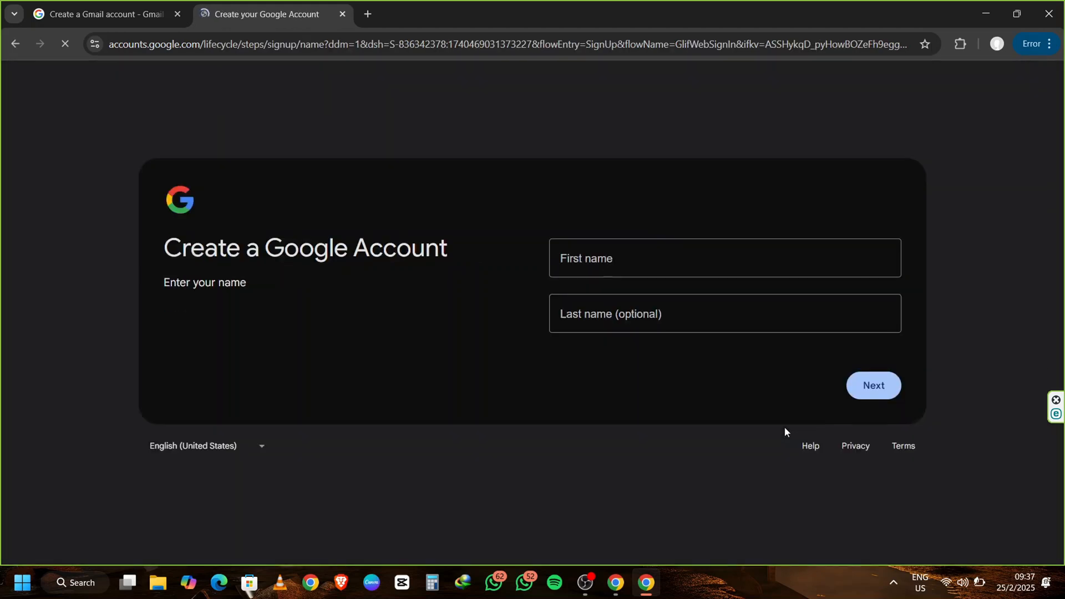
{"action": "type", "text": "a"}
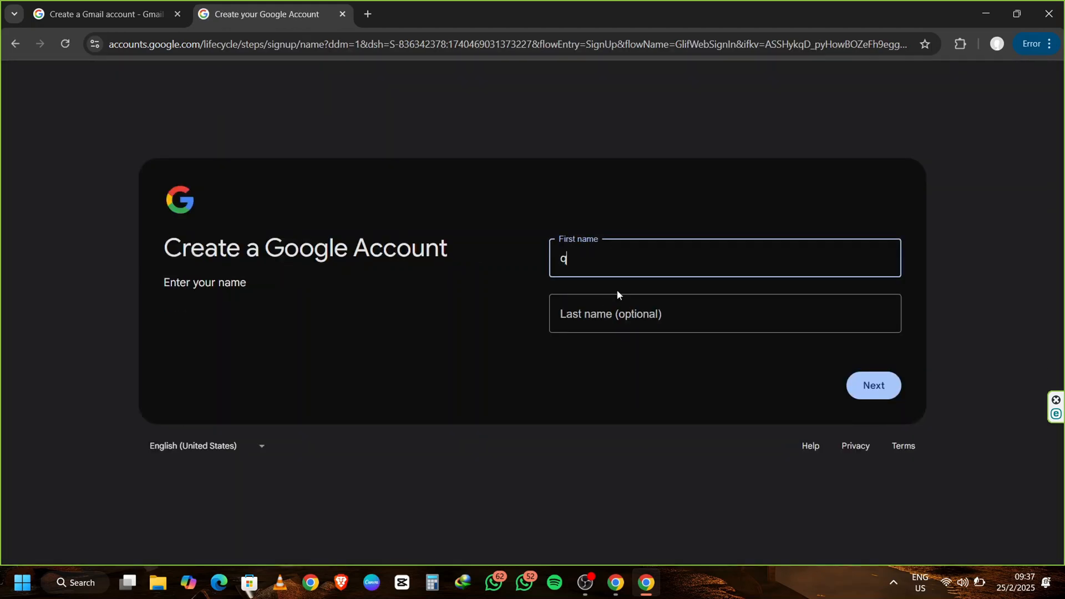
{"action": "type", "text": "tec"}
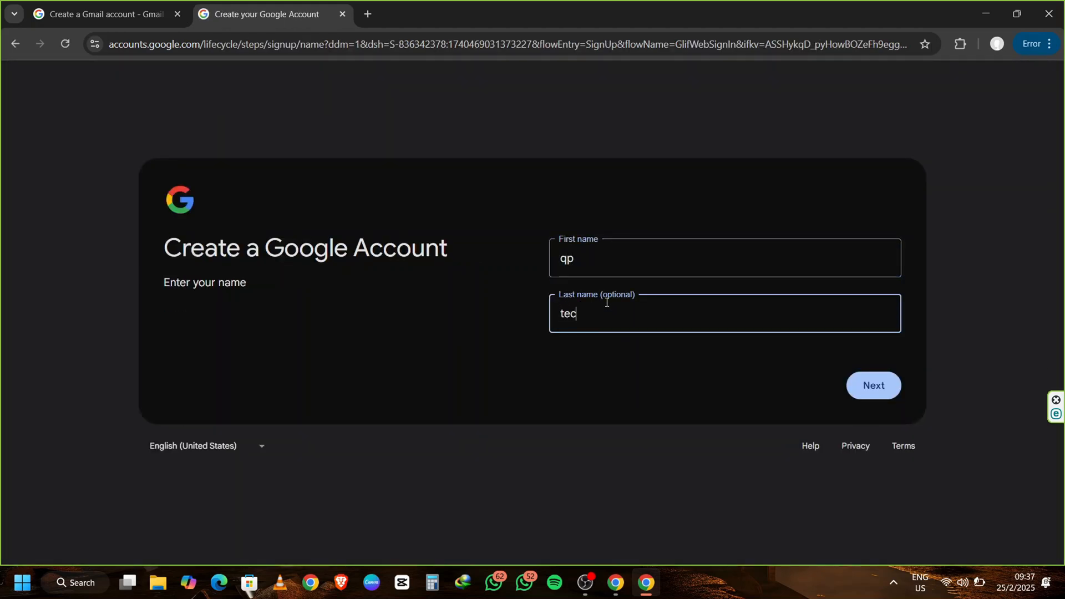
{"action": "left_click", "coordinate": [873, 385]}
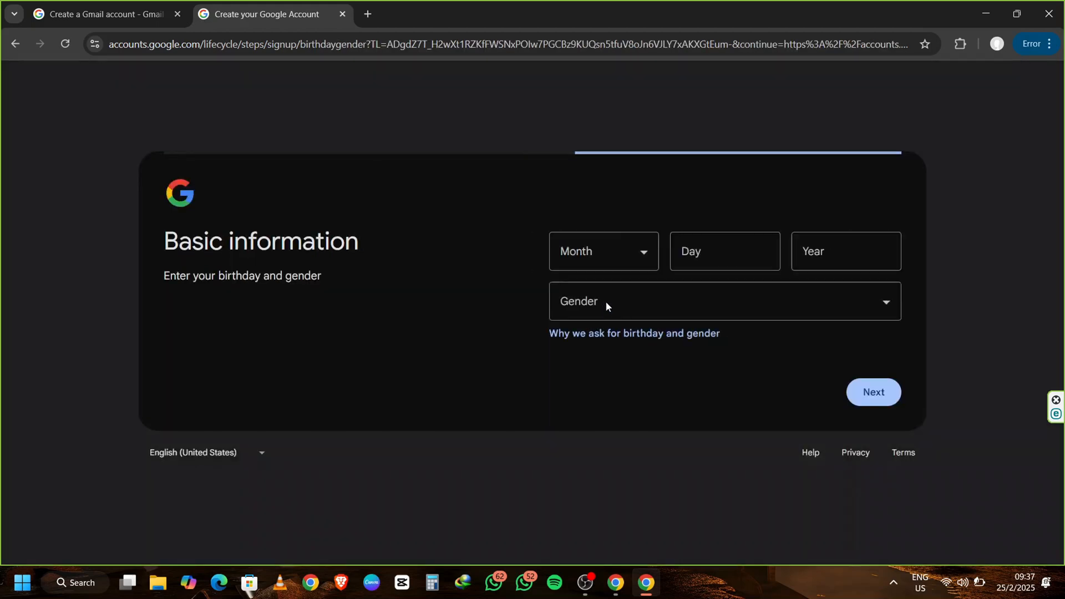
{"action": "left_click", "coordinate": [601, 251]}
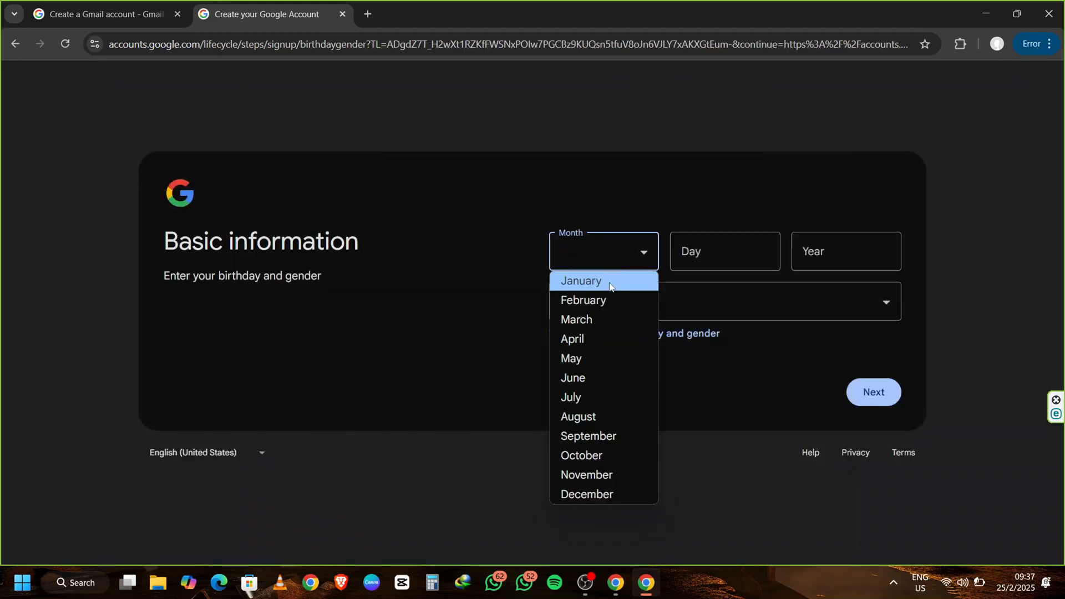
{"action": "left_click", "coordinate": [580, 281]}
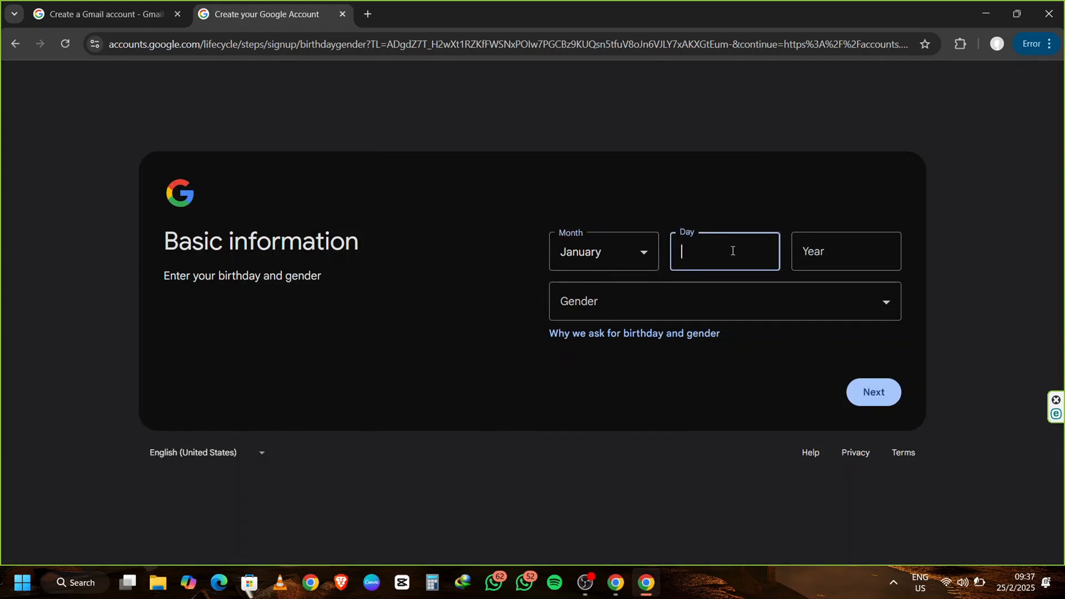
{"action": "type", "text": "9"}
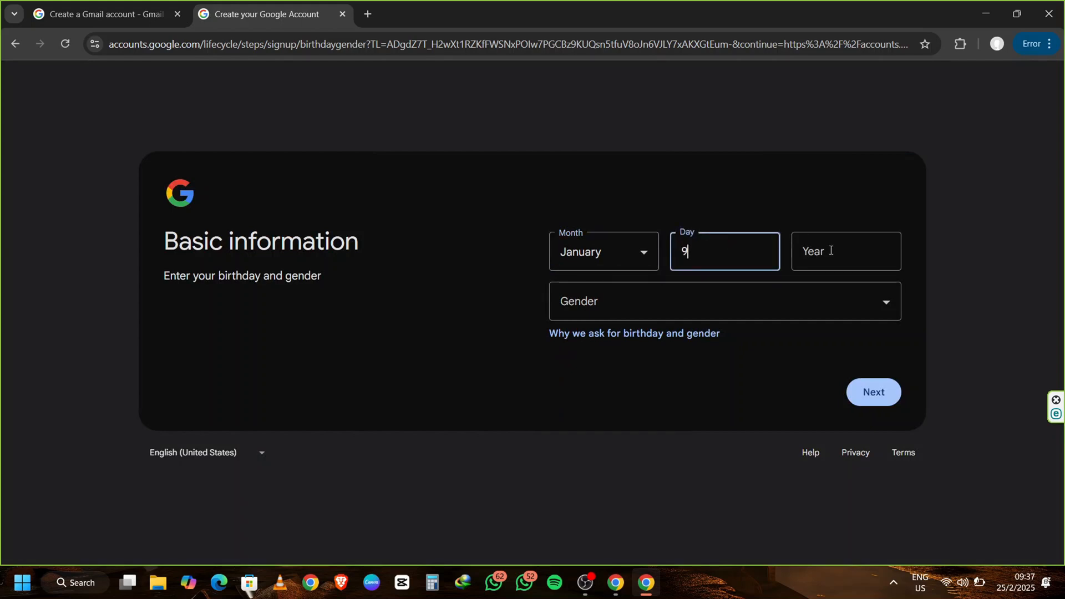
{"action": "type", "text": "1999"}
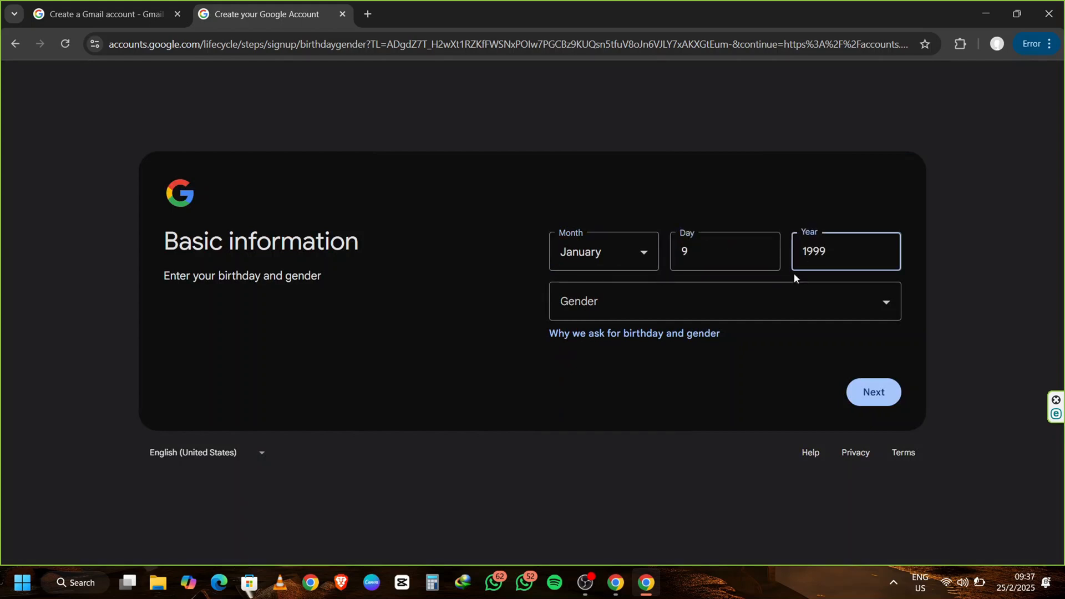
{"action": "left_click", "coordinate": [724, 301]}
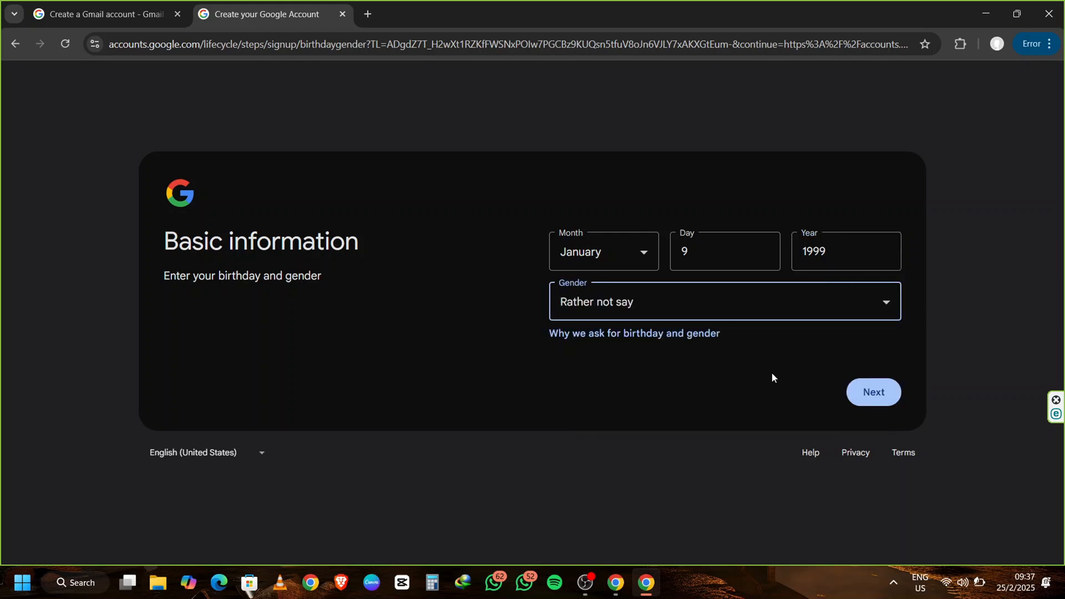
{"action": "left_click", "coordinate": [873, 392]}
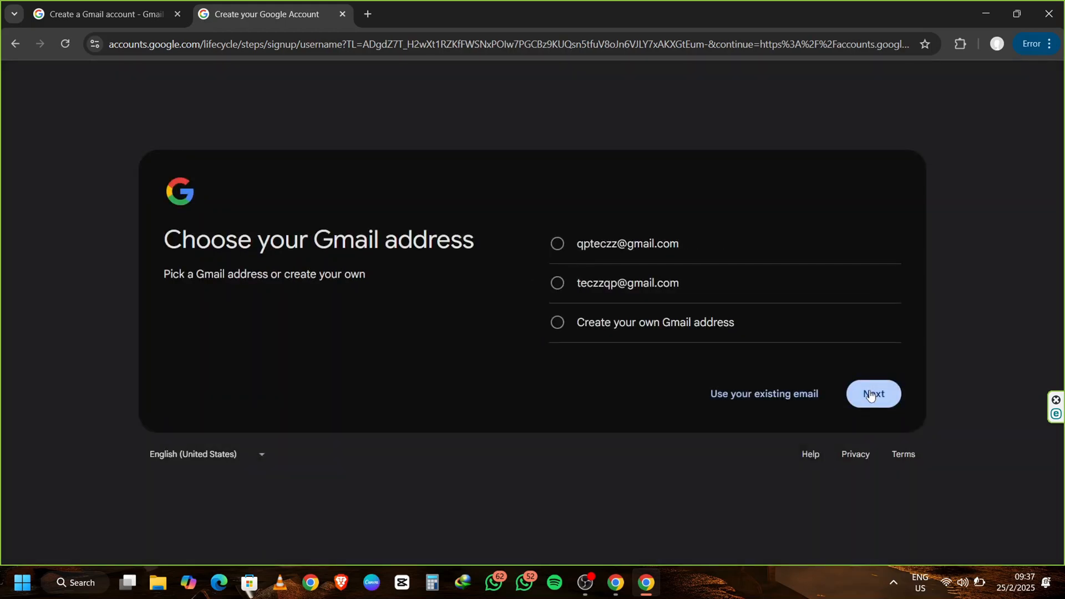
Step: Choose the first suggested Gmail address and set and confirm a password
{"action": "left_click", "coordinate": [557, 243]}
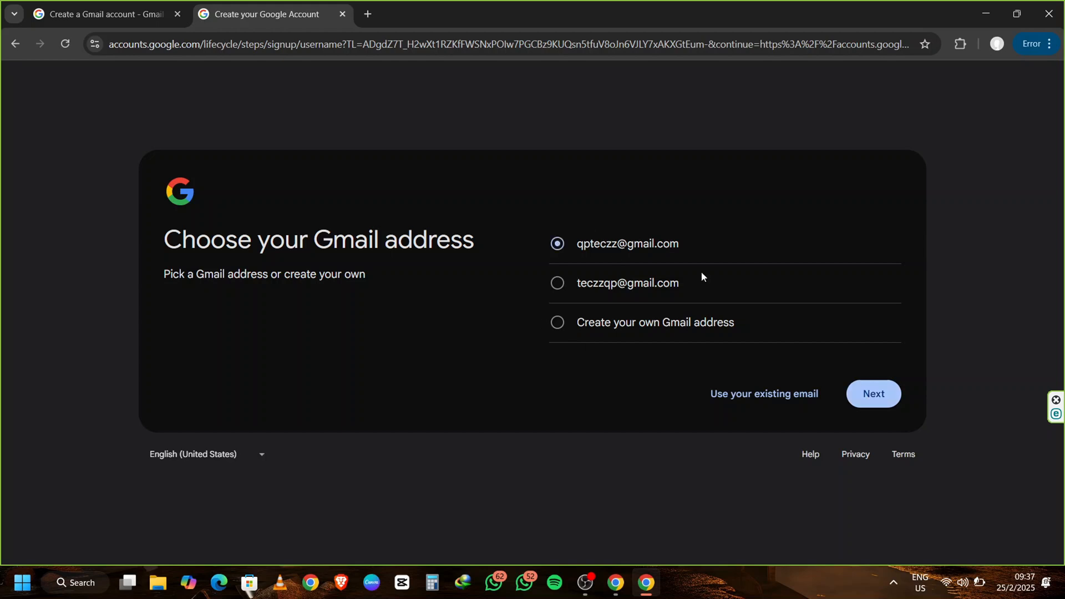
{"action": "left_click", "coordinate": [872, 394]}
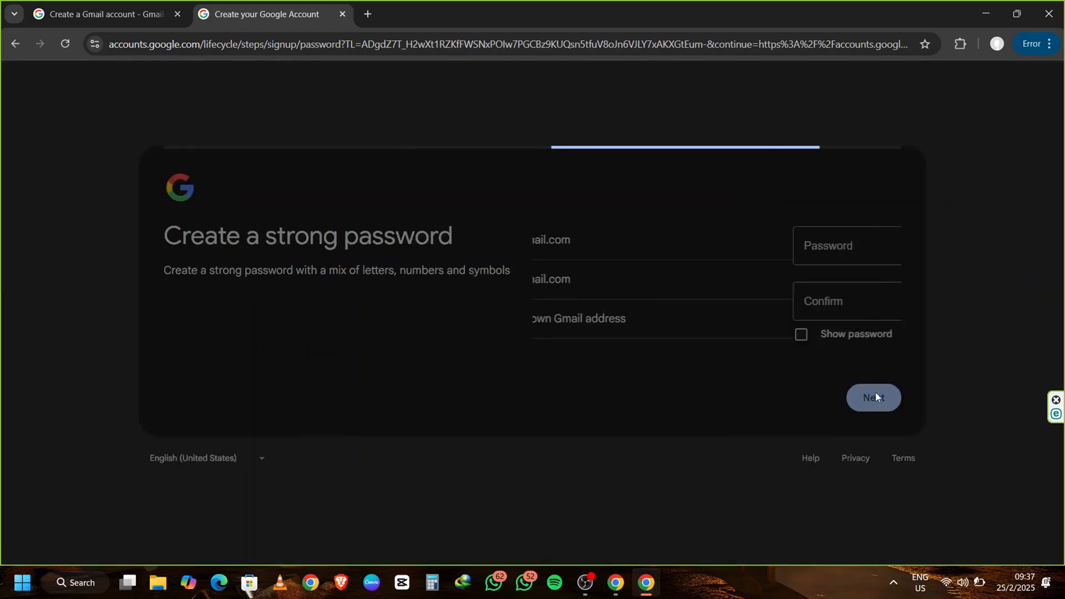
{"action": "type", "text": "••"}
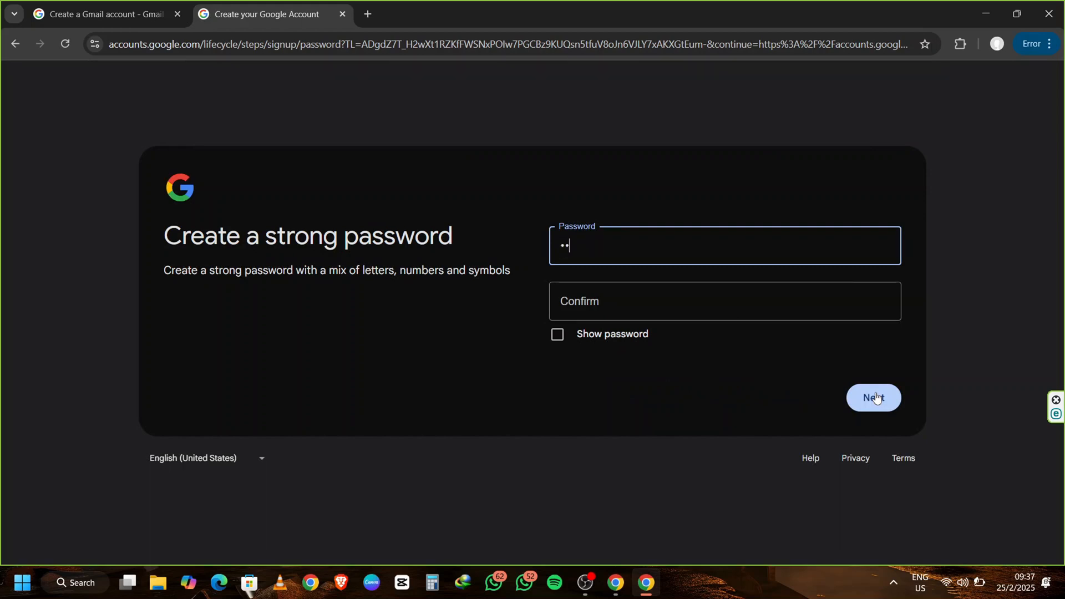
{"action": "type", "text": "password"}
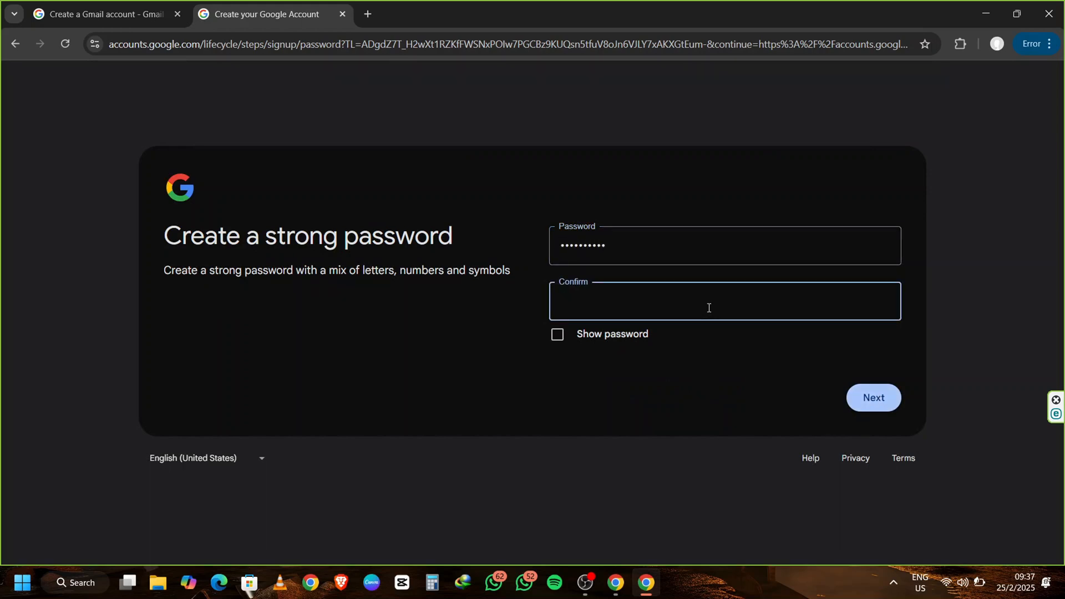
{"action": "type", "text": "••••••••"}
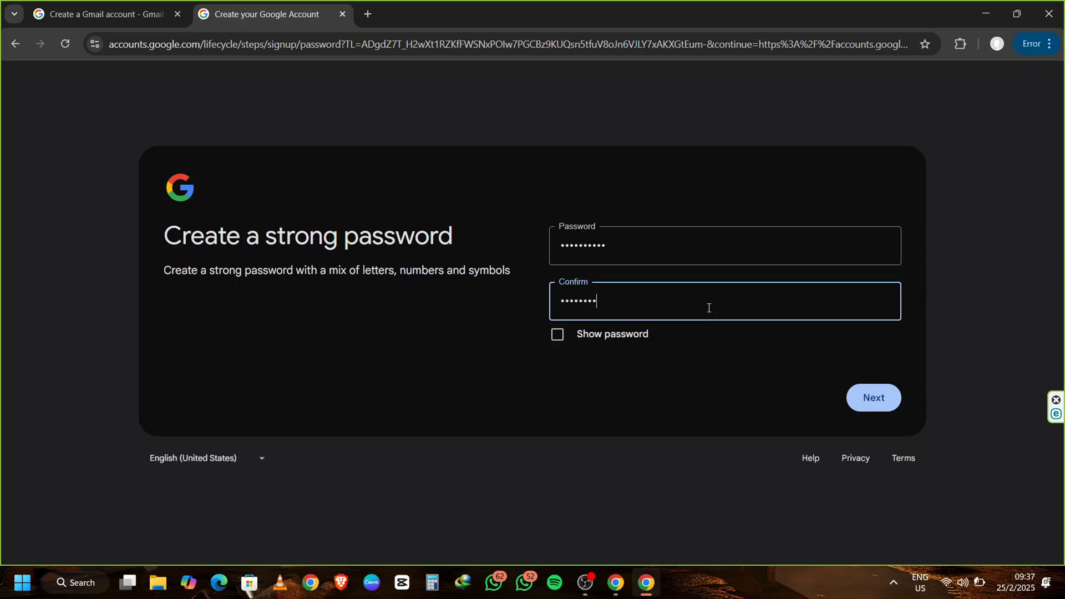
{"action": "left_click", "coordinate": [872, 397]}
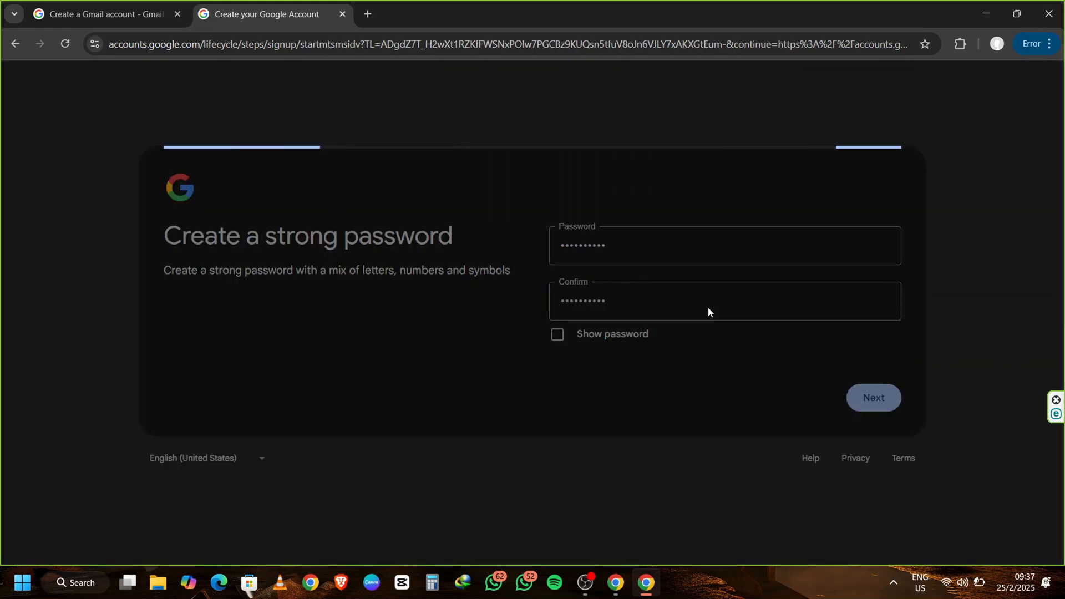
Step: Advance to the not-a-robot page asking for a phone number for an SMS code
{"action": "left_click", "coordinate": [874, 397]}
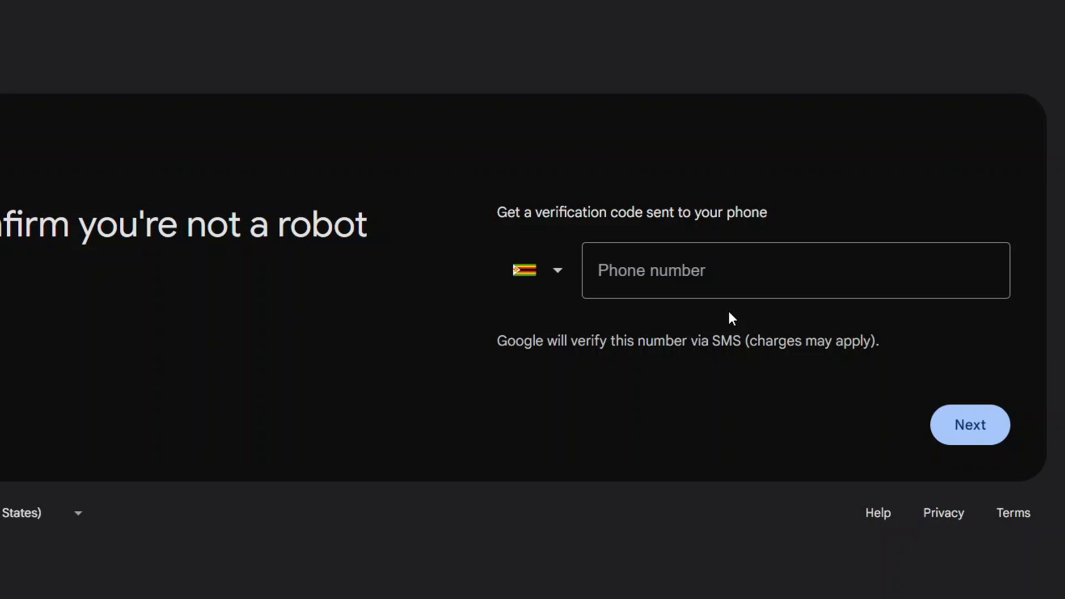
{"action": "left_click", "coordinate": [794, 270]}
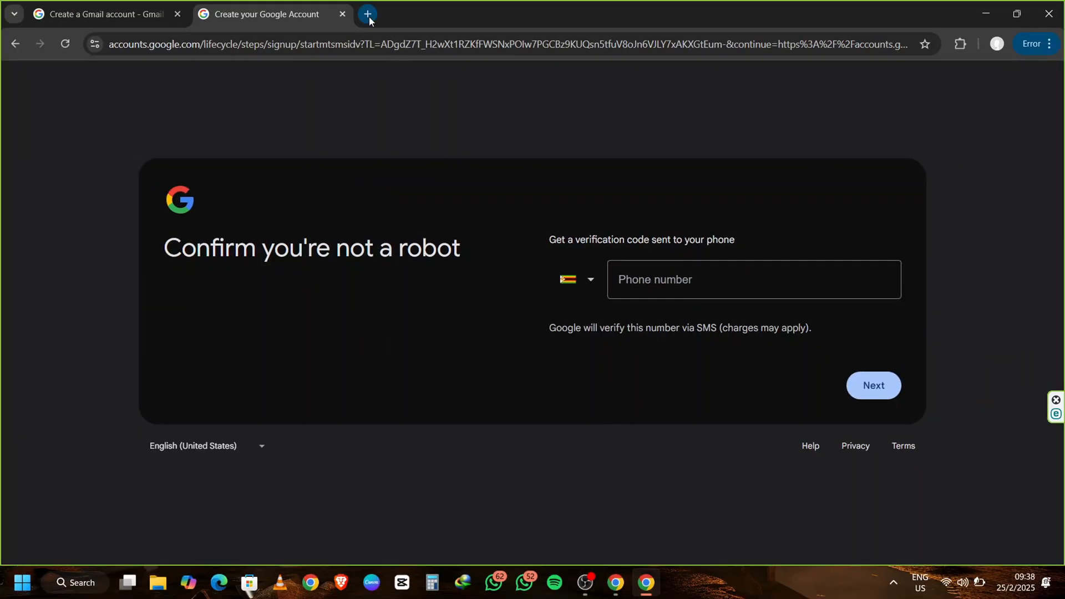
Step: In a new tab, dismiss the ad privacy notice and search for 5sim
{"action": "left_click", "coordinate": [367, 13]}
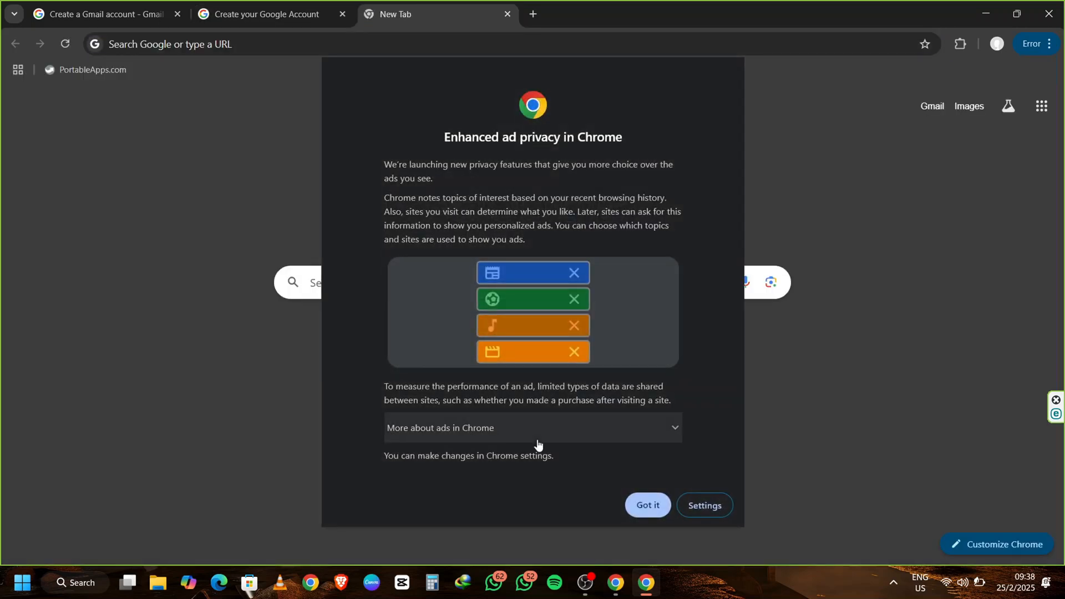
{"action": "left_click", "coordinate": [646, 505]}
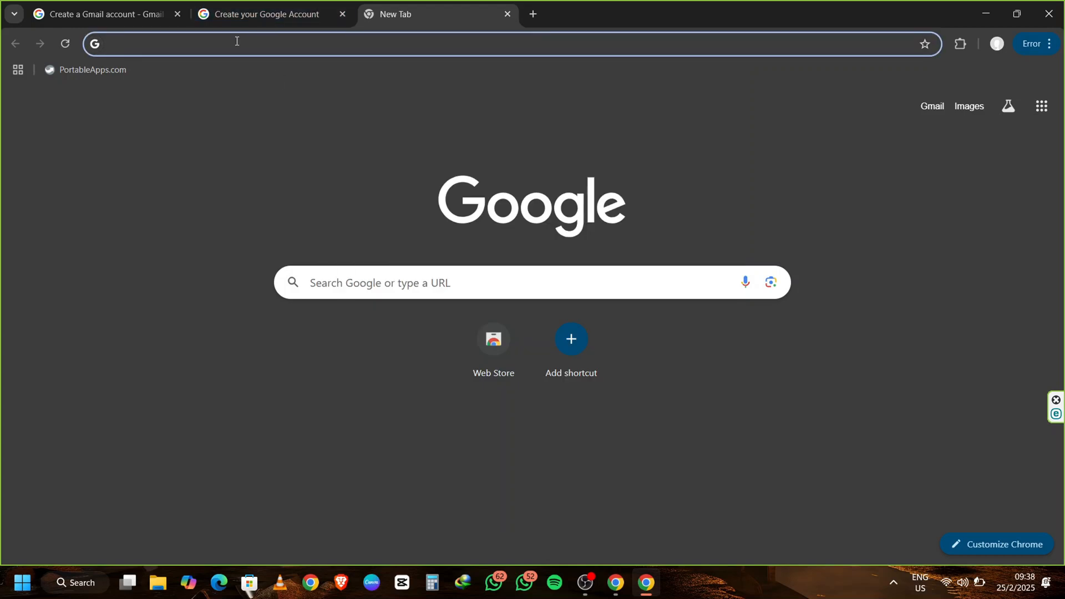
{"action": "type", "text": "5sim"}
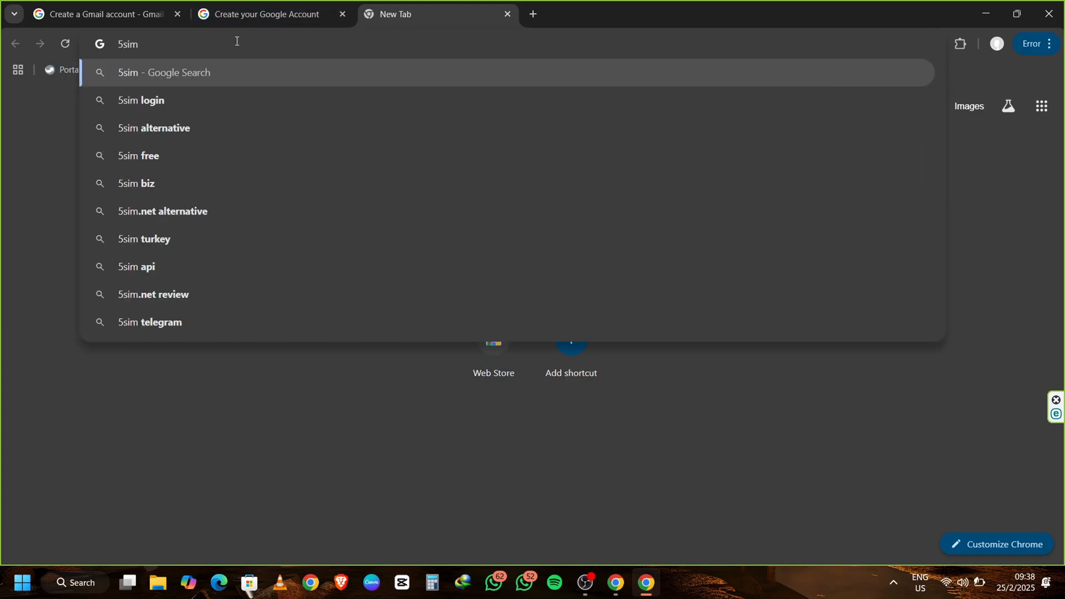
{"action": "left_click", "coordinate": [141, 100]}
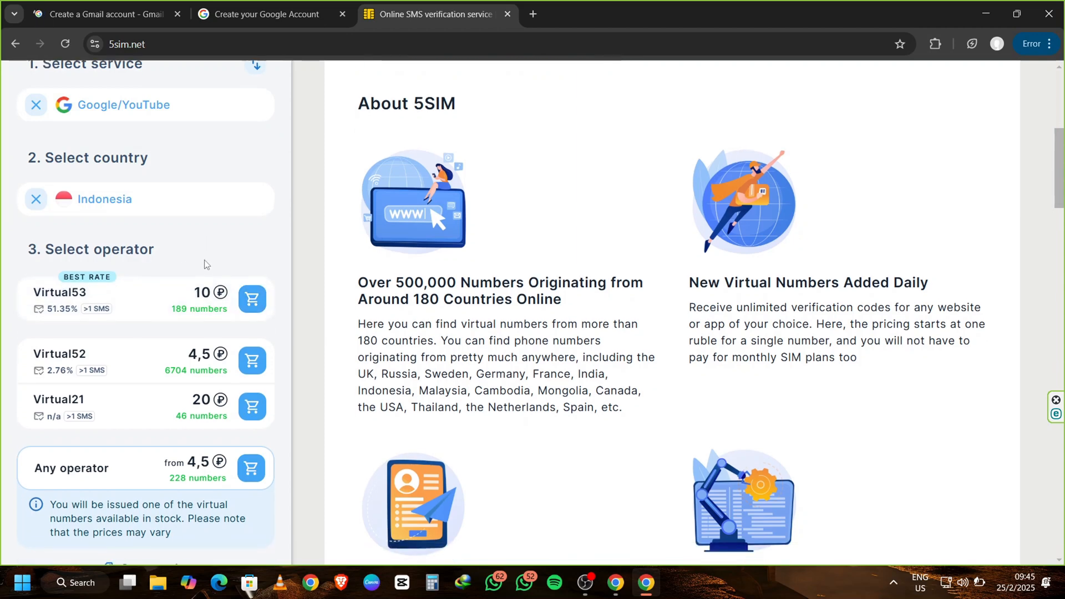
Step: Buy an Indonesian Google/YouTube number on 5SIM, trying Virtual52 then Virtual53
{"action": "scroll", "scroll_direction": "down", "scroll_amount": 3}
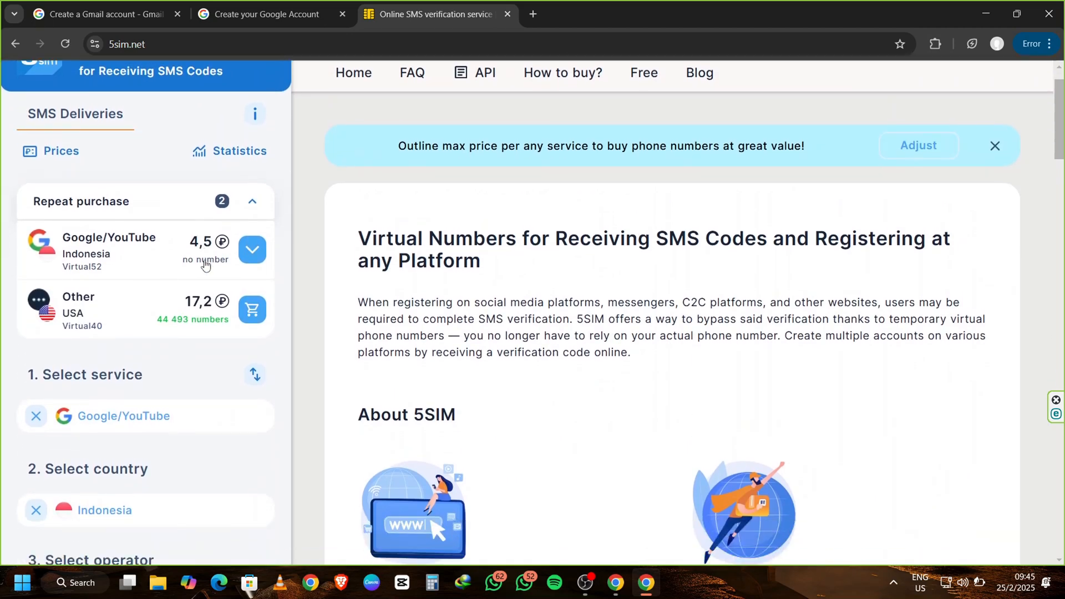
{"action": "scroll", "scroll_direction": "down", "scroll_amount": 3}
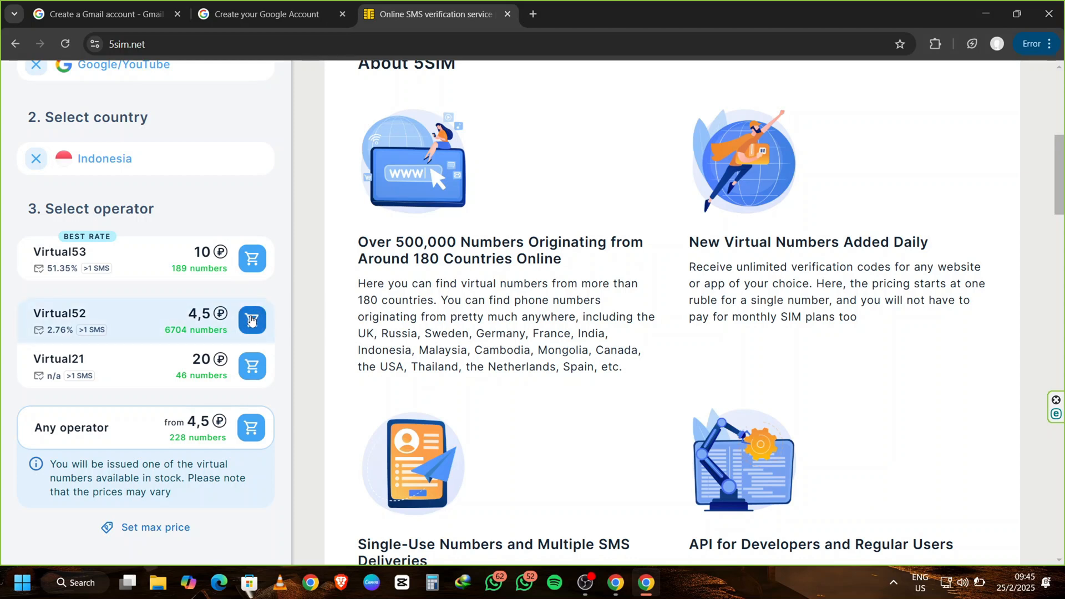
{"action": "left_click", "coordinate": [251, 320]}
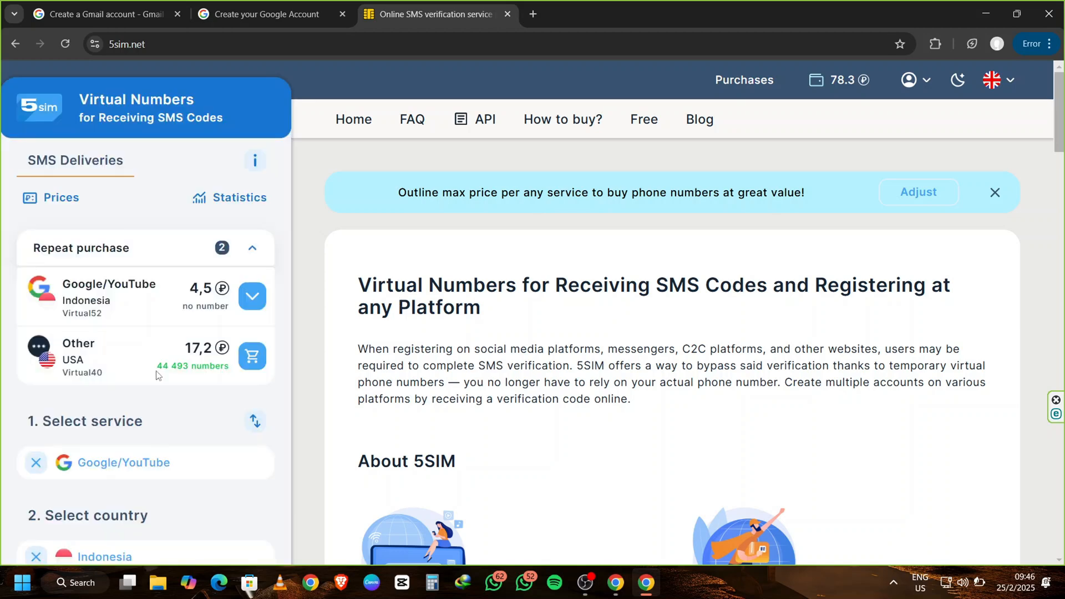
{"action": "mouse_move", "coordinate": [155, 304]}
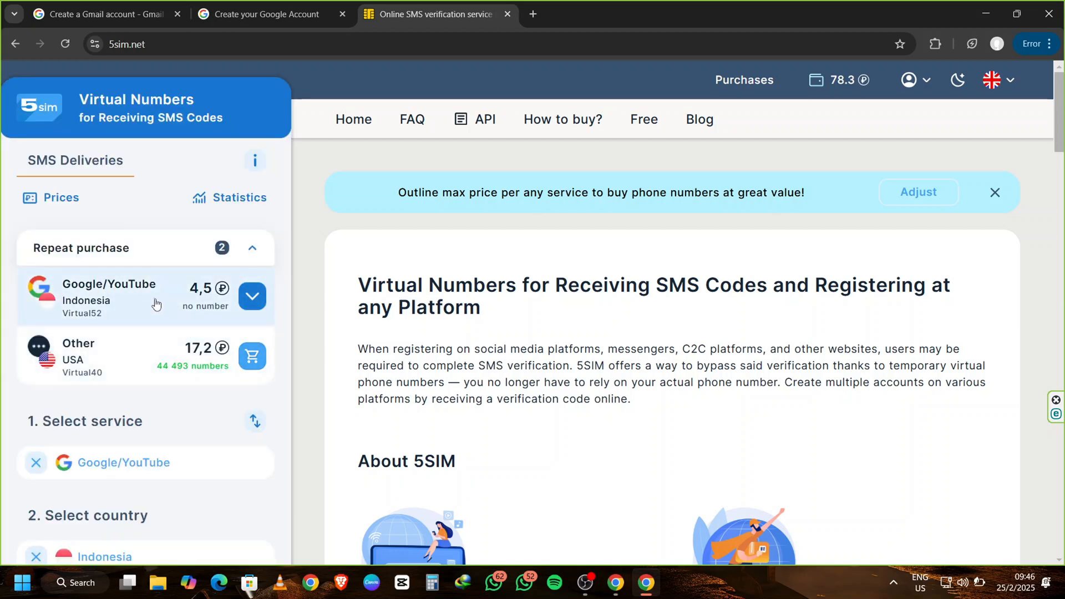
{"action": "scroll", "scroll_direction": "down", "scroll_amount": 3}
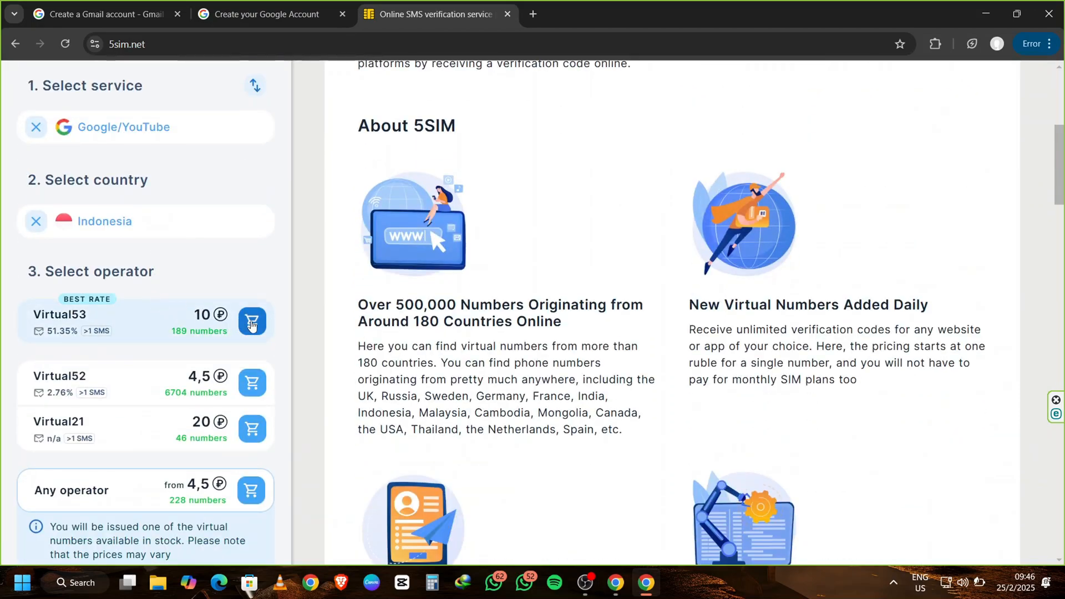
{"action": "left_click", "coordinate": [251, 322]}
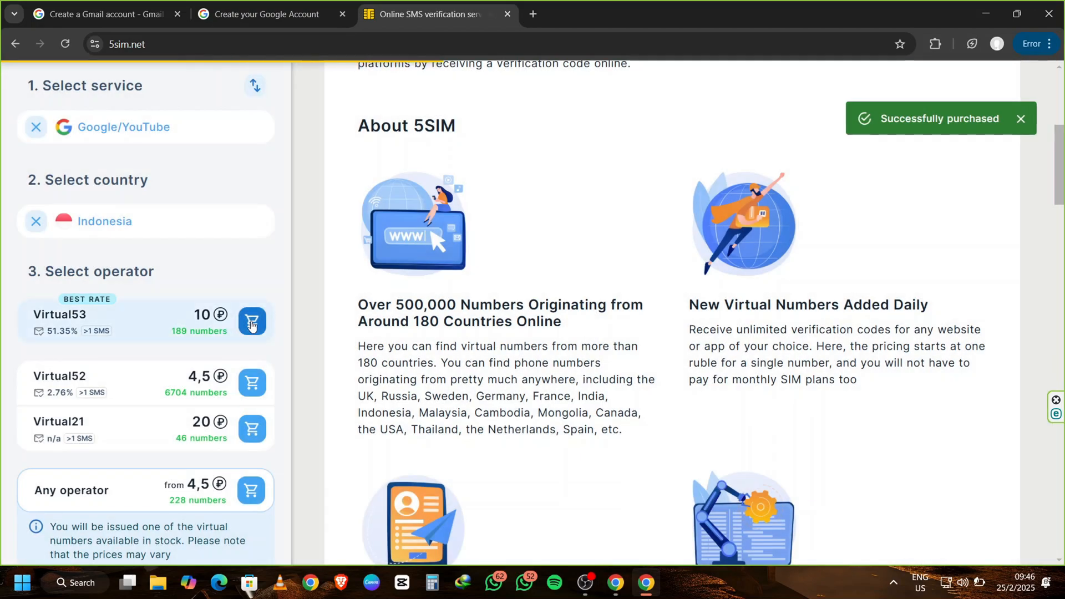
{"action": "left_click", "coordinate": [251, 322]}
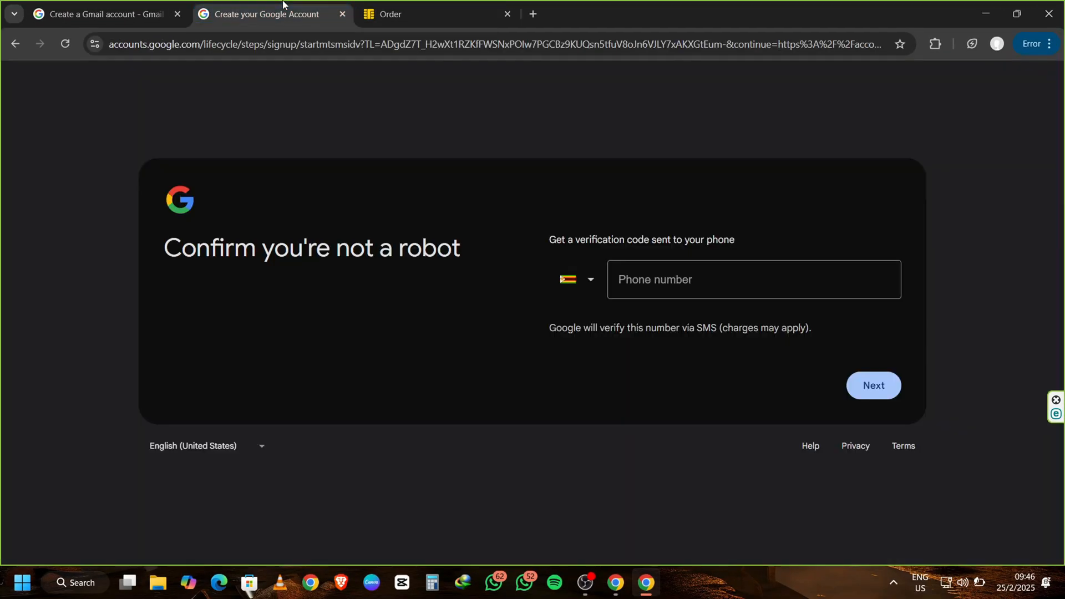
Step: Submit the rented Indonesian 5sim phone number in Google sign-up to receive an SMS code
{"action": "left_click", "coordinate": [572, 278]}
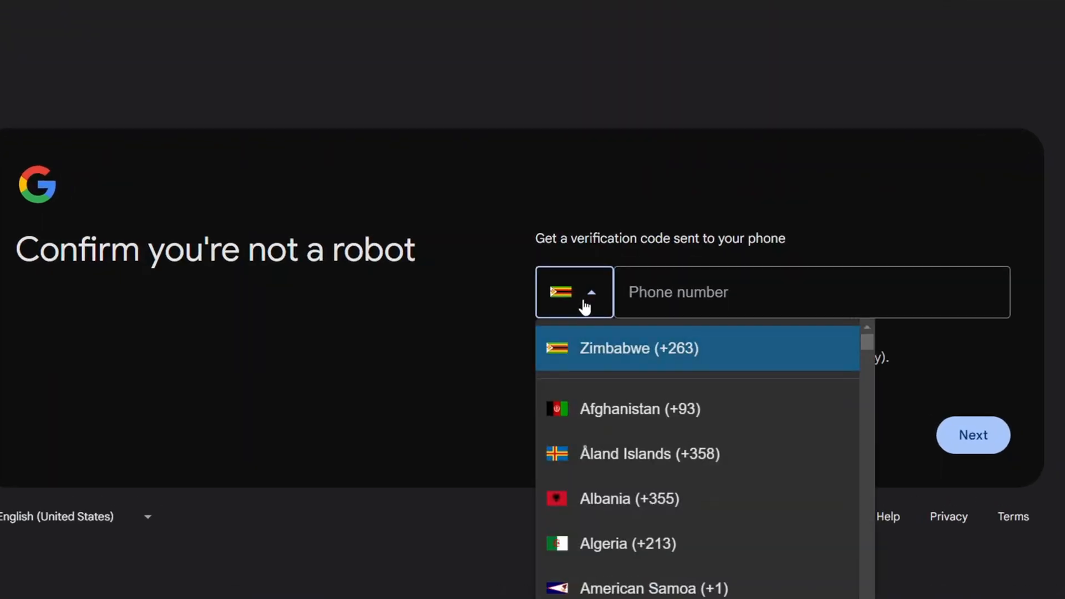
{"action": "scroll", "scroll_direction": "down", "scroll_amount": 3}
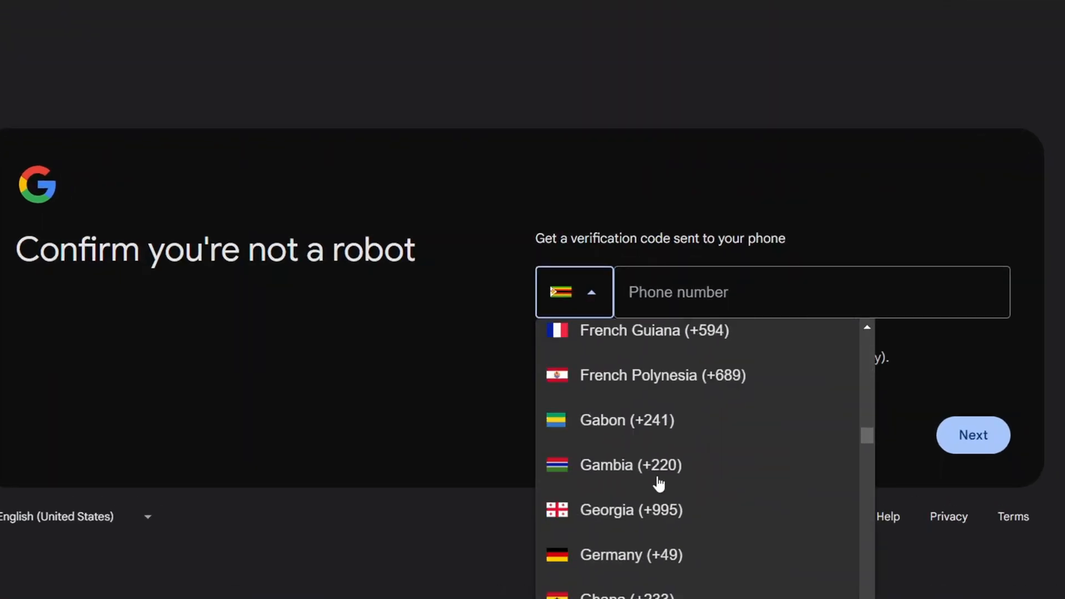
{"action": "scroll", "scroll_direction": "down", "scroll_amount": 3}
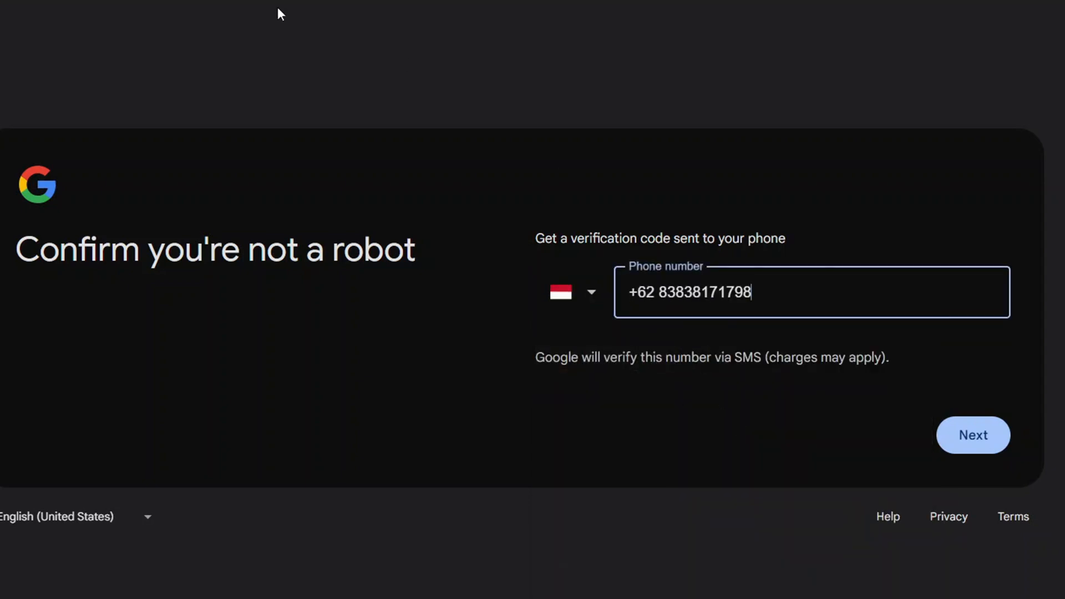
{"action": "left_click", "coordinate": [435, 14]}
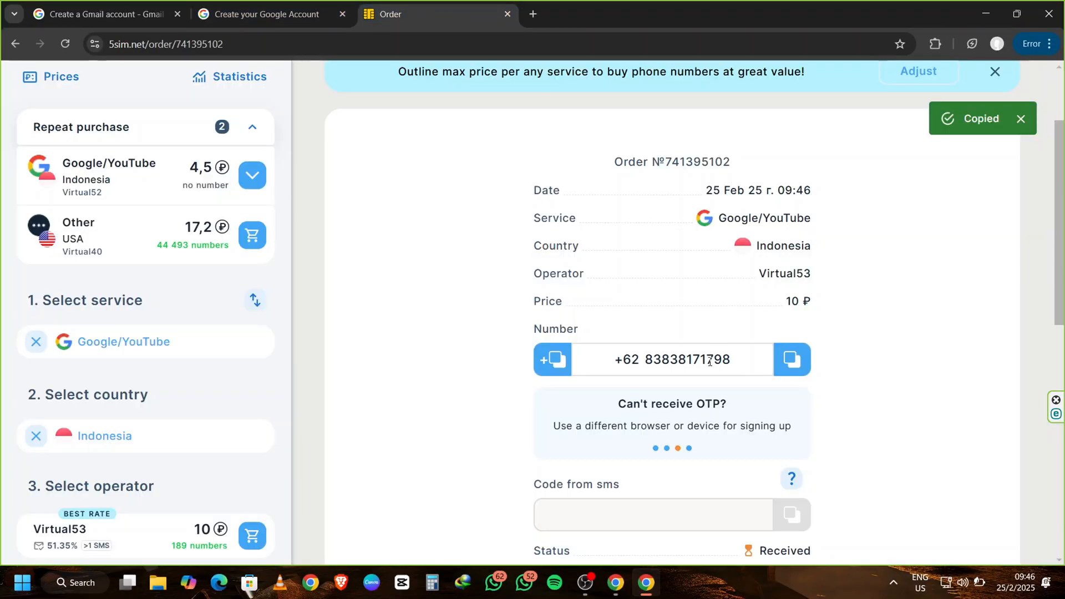
{"action": "left_click", "coordinate": [267, 13]}
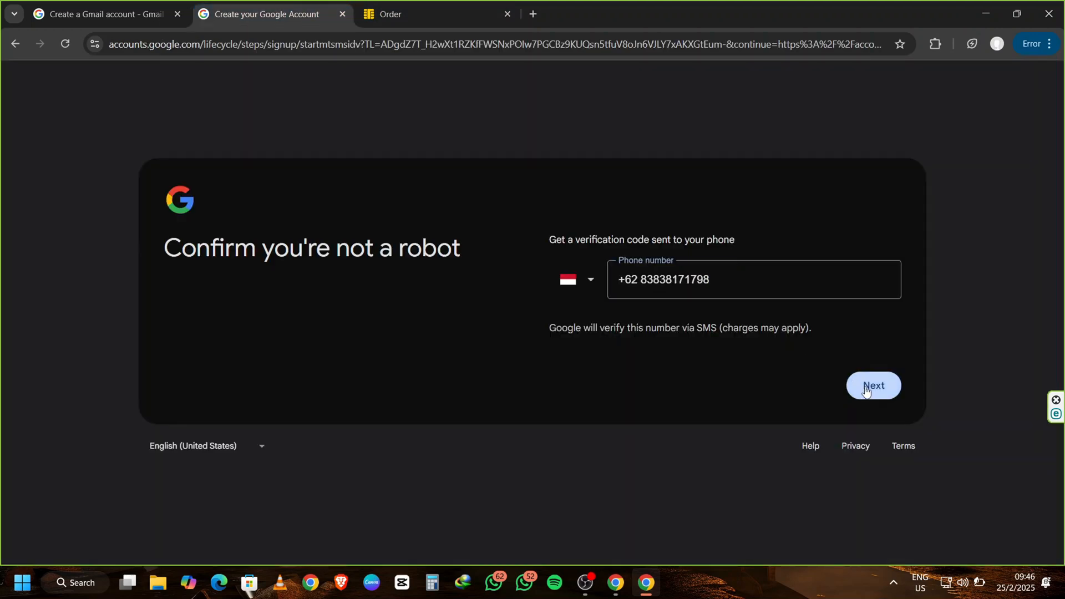
{"action": "left_click", "coordinate": [872, 385]}
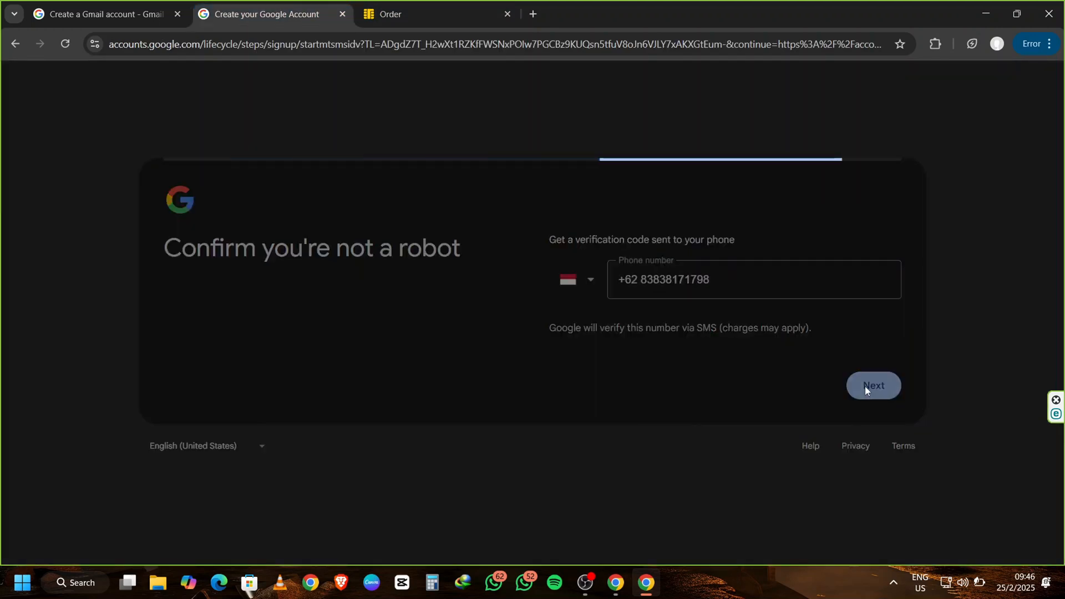
{"action": "left_click", "coordinate": [872, 385]}
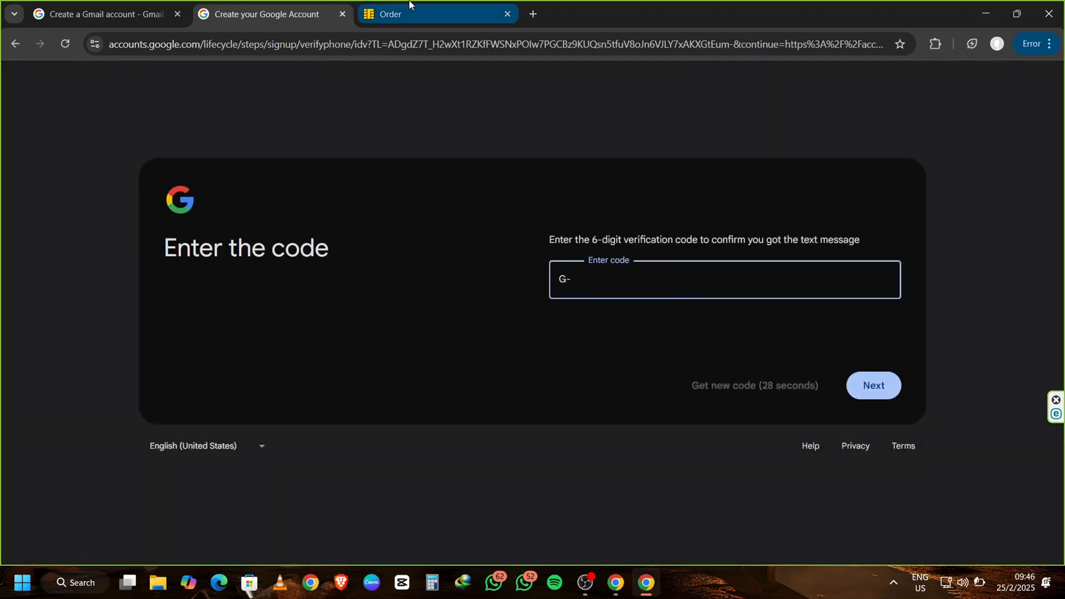
{"action": "left_click", "coordinate": [435, 14]}
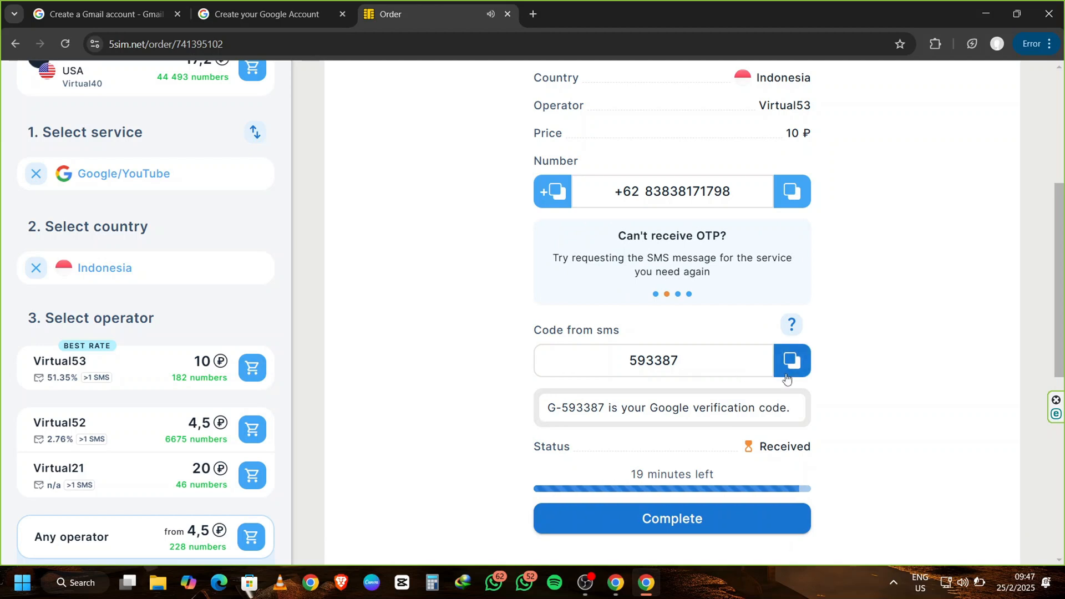
{"action": "left_click", "coordinate": [791, 360]}
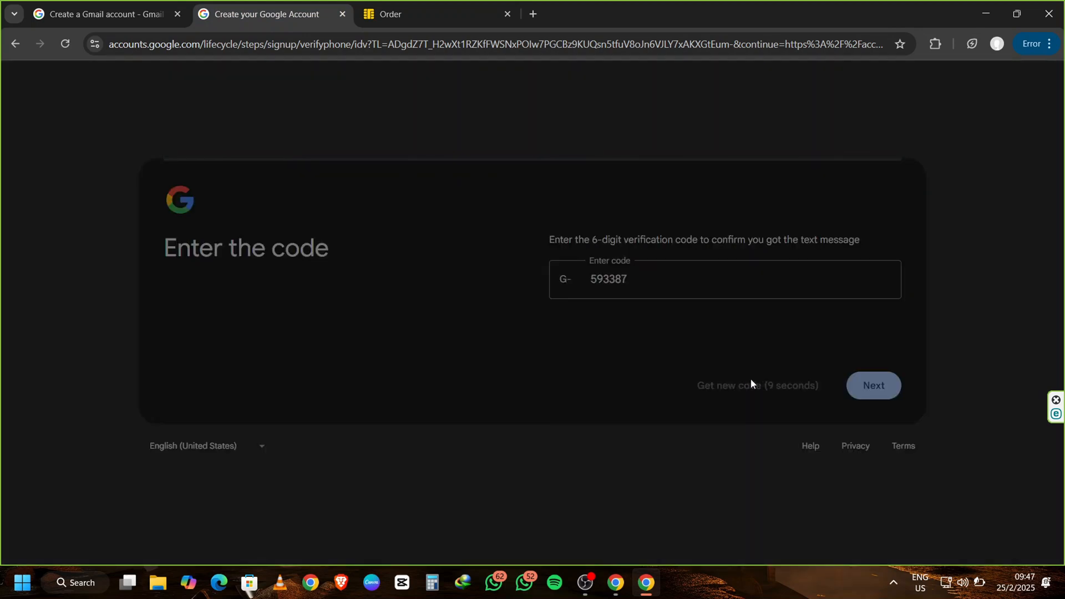
{"action": "left_click", "coordinate": [872, 385]}
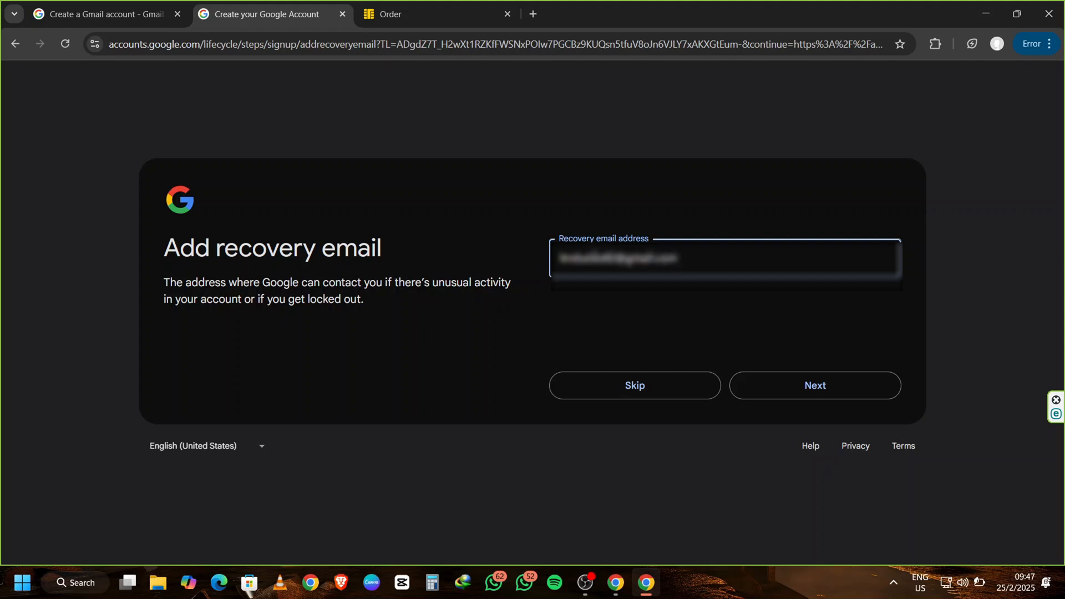
{"action": "mouse_move", "coordinate": [814, 385]}
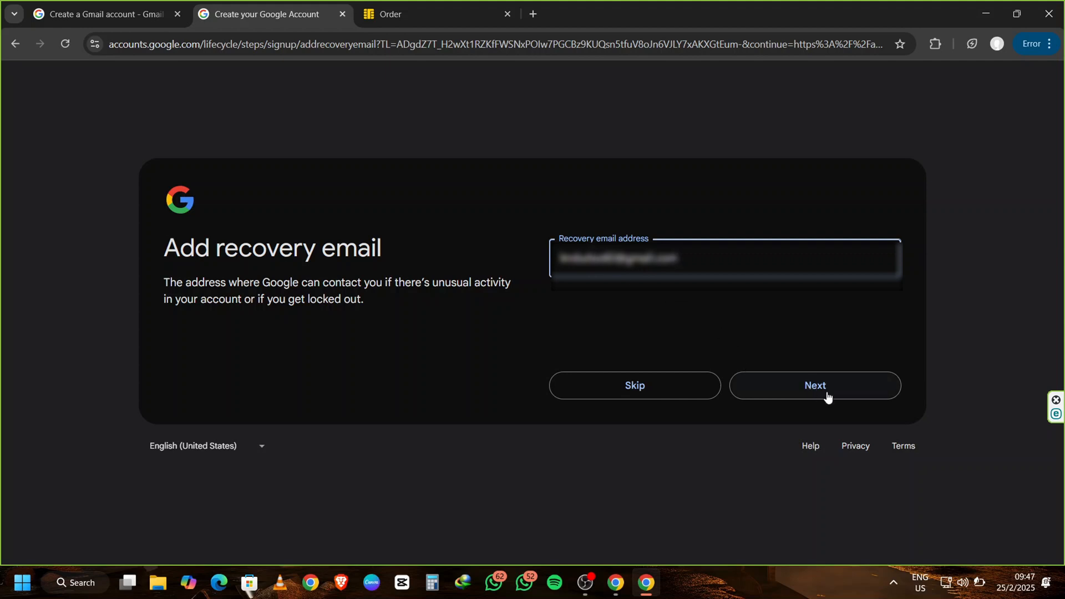
Step: Submit the recovery email, continue past the account review, and accept Google's privacy terms
{"action": "left_click", "coordinate": [814, 385]}
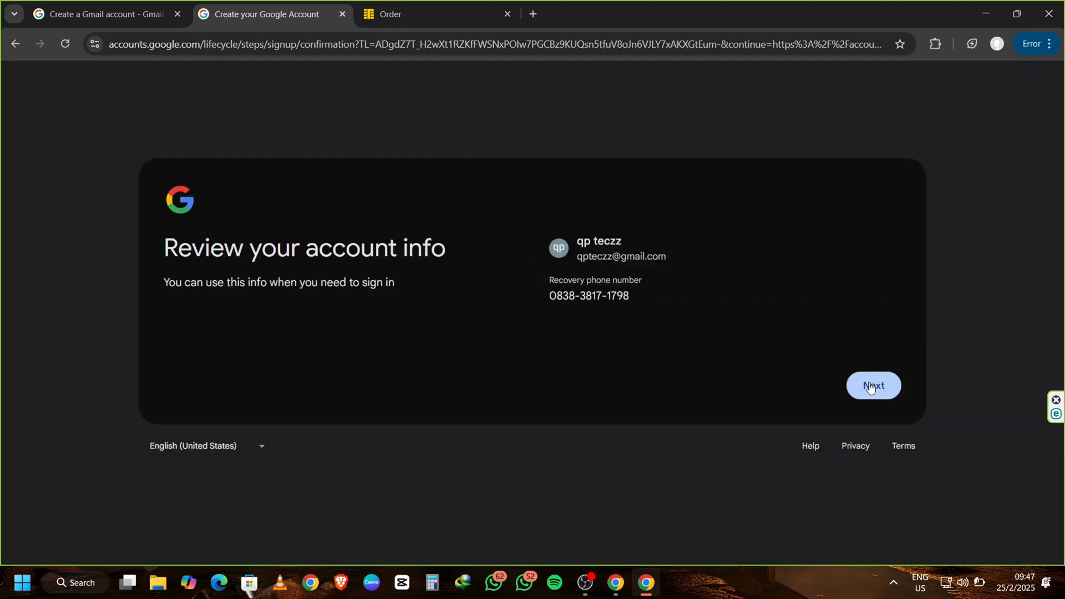
{"action": "left_click", "coordinate": [872, 385]}
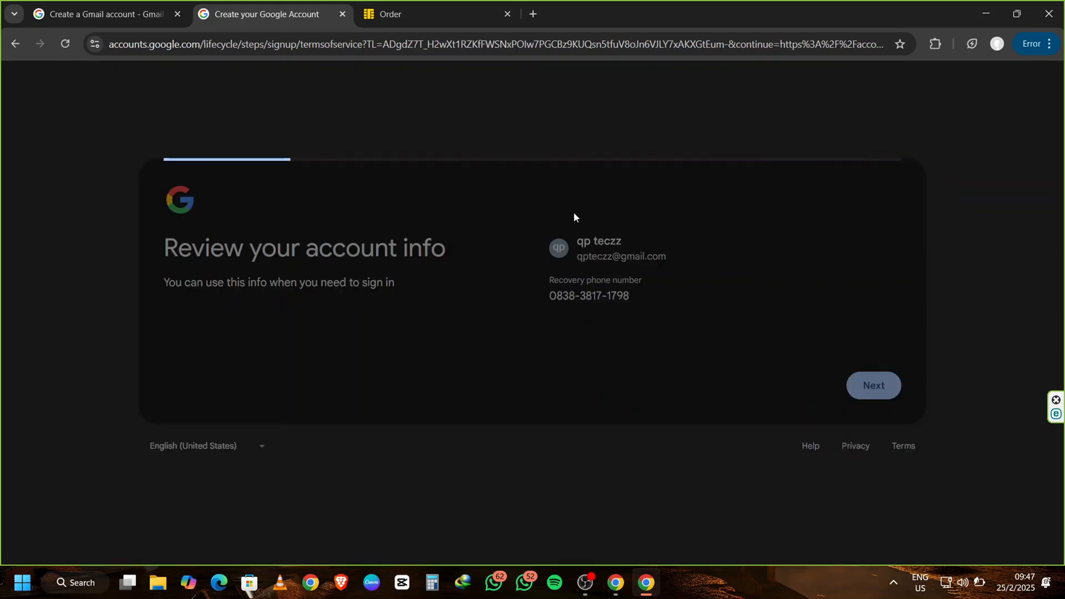
{"action": "left_click", "coordinate": [874, 385]}
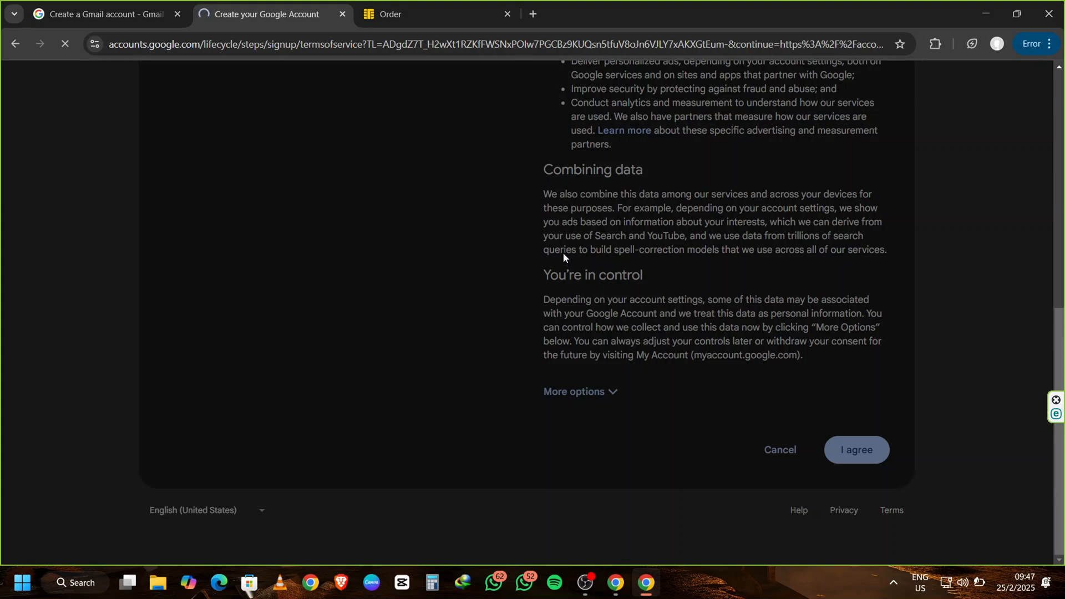
{"action": "left_click", "coordinate": [855, 450]}
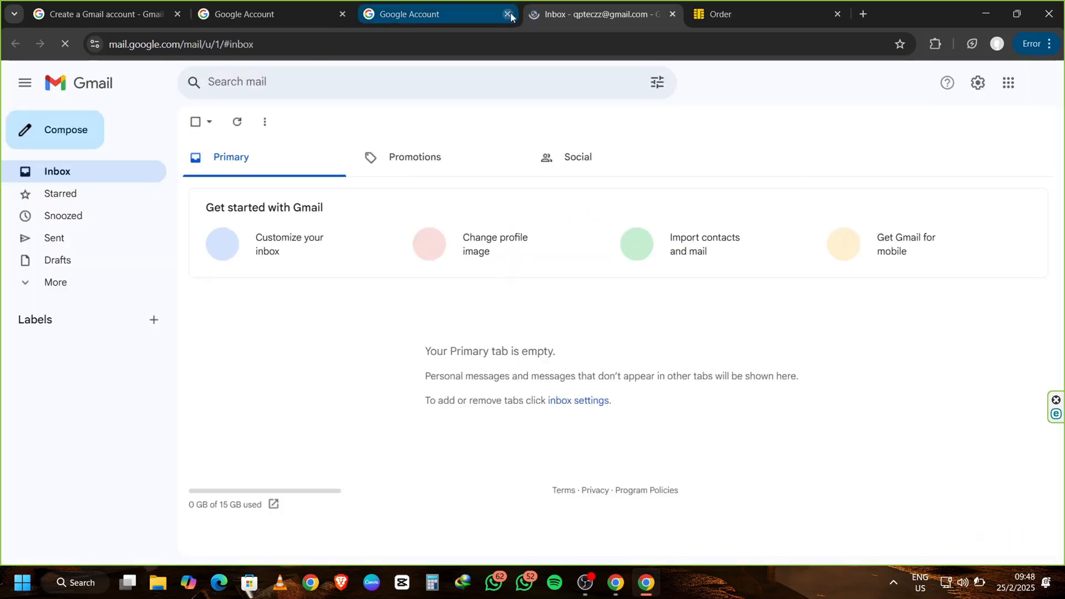
Step: Close the leftover Google Account, Create a Gmail account and Order tabs, keeping Gmail
{"action": "left_click", "coordinate": [508, 14]}
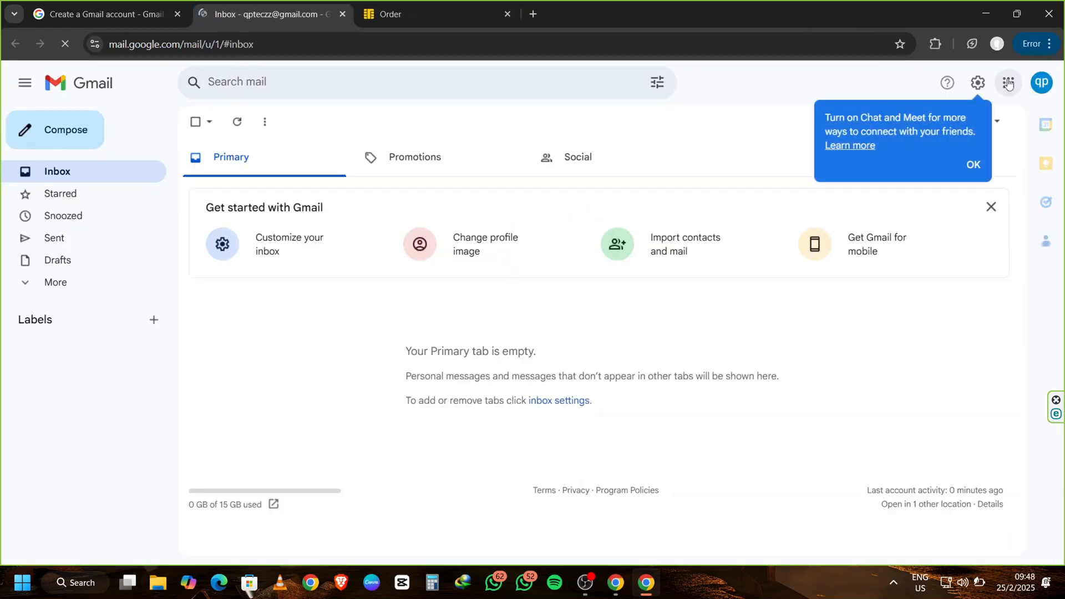
{"action": "left_click", "coordinate": [1039, 83]}
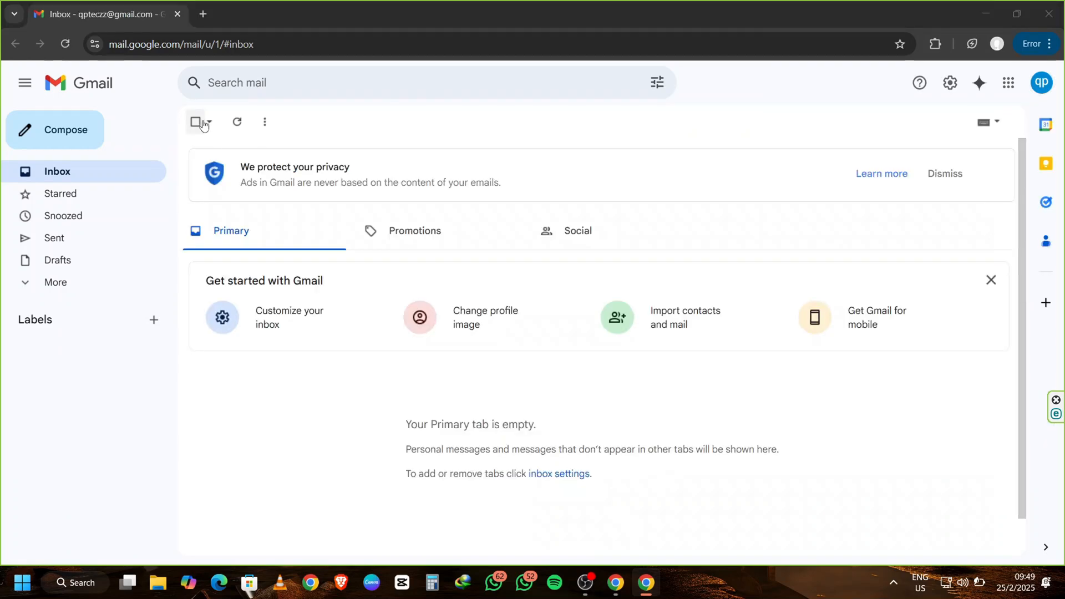
Step: In a new tab, search 'bulk gmail account creator' and open Mailmeteor's Gmail Generator result
{"action": "left_click", "coordinate": [202, 13]}
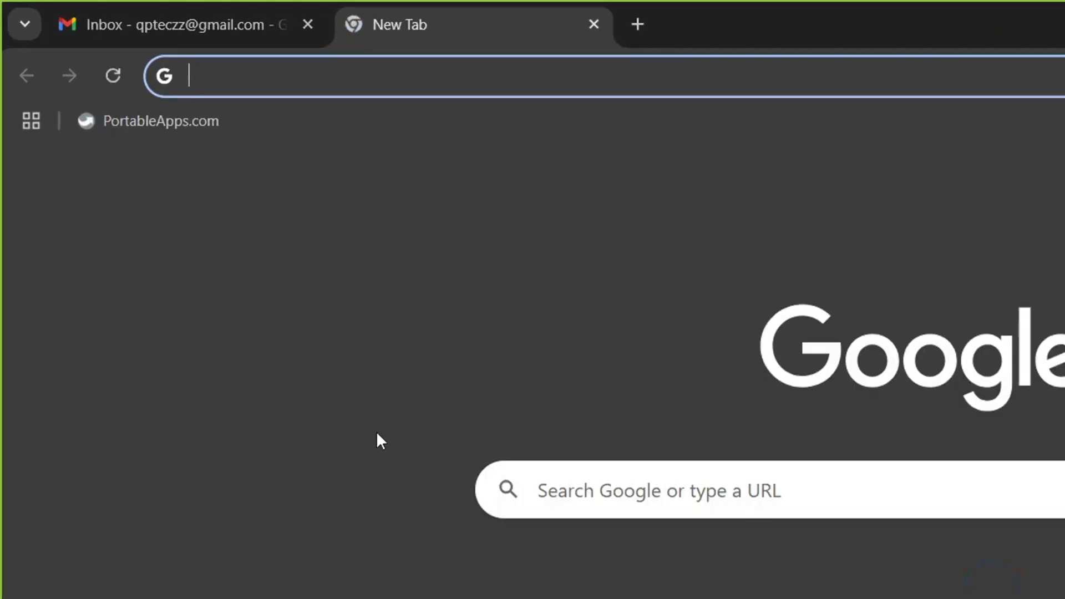
{"action": "type", "text": "bulk"}
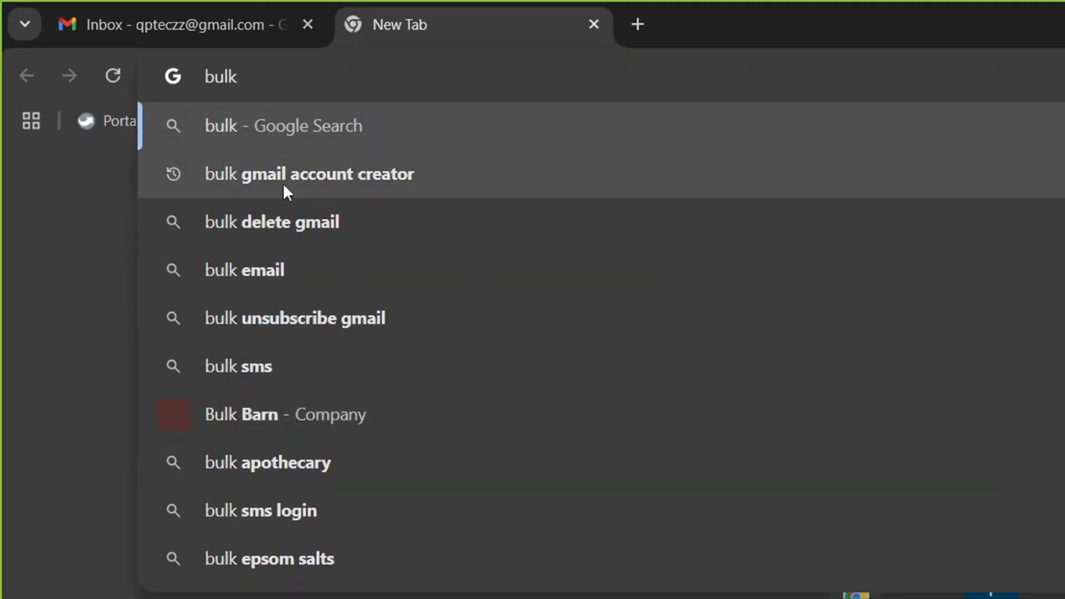
{"action": "left_click", "coordinate": [308, 173]}
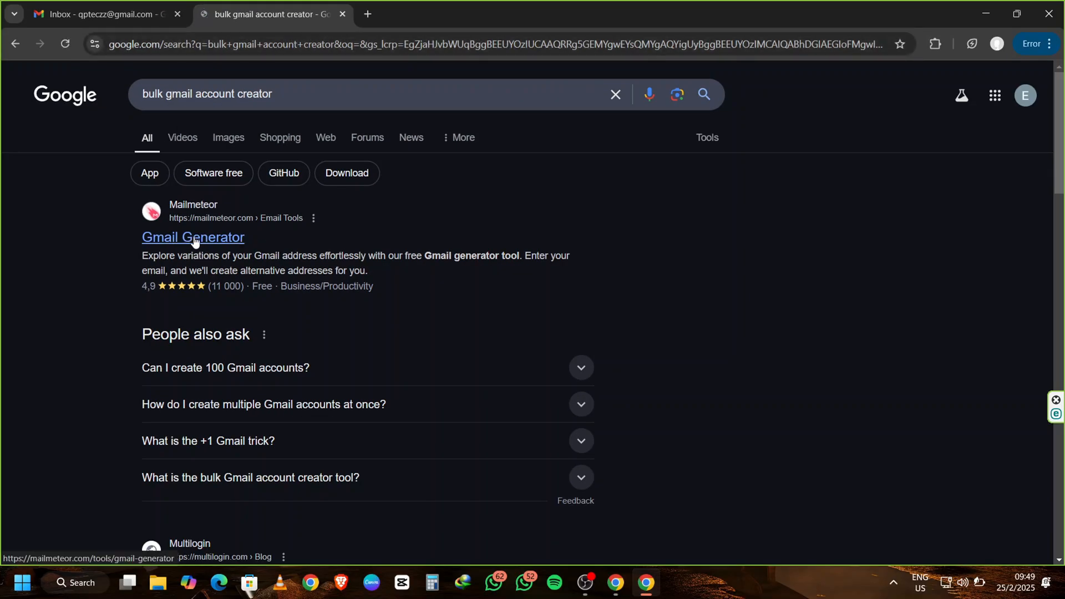
{"action": "left_click", "coordinate": [192, 237]}
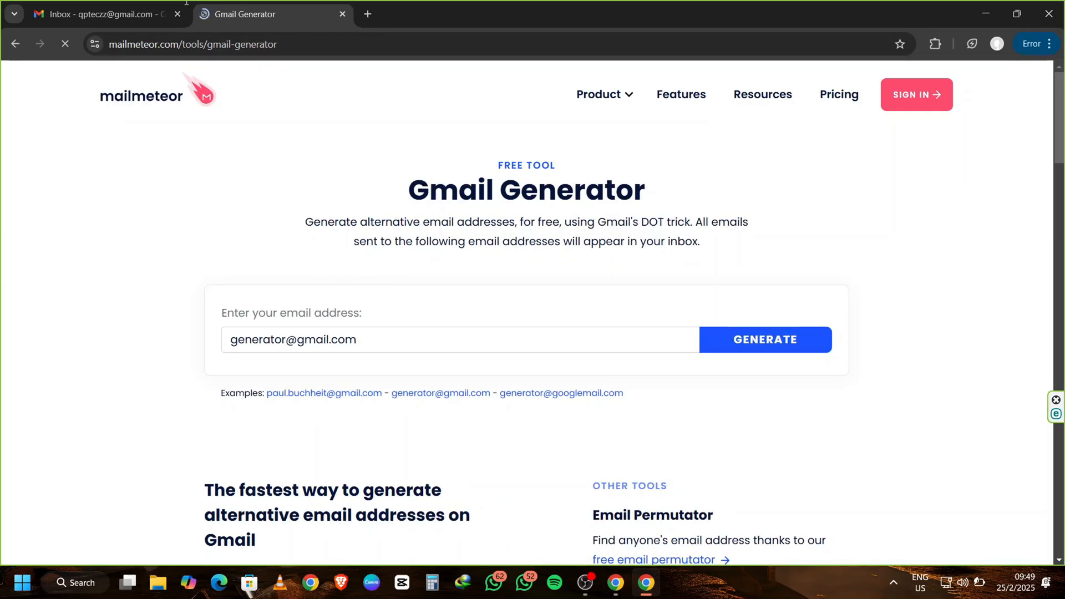
{"action": "left_click", "coordinate": [102, 13]}
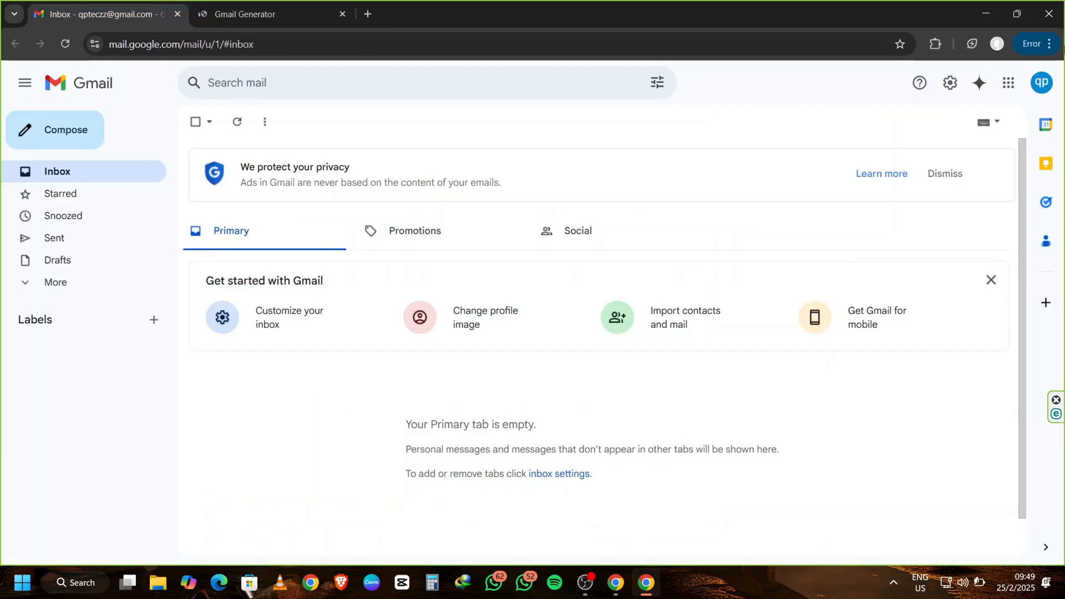
{"action": "left_click", "coordinate": [1040, 82]}
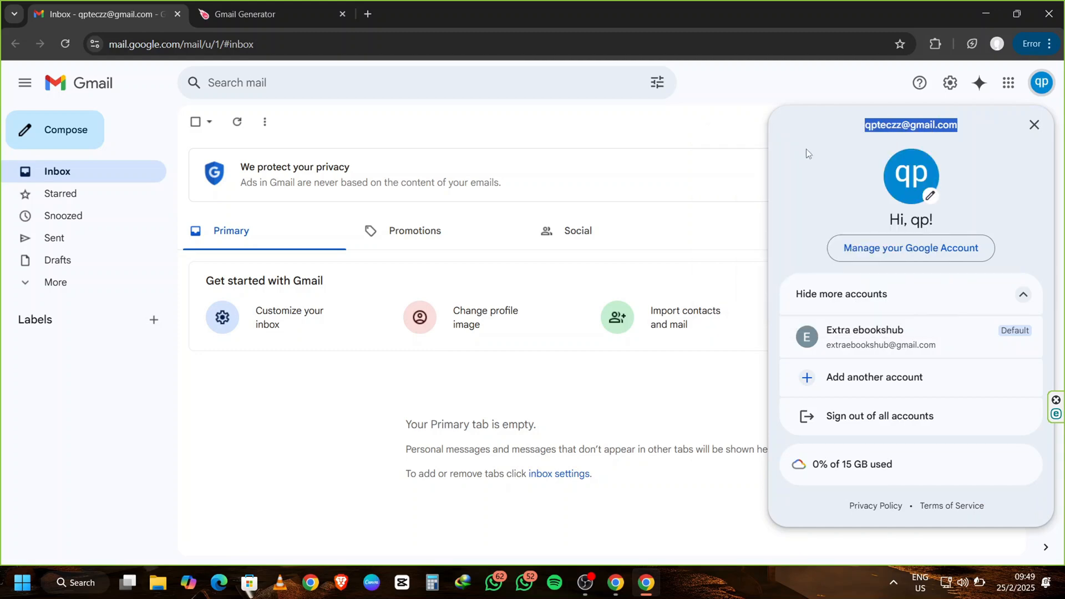
{"action": "left_click", "coordinate": [258, 13]}
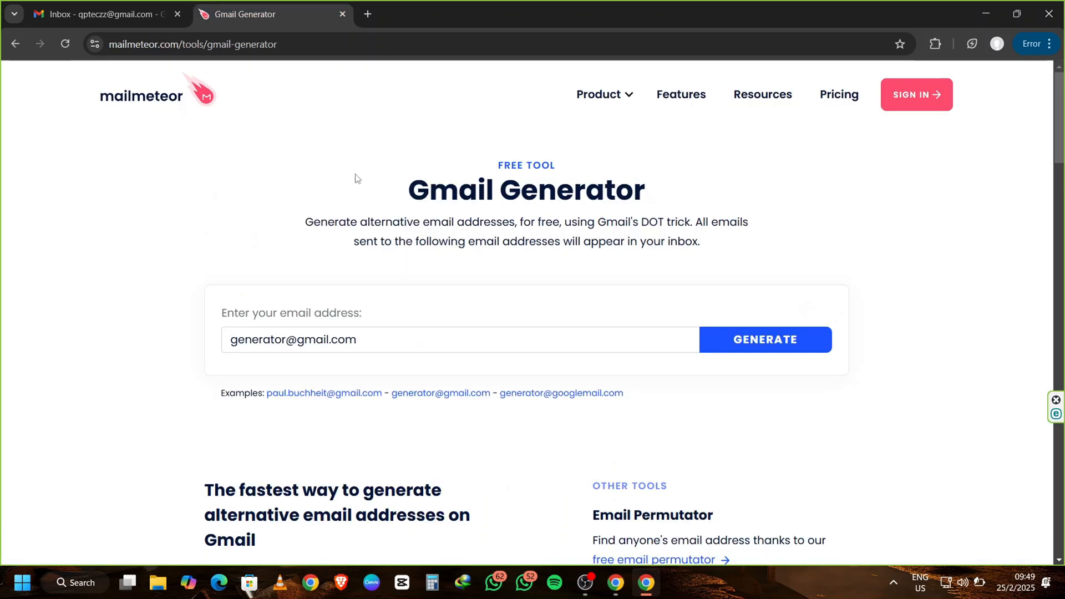
{"action": "triple_click", "coordinate": [293, 340]}
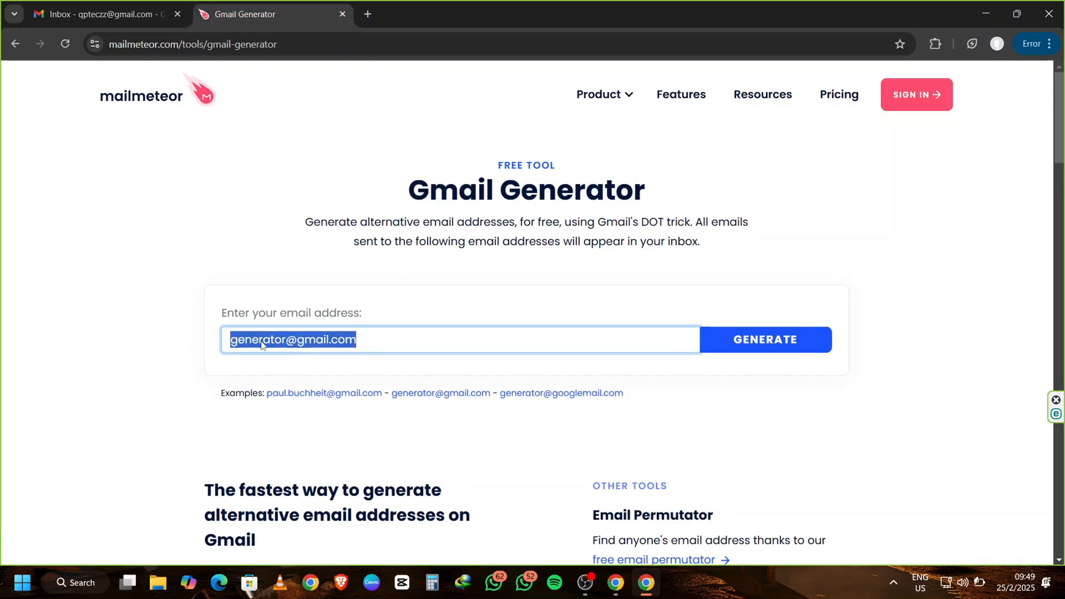
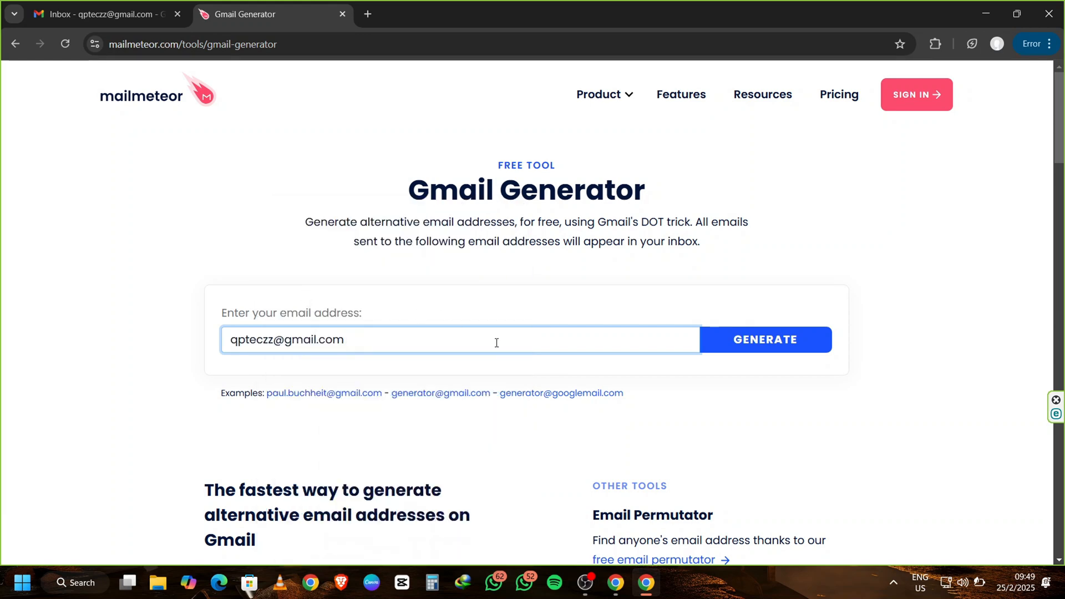
{"action": "left_click", "coordinate": [764, 339]}
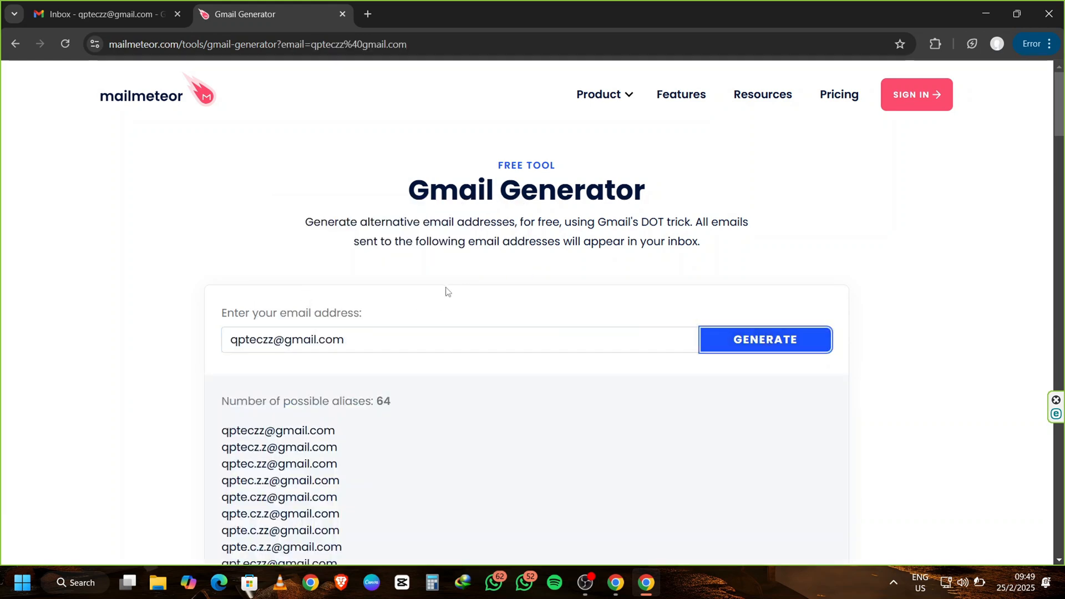
{"action": "scroll", "scroll_direction": "down", "scroll_amount": 3}
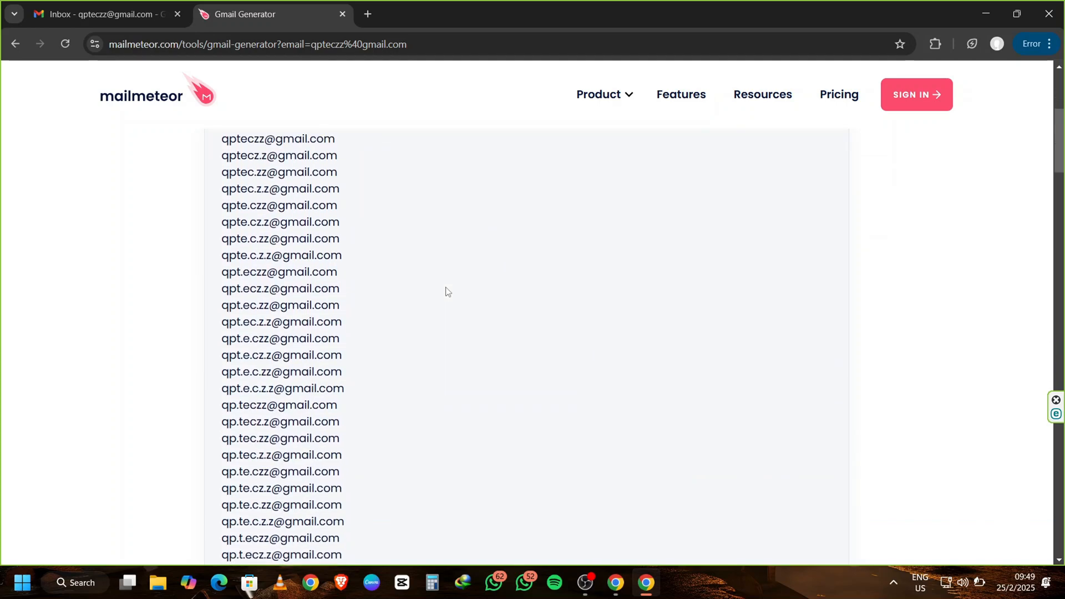
{"action": "scroll", "scroll_direction": "down", "scroll_amount": 3}
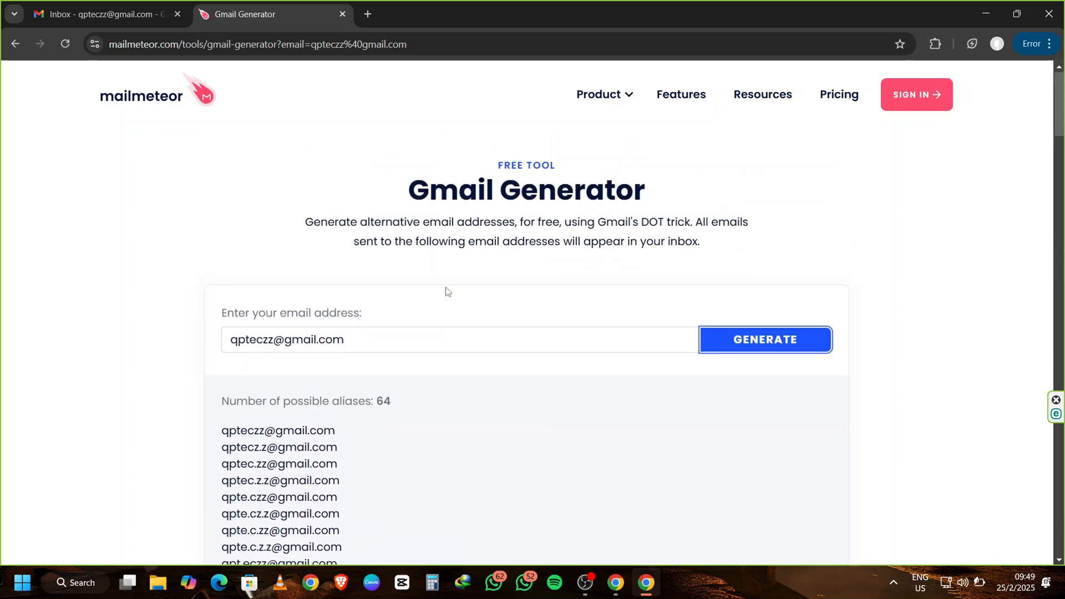
{"action": "scroll", "scroll_direction": "down", "scroll_amount": 3}
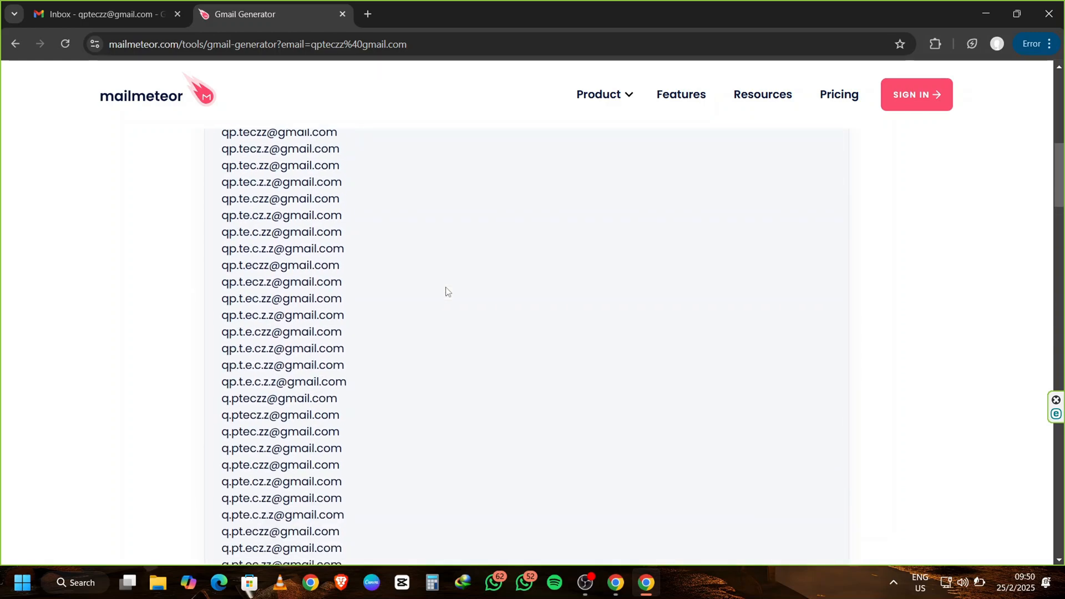
{"action": "scroll", "scroll_direction": "down", "scroll_amount": 3}
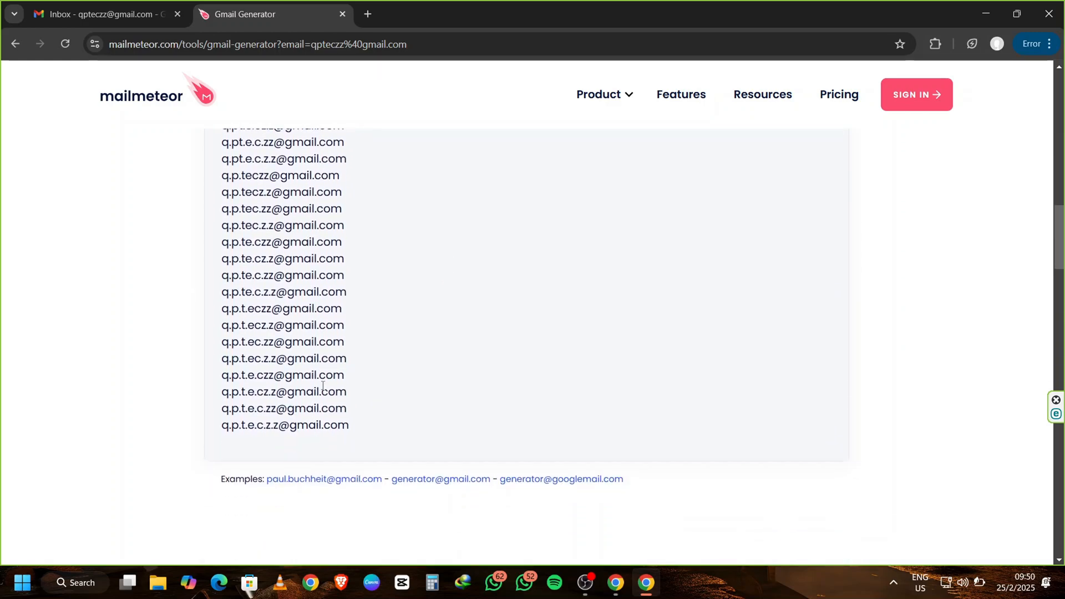
{"action": "double_click", "coordinate": [285, 424]}
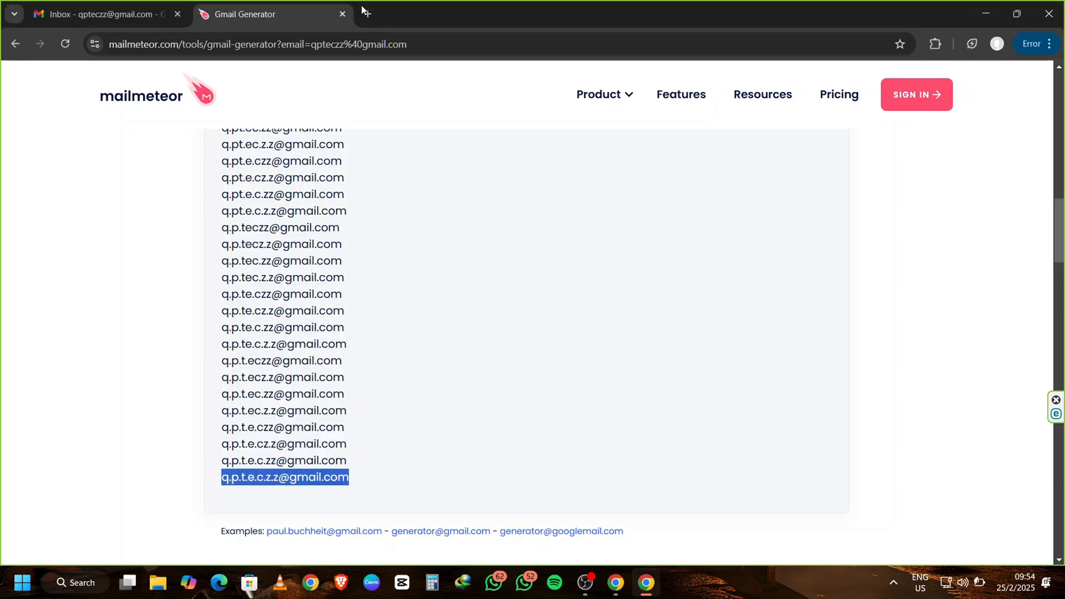
Step: Search Google for 'facebook' and open Facebook's Create a new account page
{"action": "type", "text": "face"}
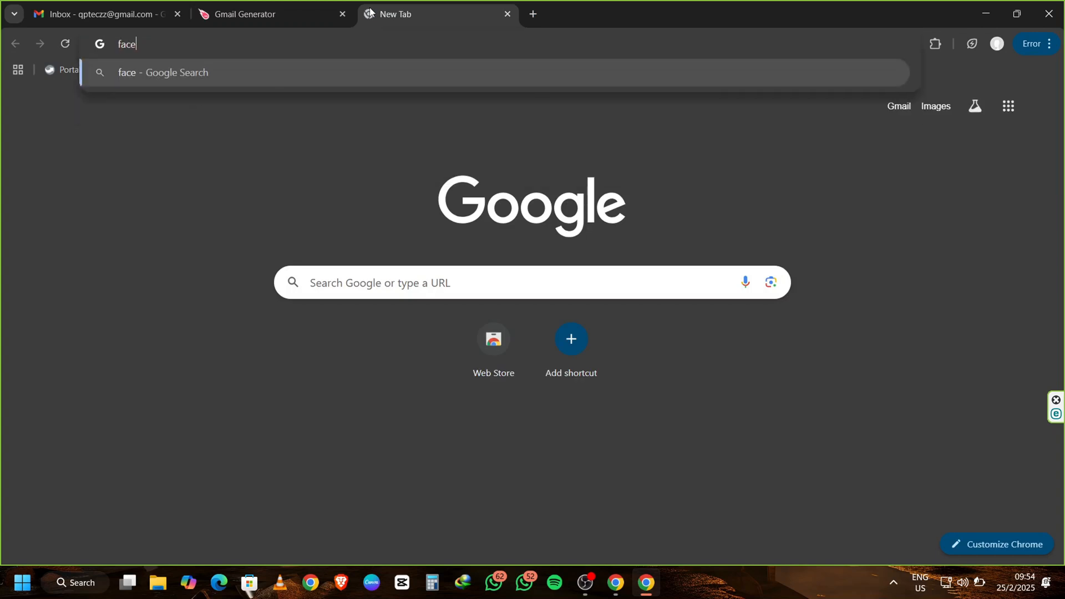
{"action": "type", "text": "facebook"}
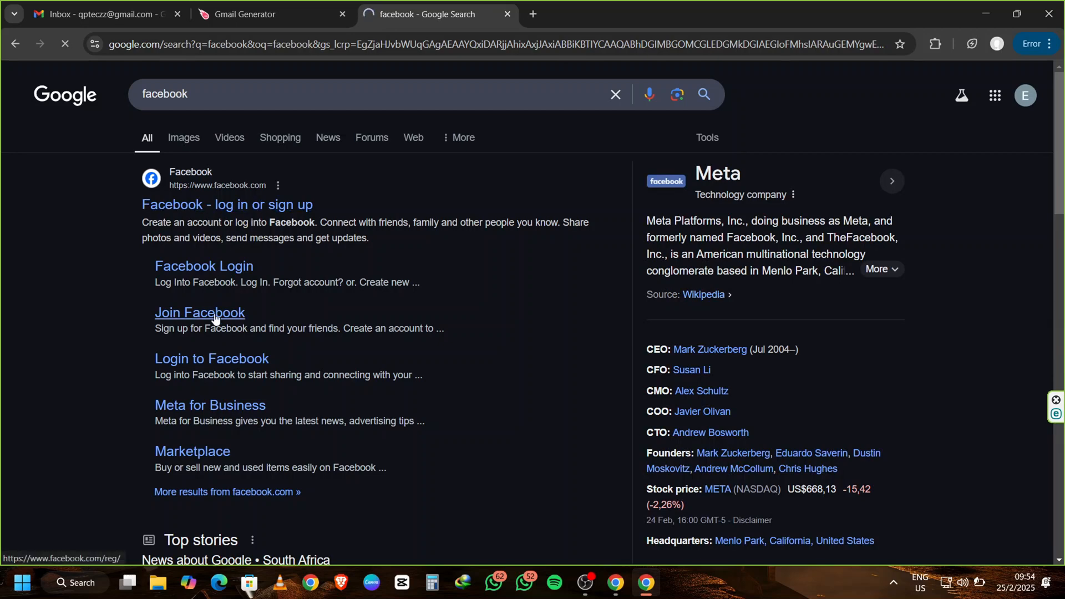
{"action": "left_click", "coordinate": [199, 312]}
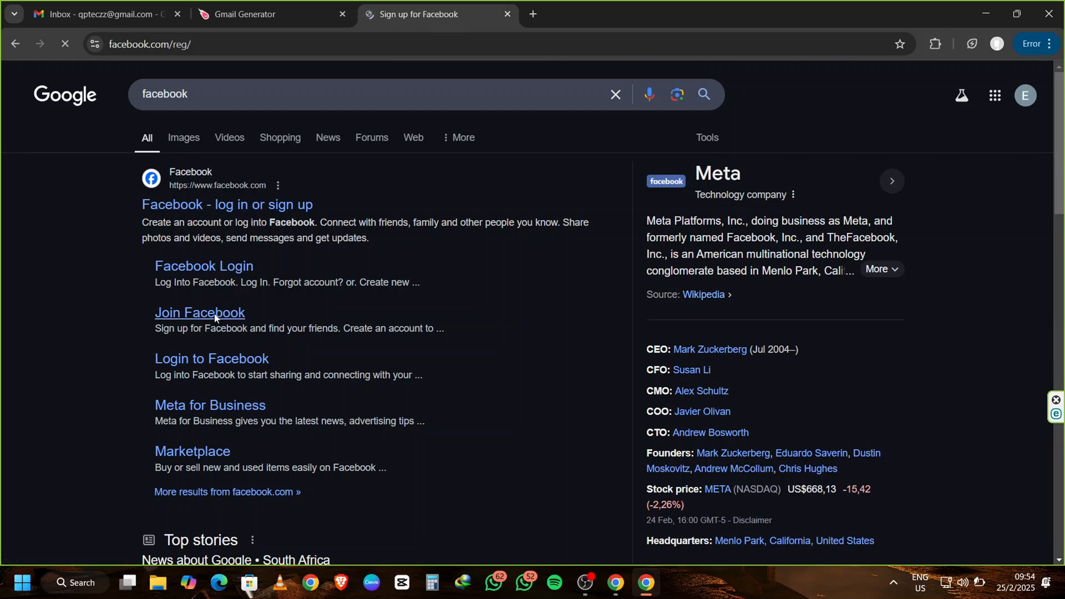
{"action": "left_click", "coordinate": [199, 312]}
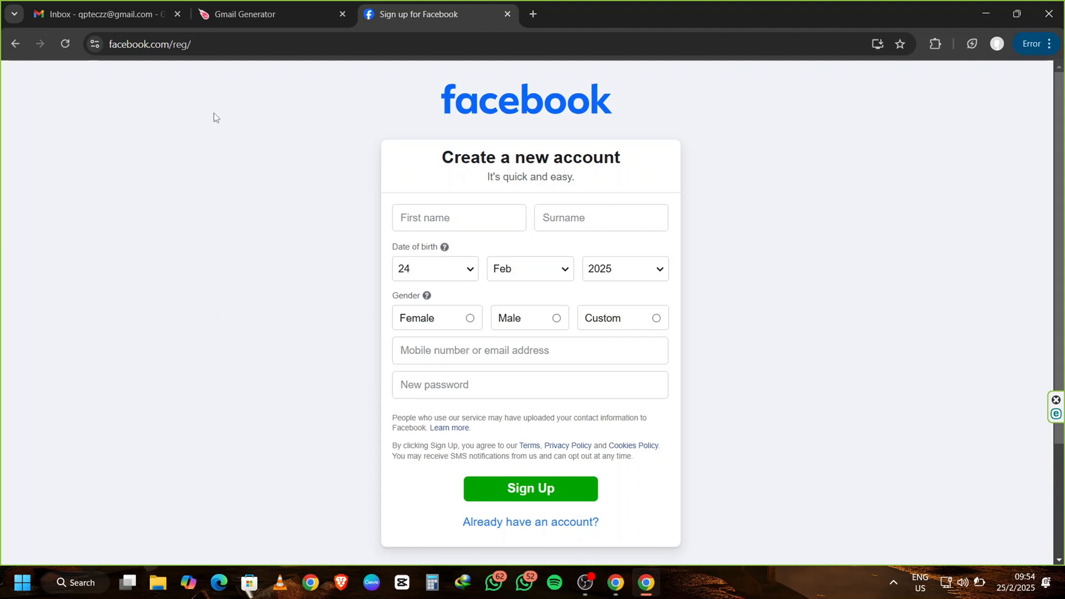
{"action": "type", "text": "teczz"}
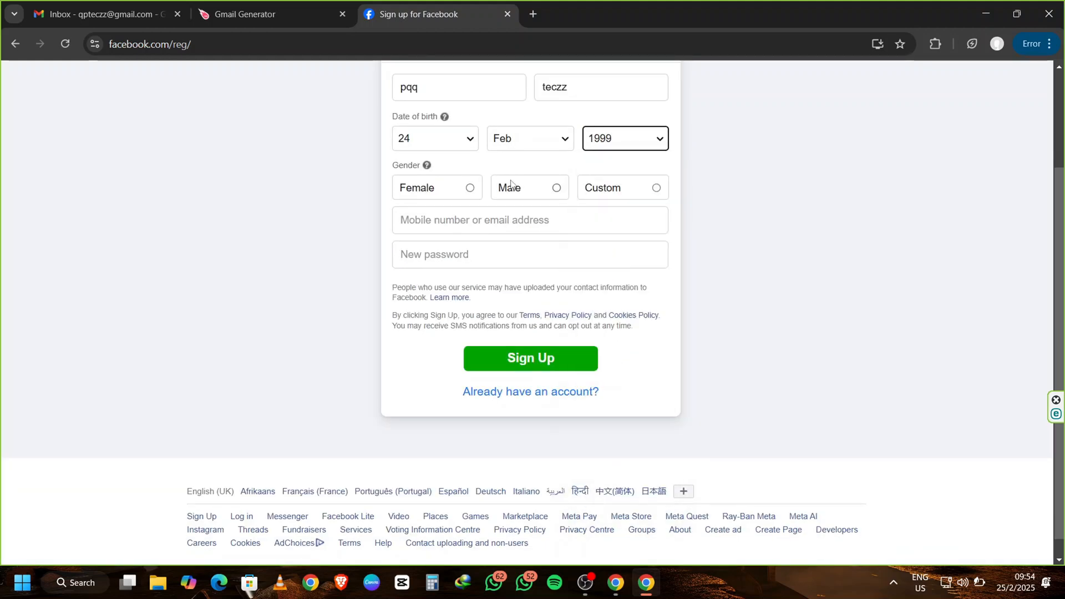
{"action": "left_click", "coordinate": [556, 188]}
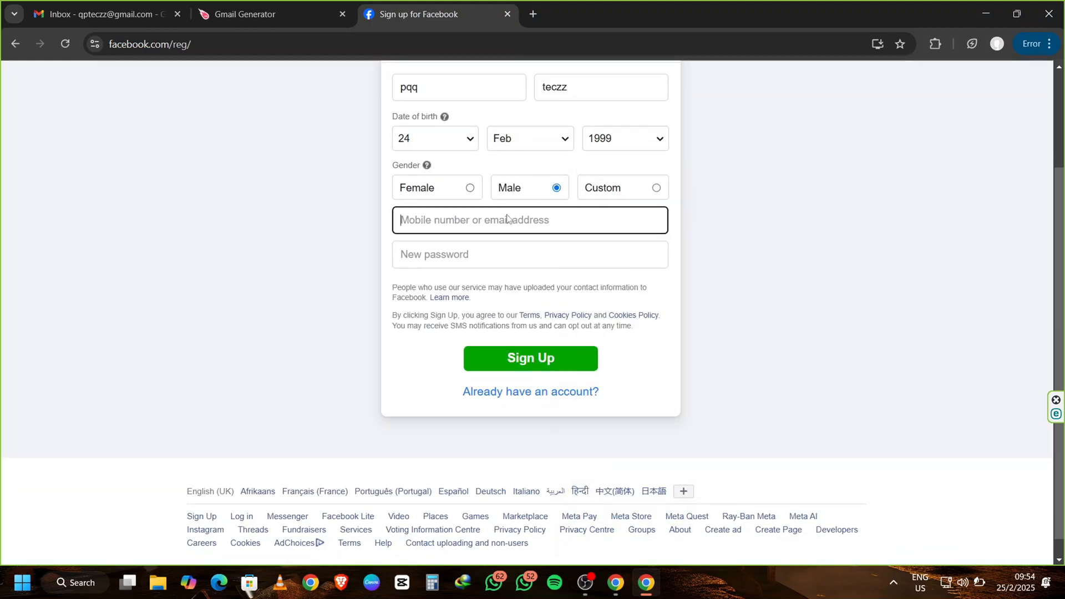
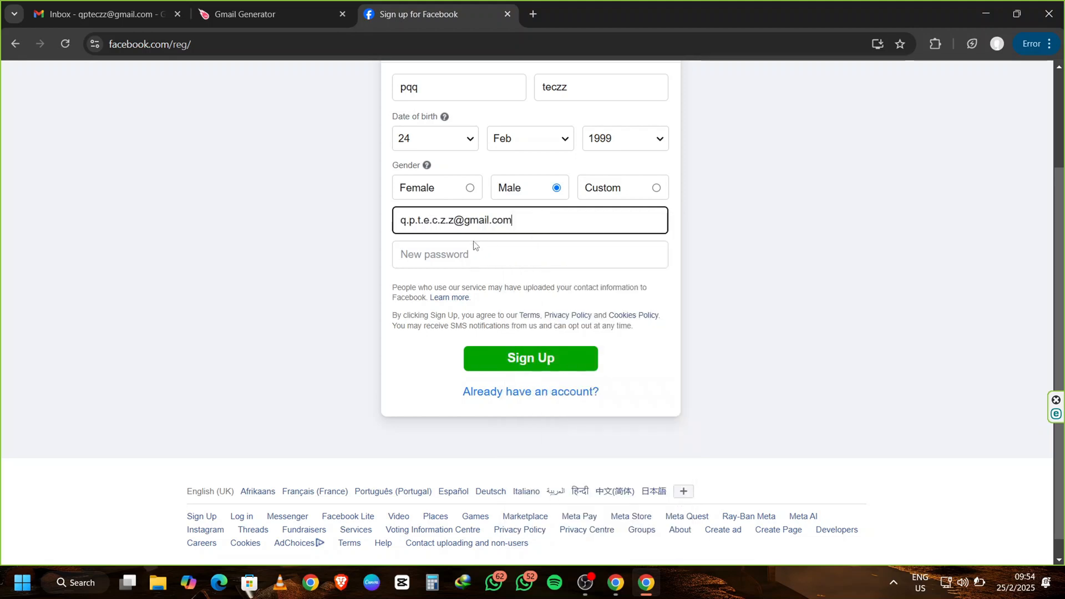
{"action": "left_click", "coordinate": [529, 254]}
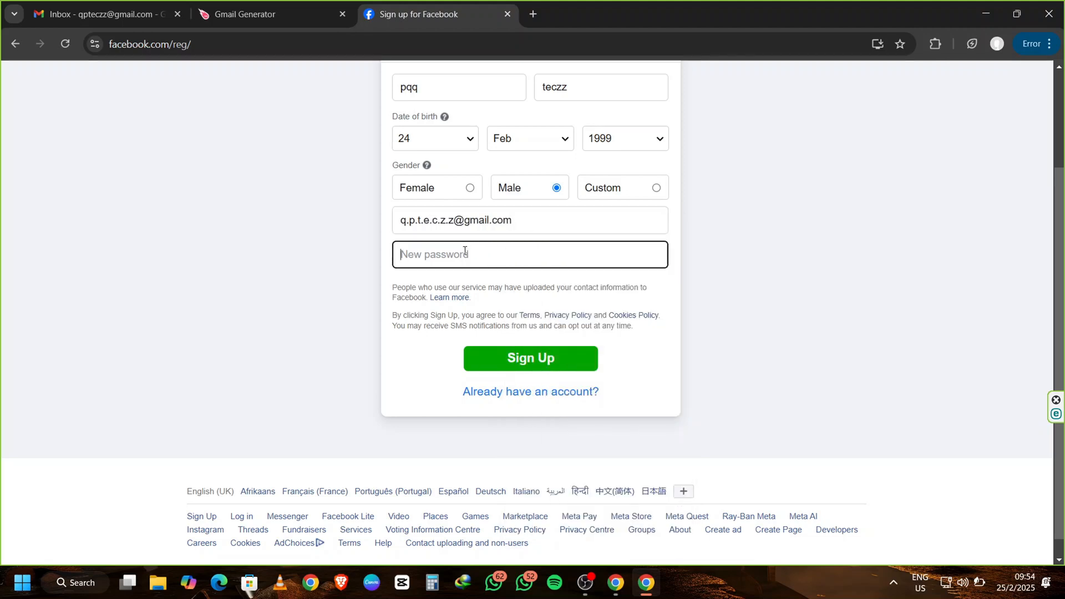
{"action": "type", "text": "••"}
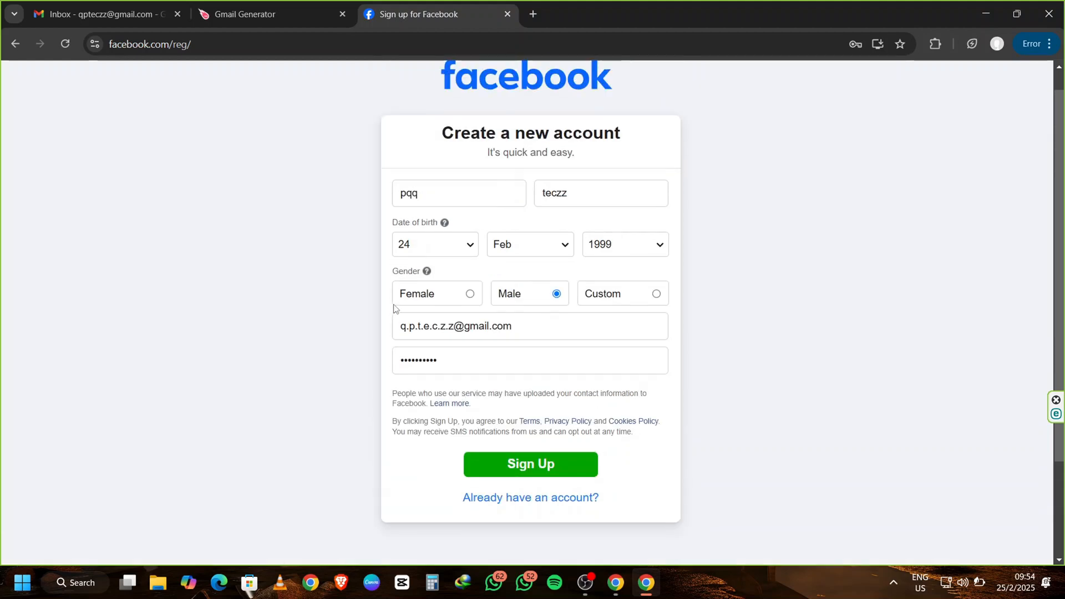
{"action": "left_click", "coordinate": [529, 464]}
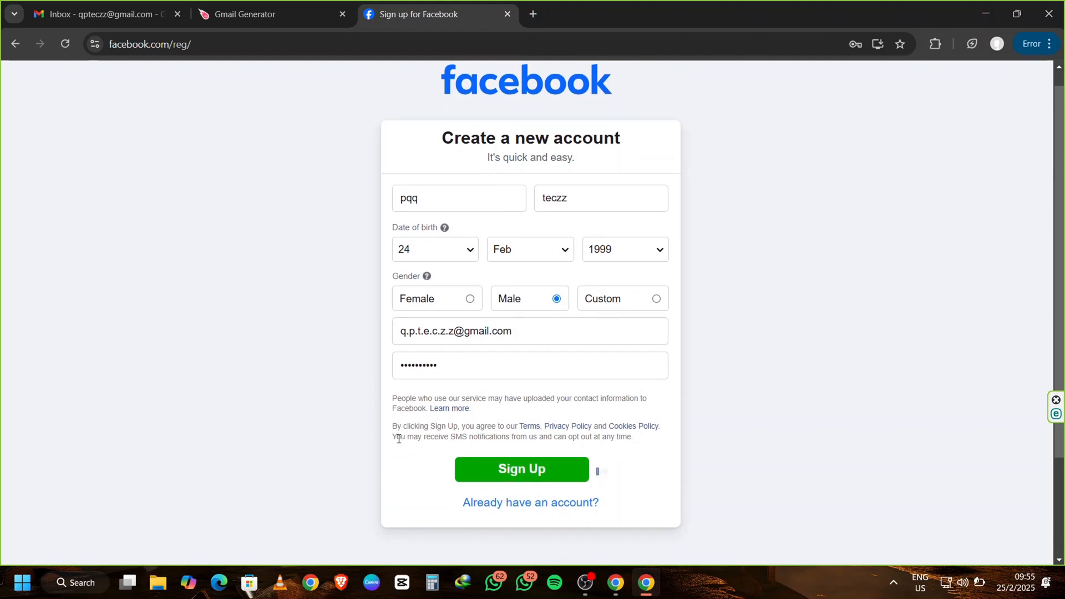
{"action": "left_click", "coordinate": [529, 469]}
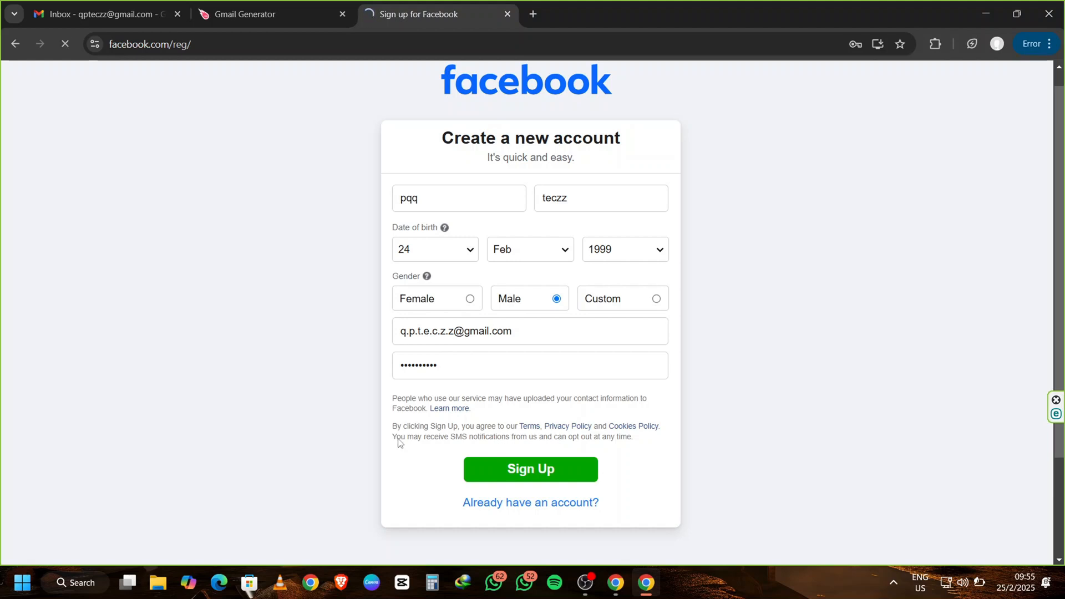
{"action": "left_click", "coordinate": [530, 468]}
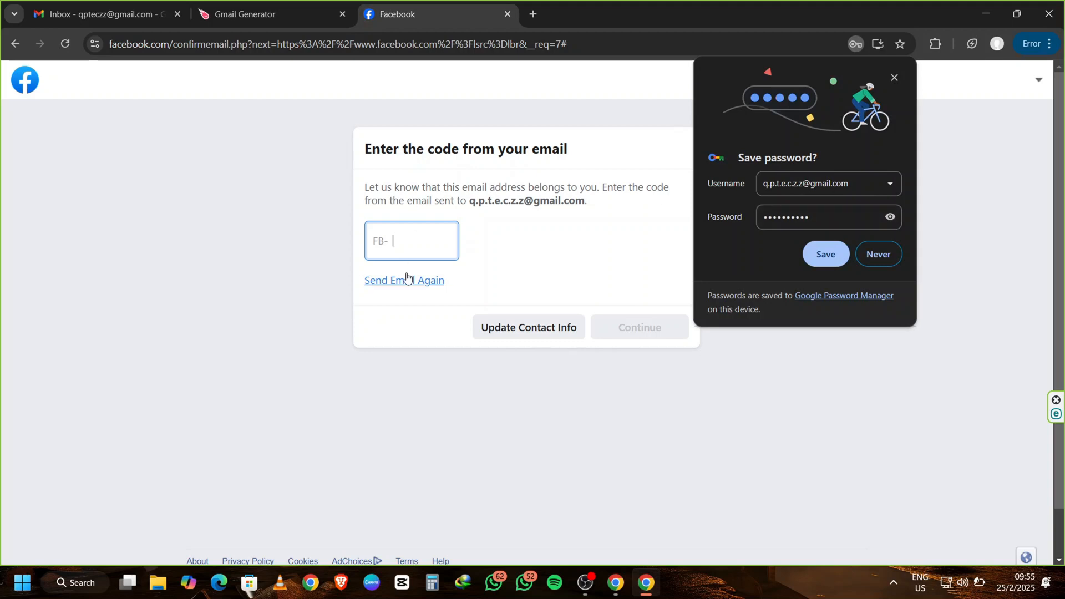
Step: Switch between the Gmail and Facebook tabs until the confirmation email arrives
{"action": "left_click", "coordinate": [102, 14]}
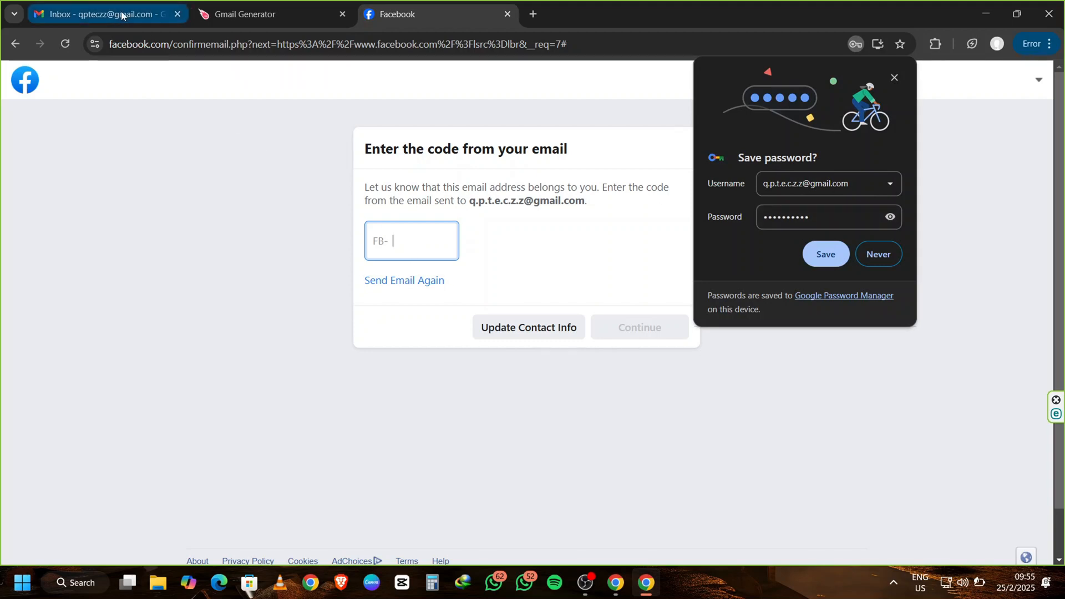
{"action": "left_click", "coordinate": [102, 13]}
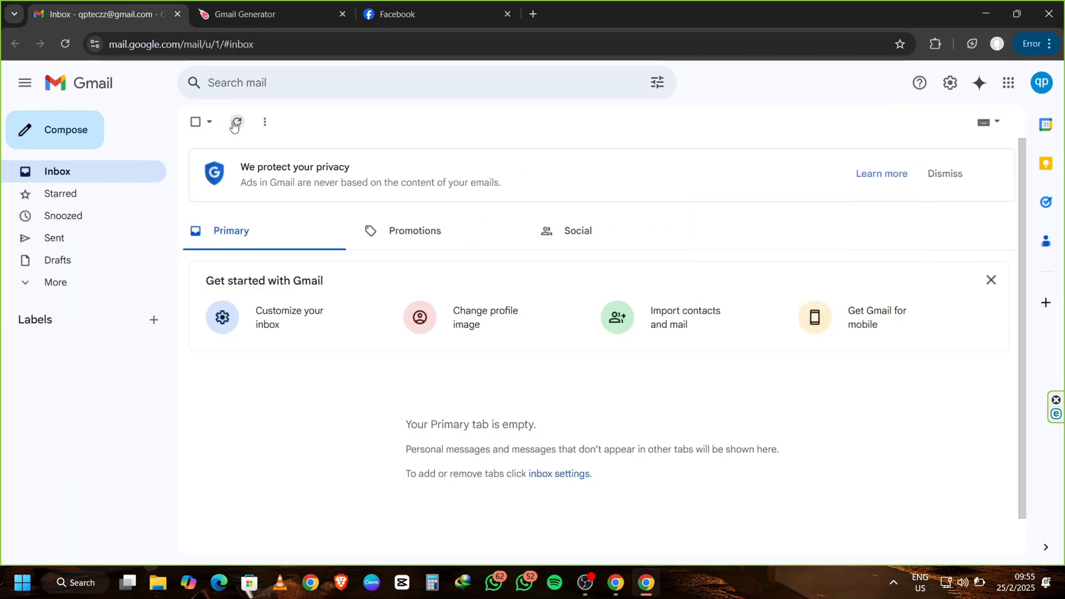
{"action": "mouse_move", "coordinate": [1016, 77]}
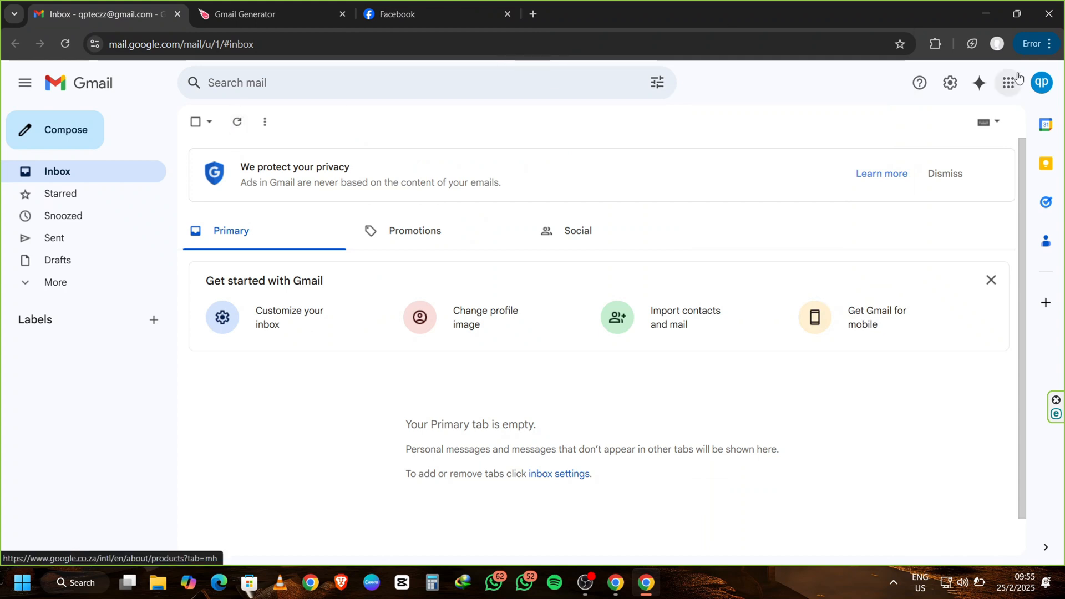
{"action": "mouse_move", "coordinate": [87, 89]}
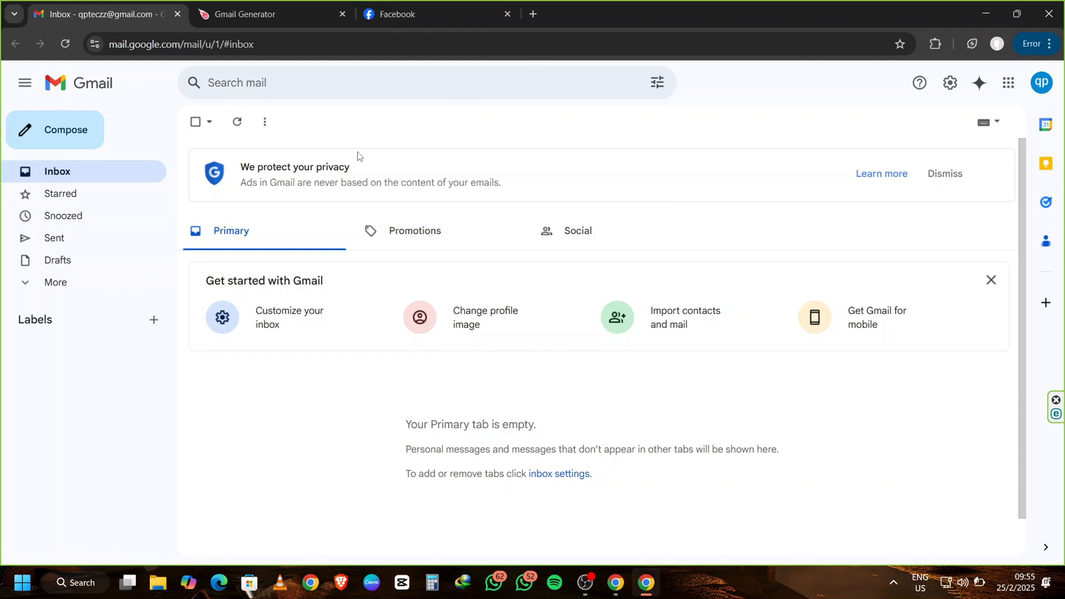
{"action": "left_click", "coordinate": [254, 13]}
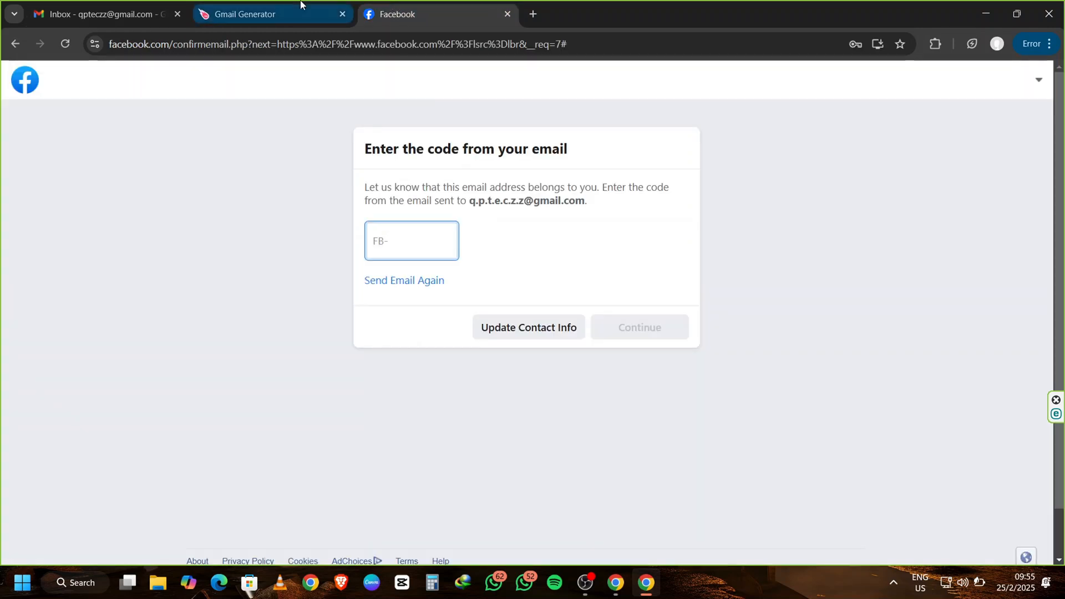
{"action": "left_click", "coordinate": [102, 13]}
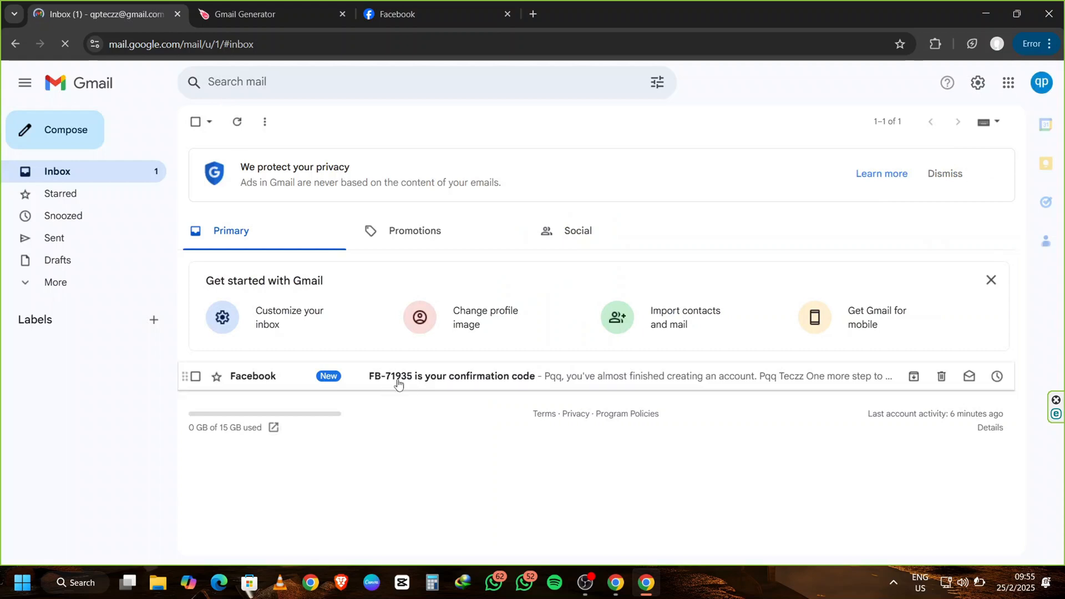
{"action": "left_click", "coordinate": [451, 376]}
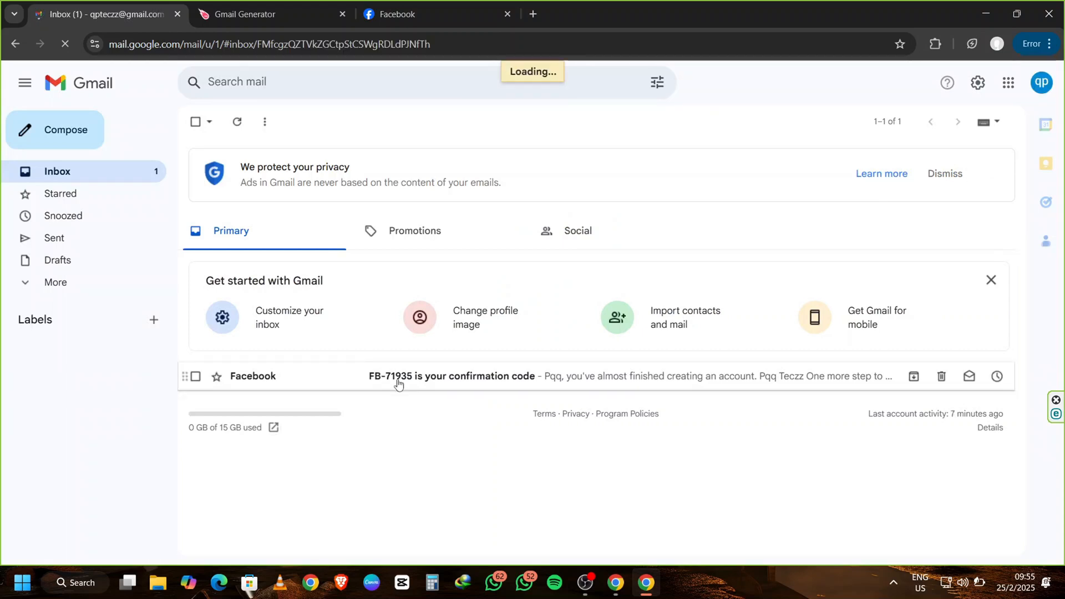
{"action": "left_click", "coordinate": [451, 376]}
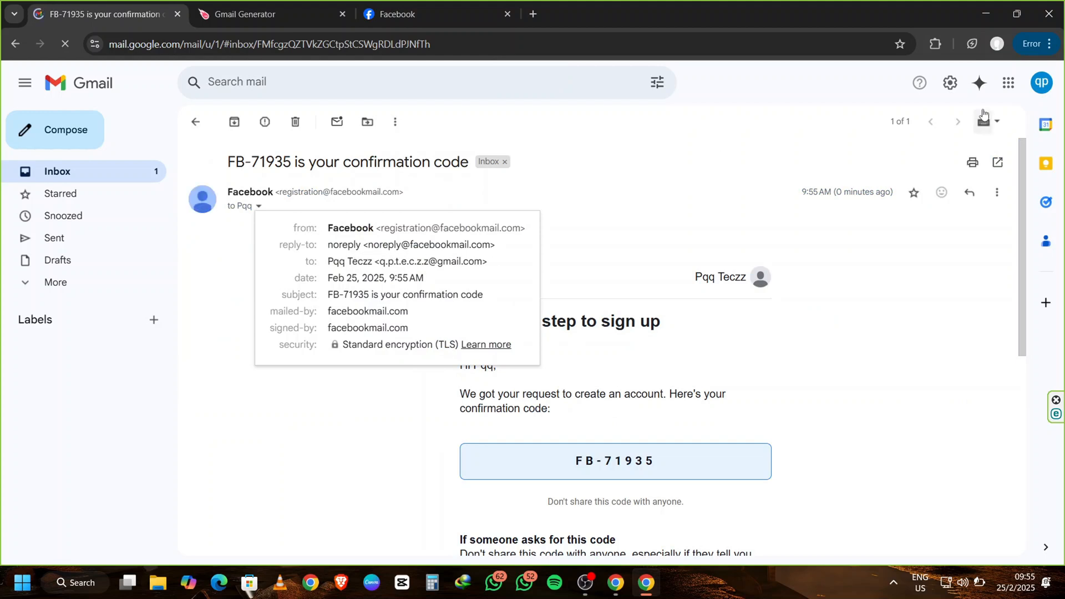
{"action": "left_click", "coordinate": [1041, 82]}
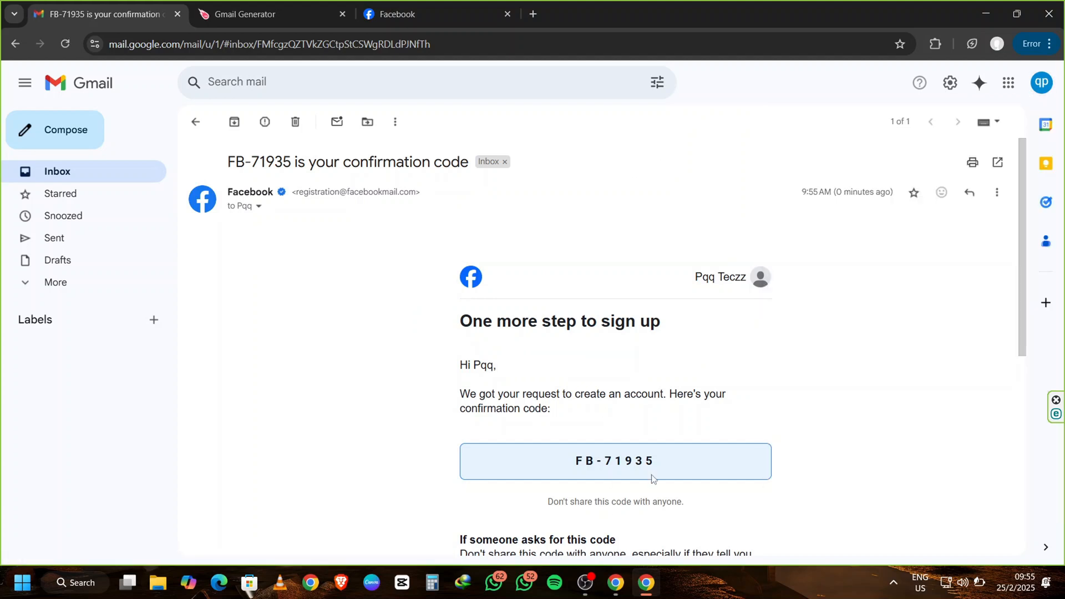
{"action": "double_click", "coordinate": [626, 460]}
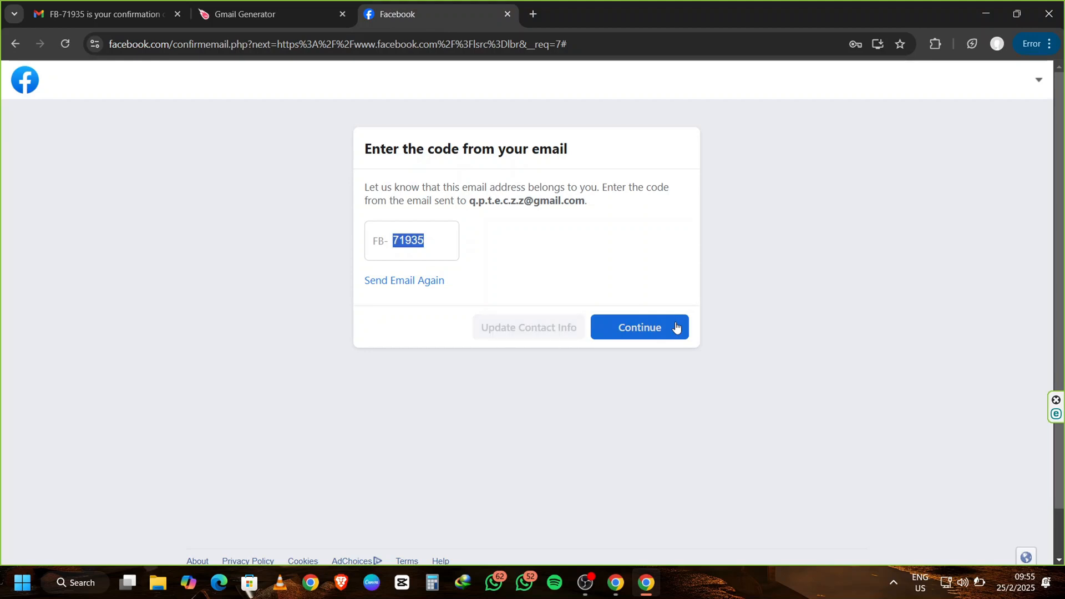
{"action": "mouse_move", "coordinate": [645, 327]}
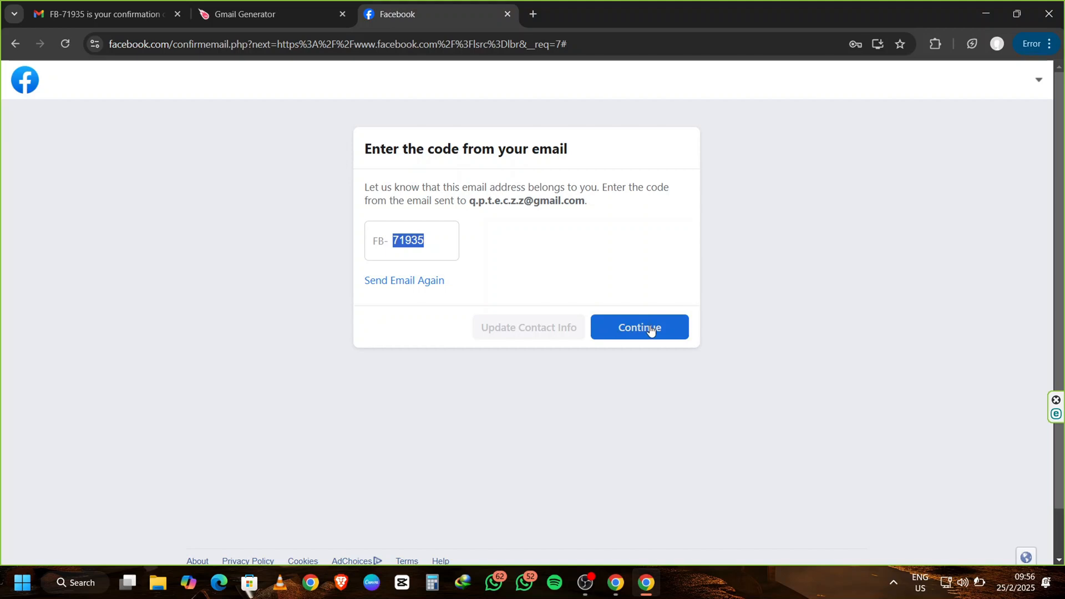
Step: Submit the emailed confirmation code and acknowledge the Account Confirmed message to reach the News Feed
{"action": "left_click", "coordinate": [638, 328]}
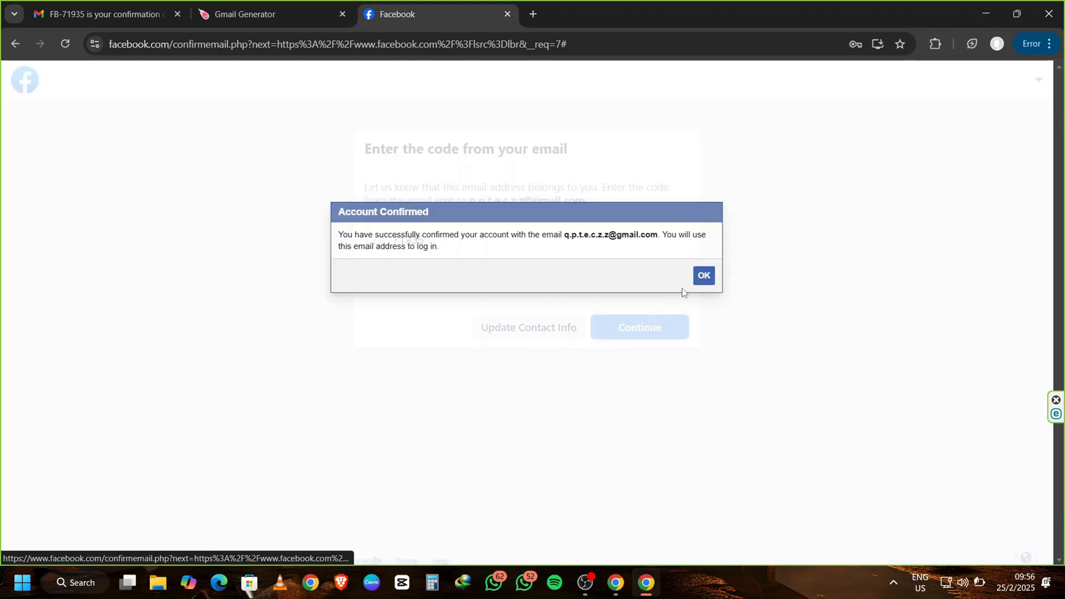
{"action": "left_click", "coordinate": [702, 275]}
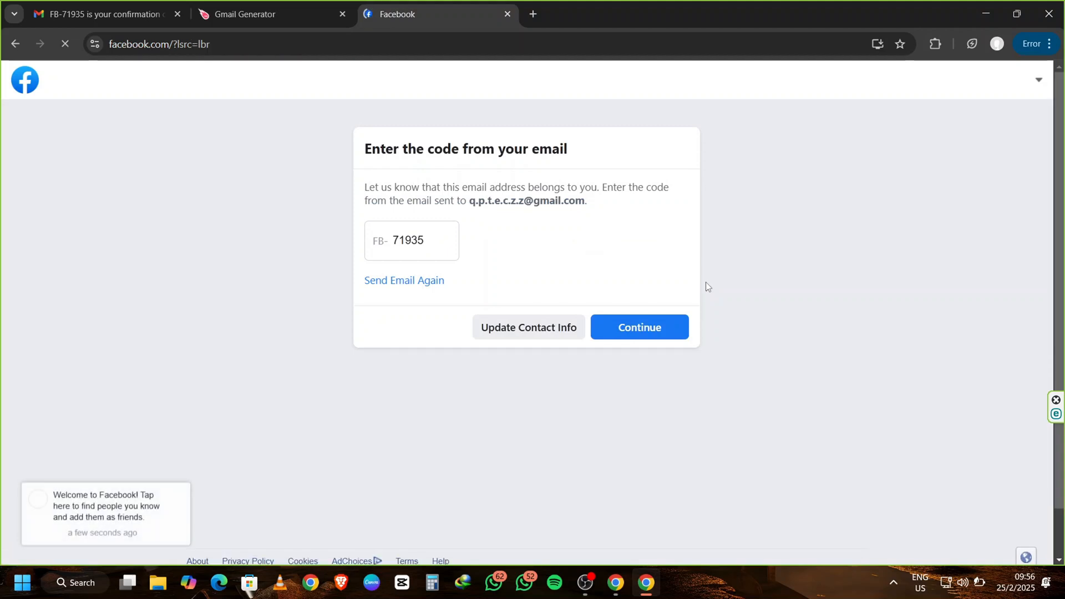
{"action": "left_click", "coordinate": [637, 326]}
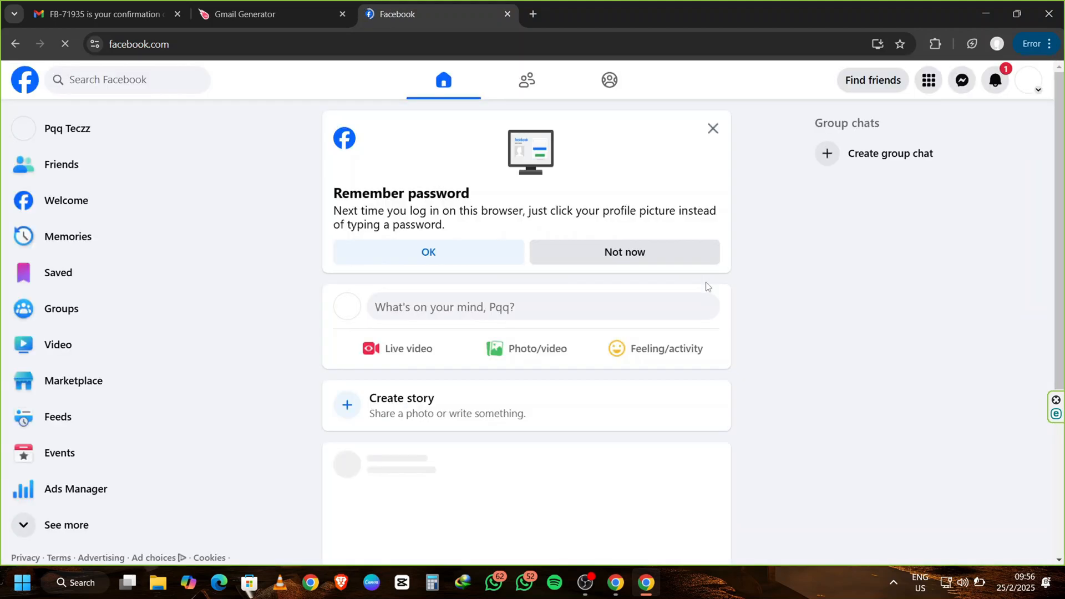